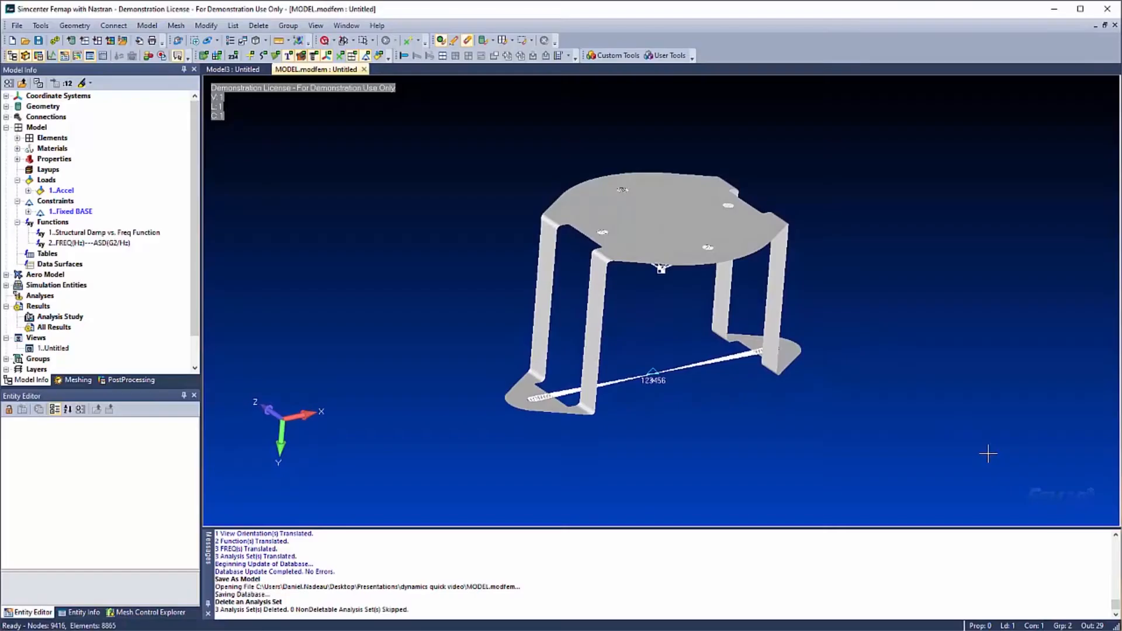
mouse_move(966, 404)
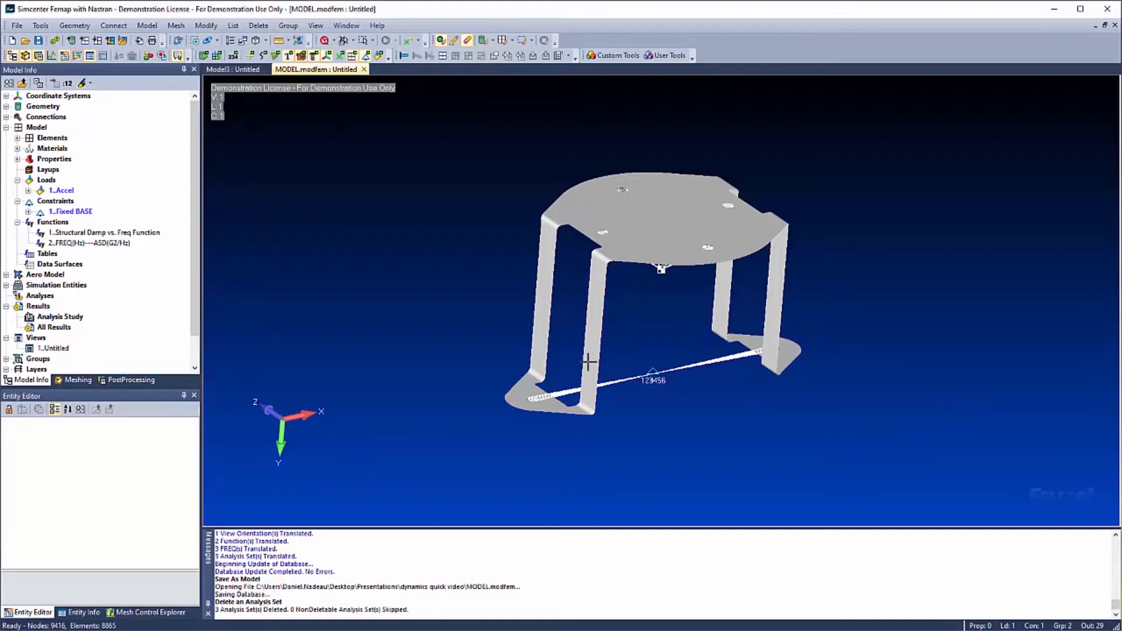
mouse_move(517, 421)
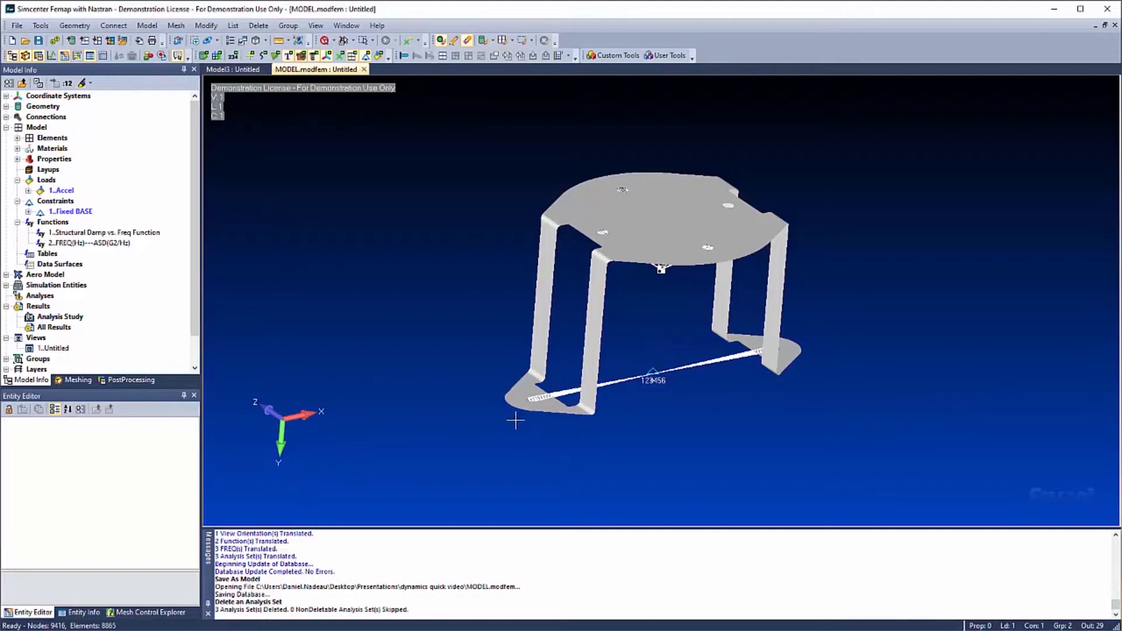
mouse_move(770, 355)
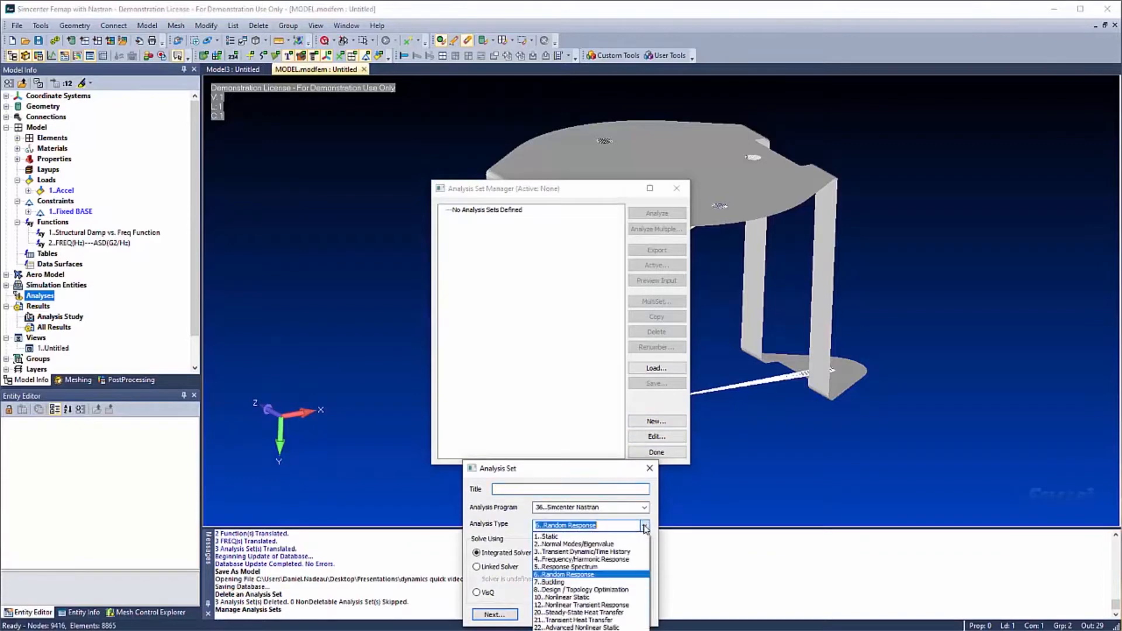
Create a new Normal Modes/Eigenvalue analysis set and advance to the modal settings.
left_click(569, 543)
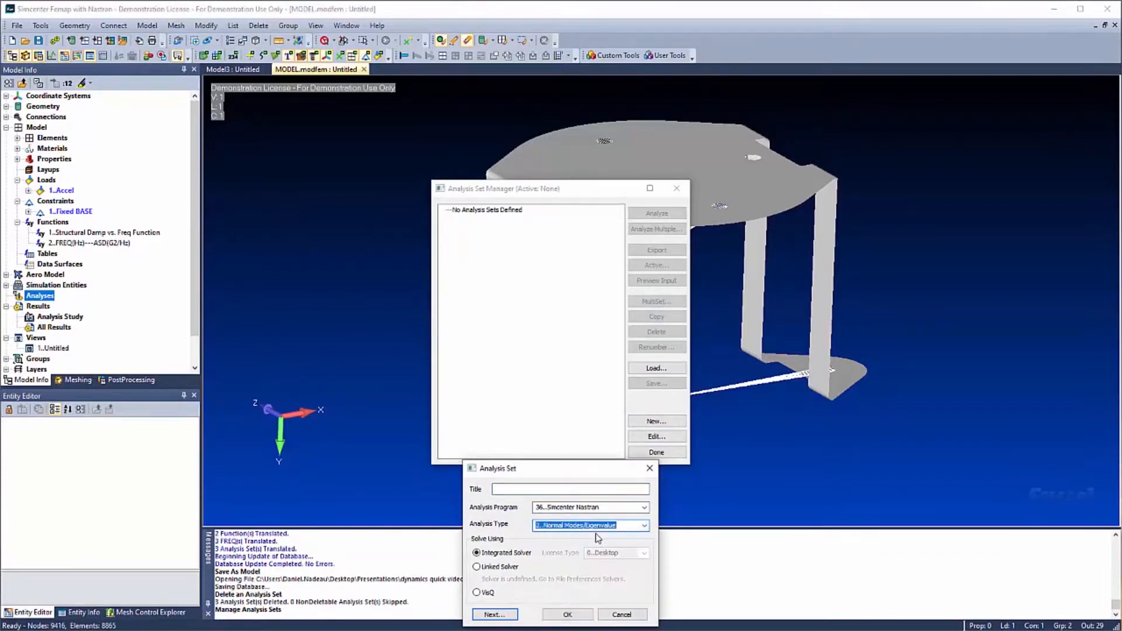
left_click(496, 615)
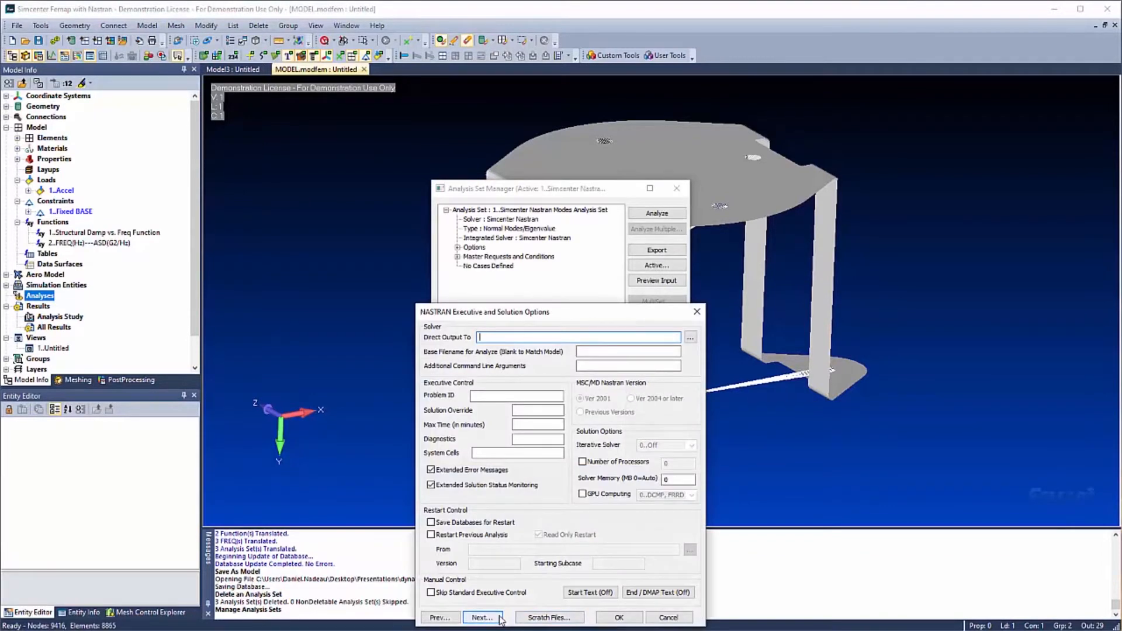
left_click(482, 617)
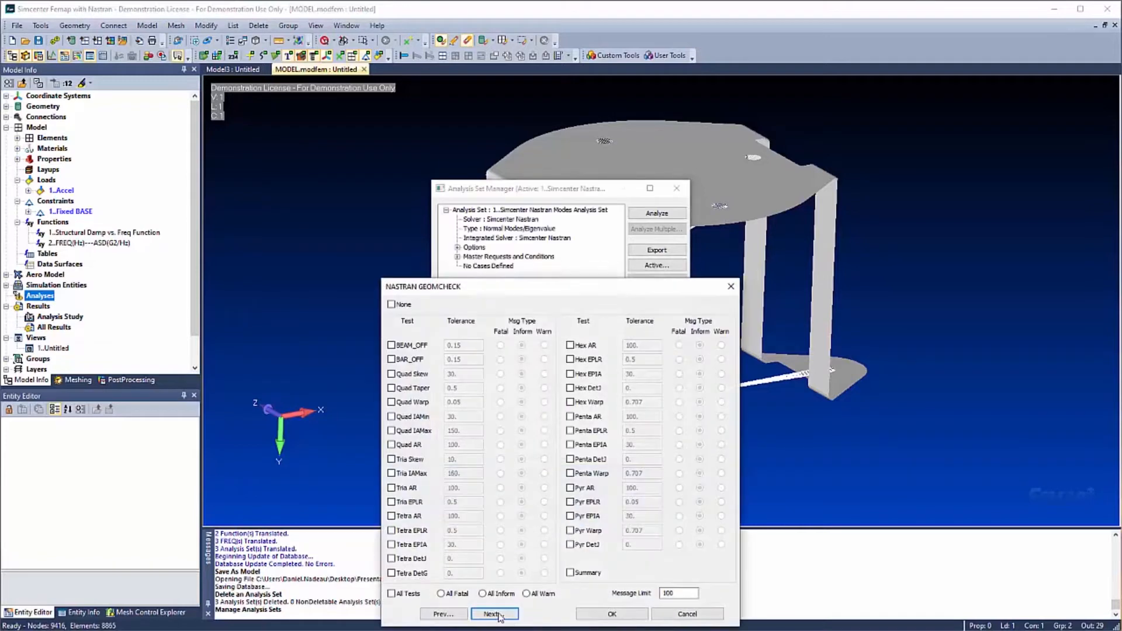
left_click(495, 614)
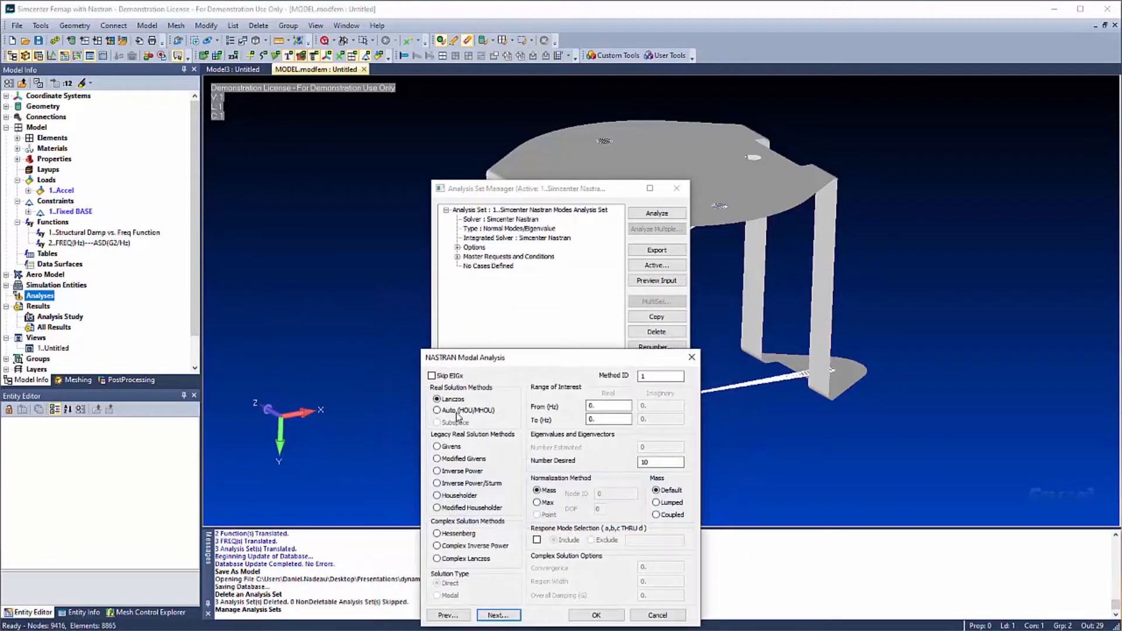
Set the modal frequency range To 2000 Hz and the desired number of modes.
left_click(608, 420)
type("2000")
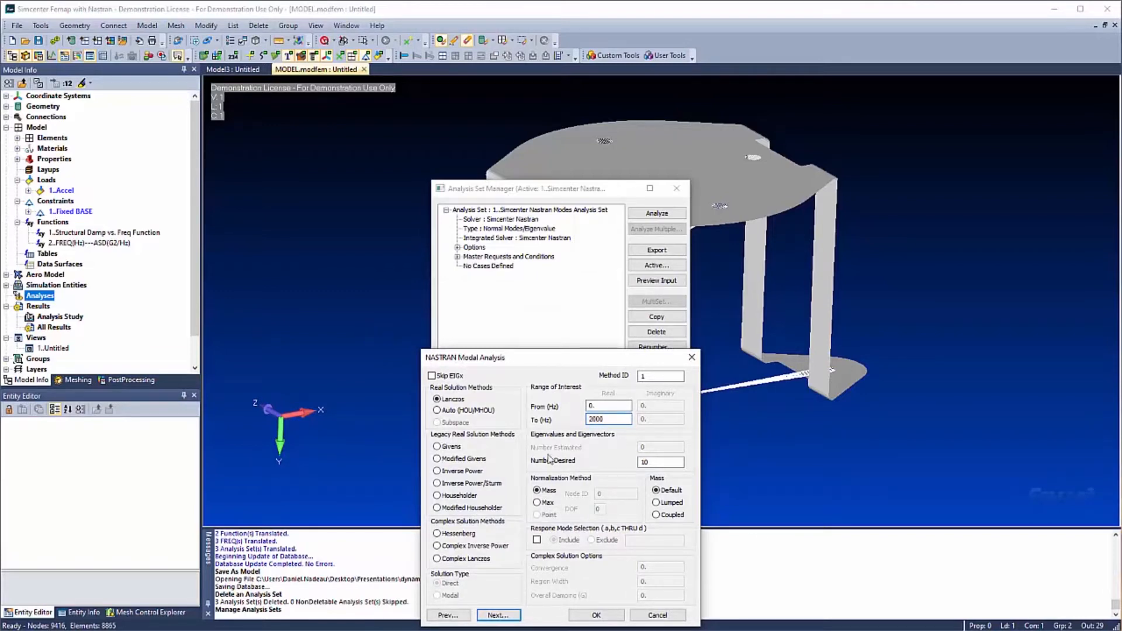
left_click(660, 462)
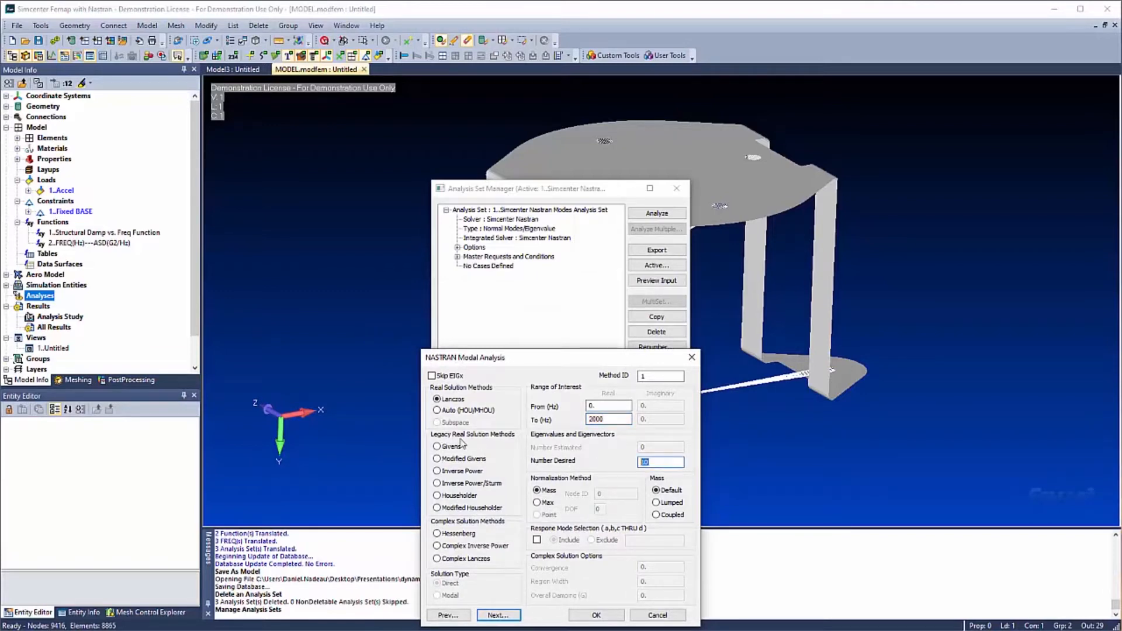
left_click(660, 462)
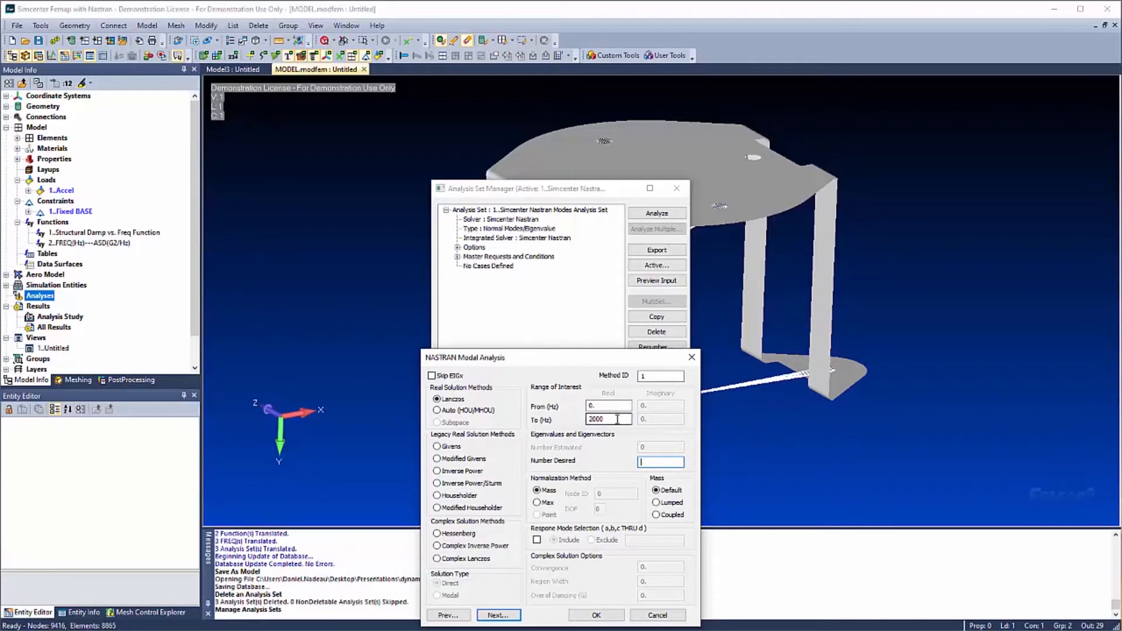
left_click(498, 614)
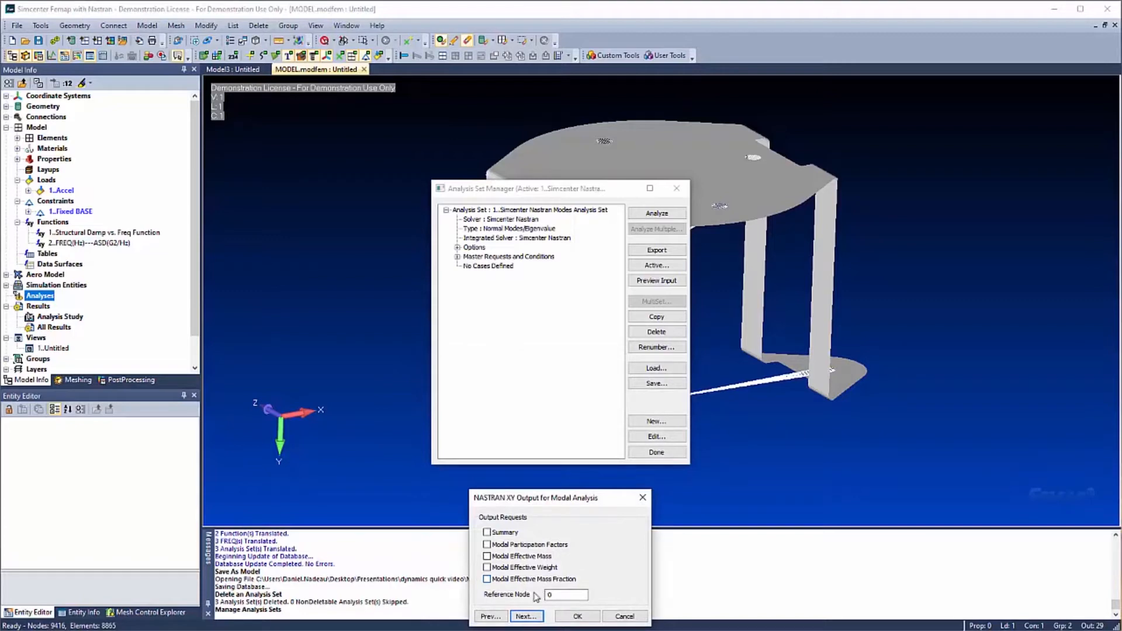
Request modal participation factors and effective mass fraction, with Fixed BASE constraints.
left_click(486, 543)
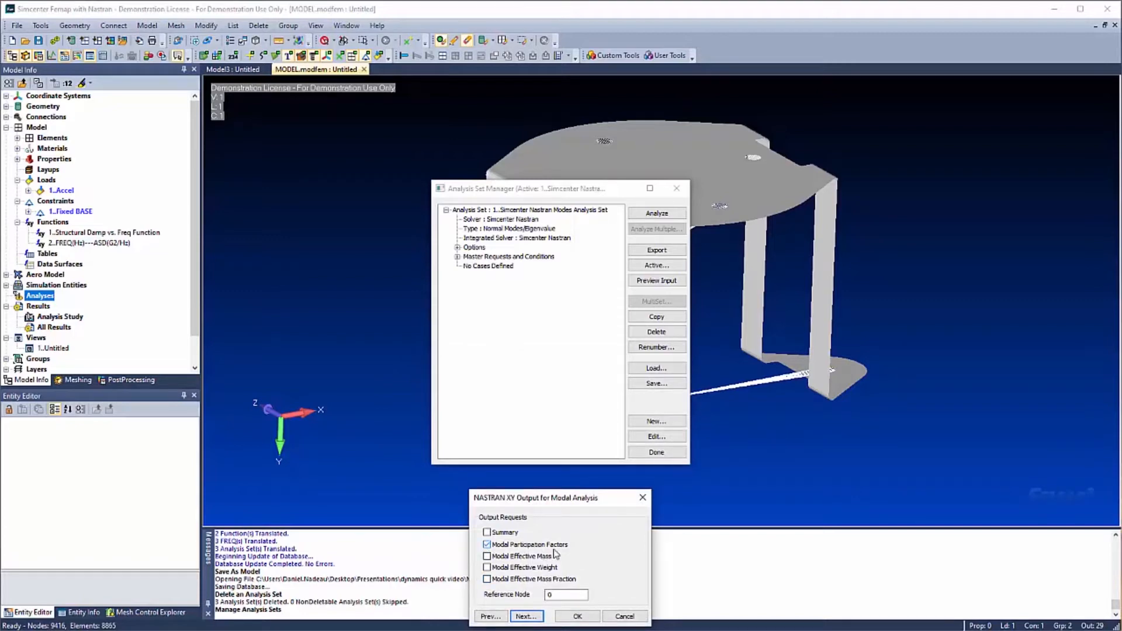
left_click(486, 579)
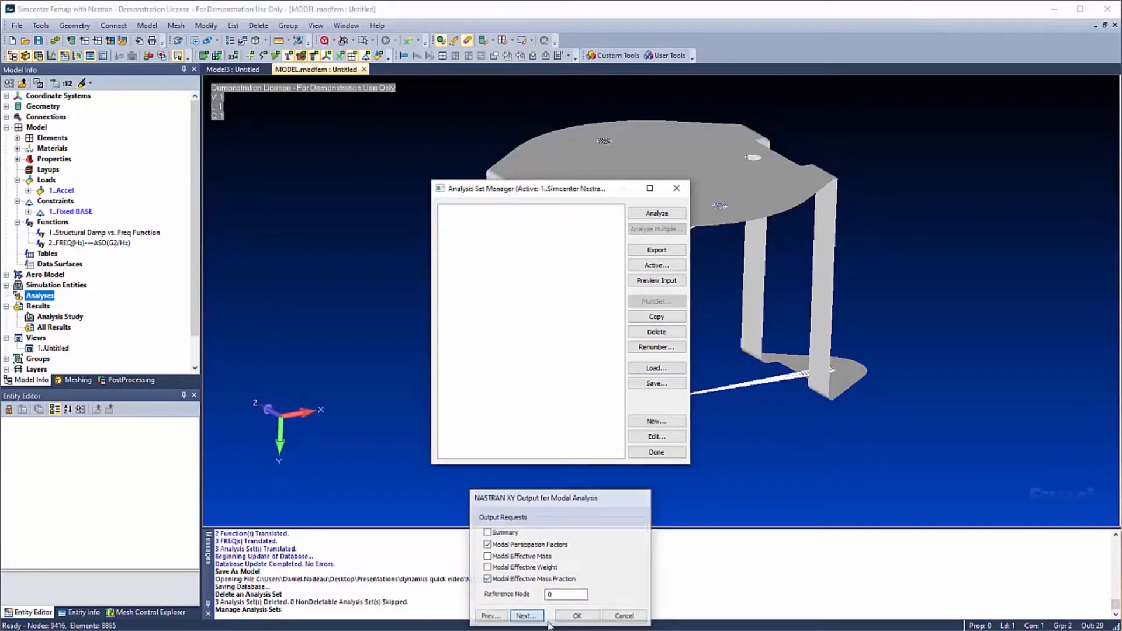
left_click(525, 616)
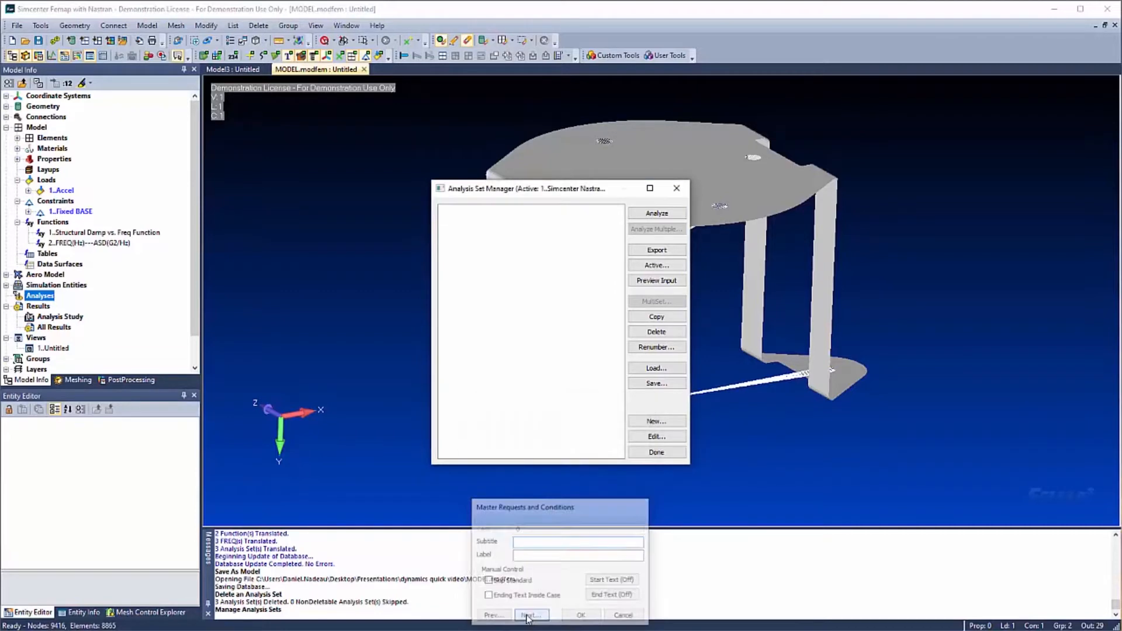
left_click(530, 614)
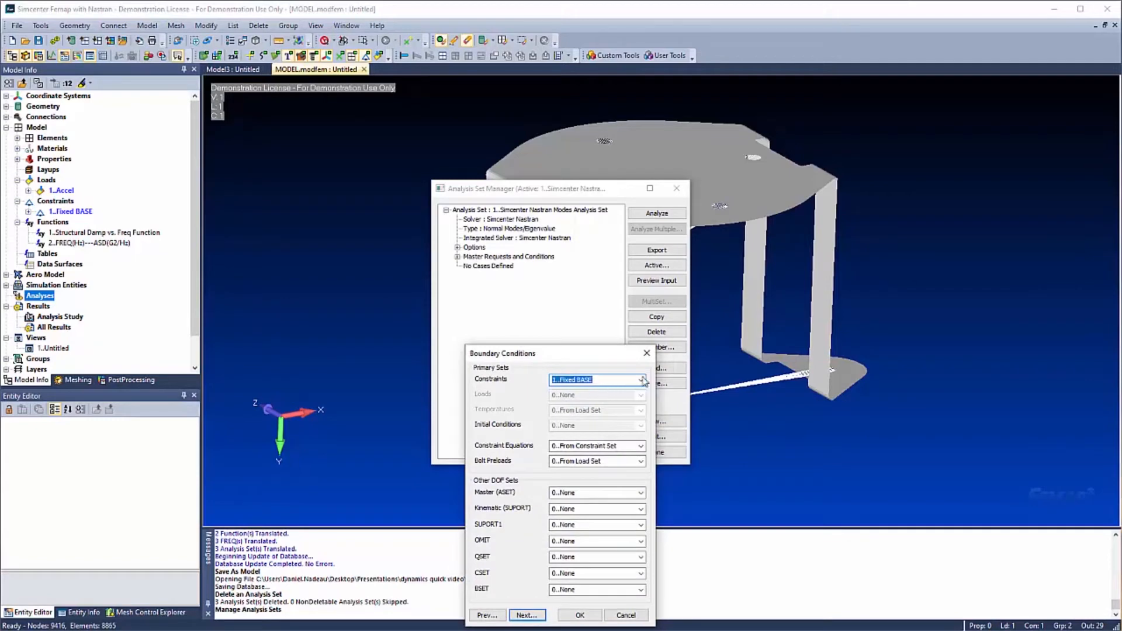
left_click(580, 615)
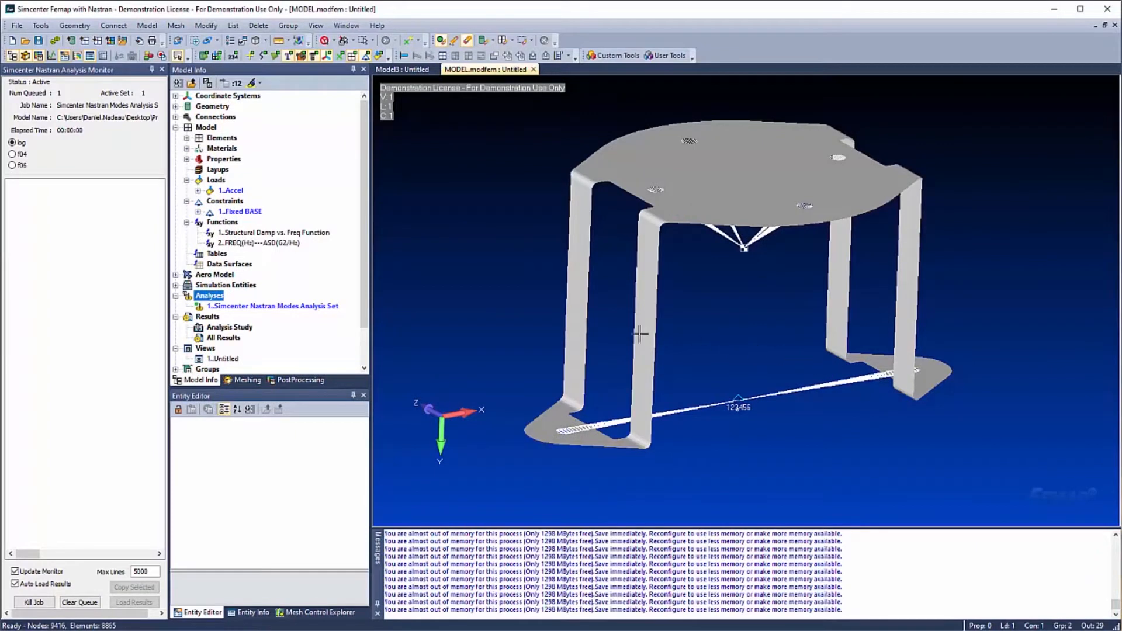
Review the solved mode shapes, displaying Mode 1, another mode and Mode 8 deformed.
right_click(1014, 602)
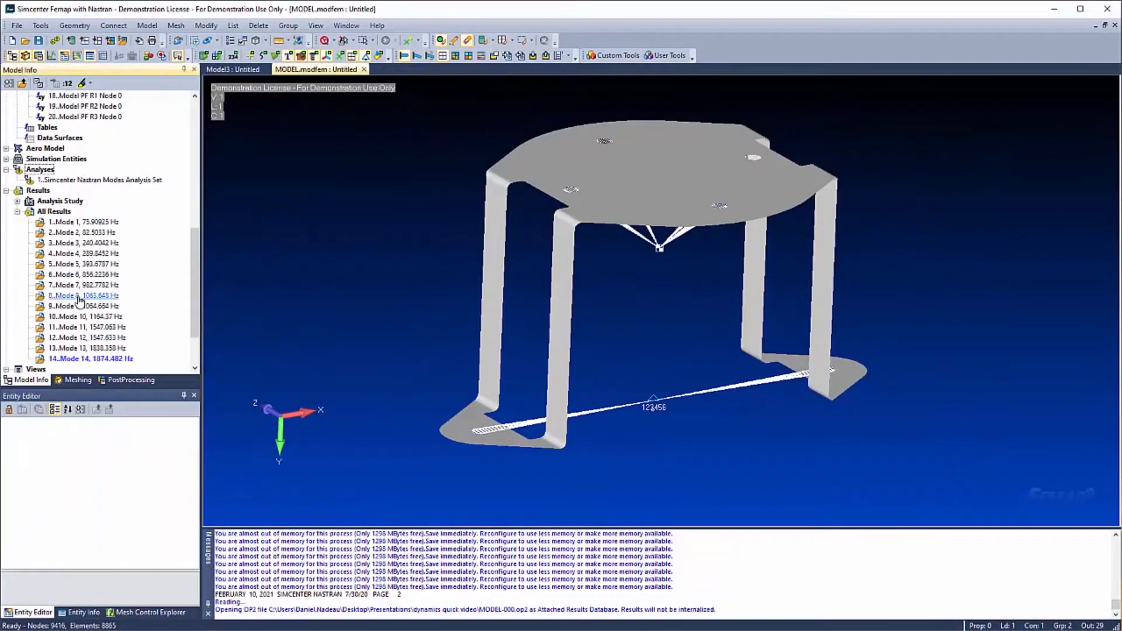
left_click(76, 223)
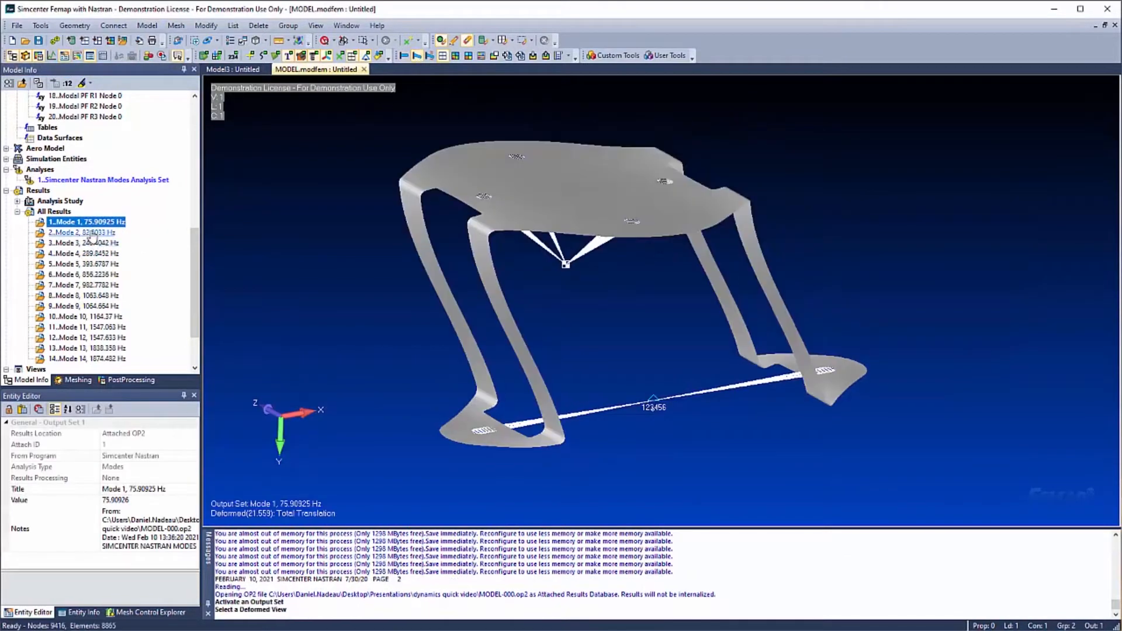
left_click(82, 243)
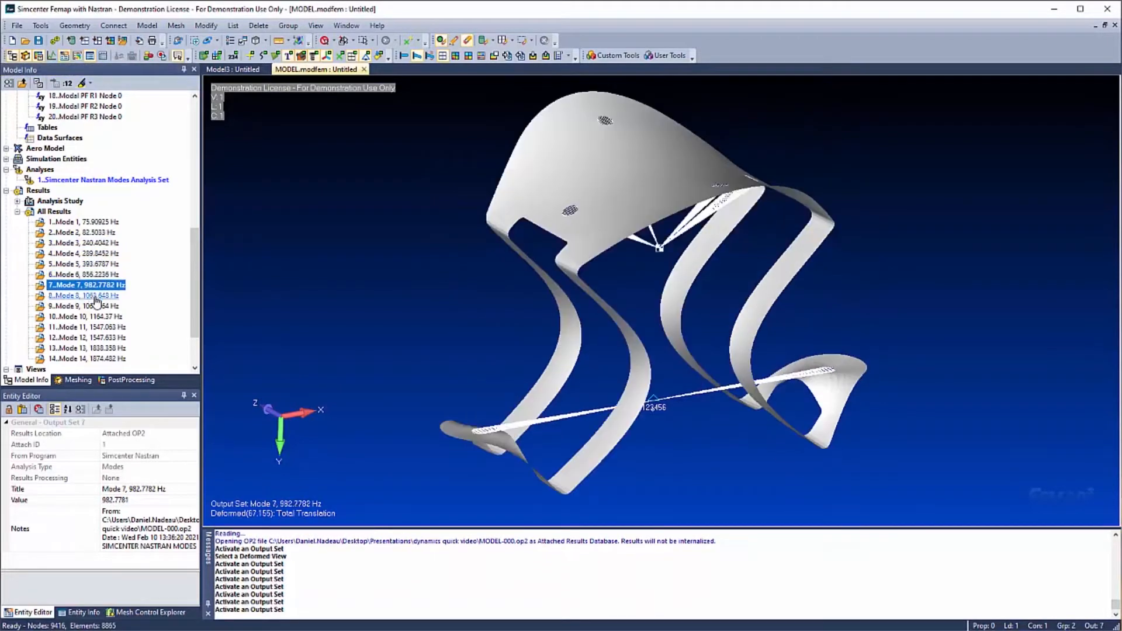
left_click(82, 294)
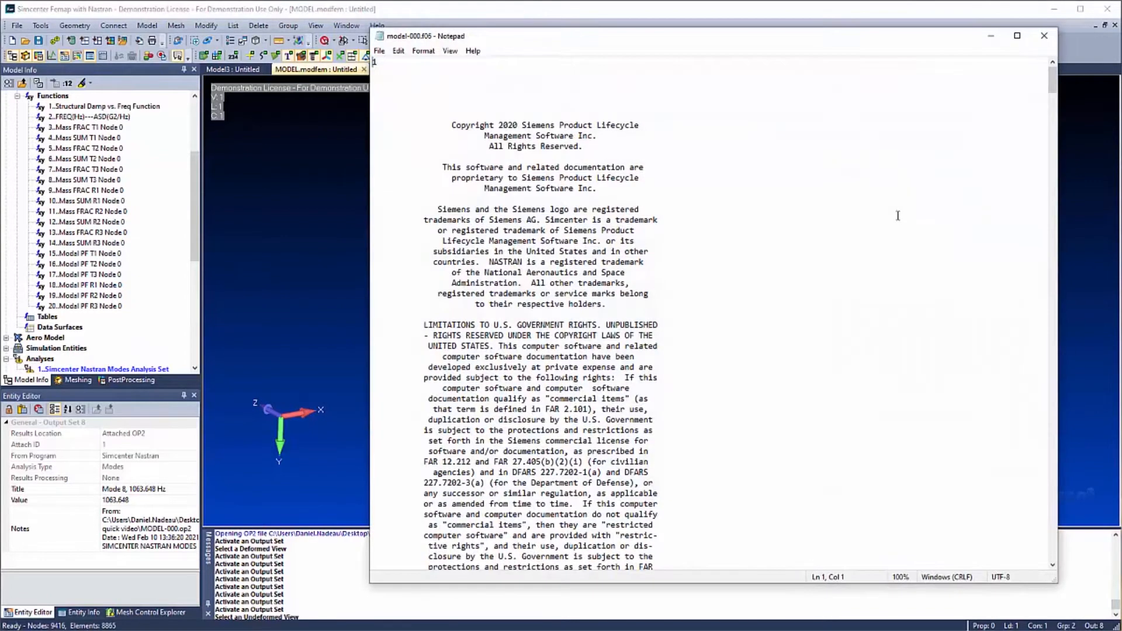
Scroll the model-000.f06 listing through eigenvalues, mass fractions and participation factors, then close Notepad.
scroll("down", 3)
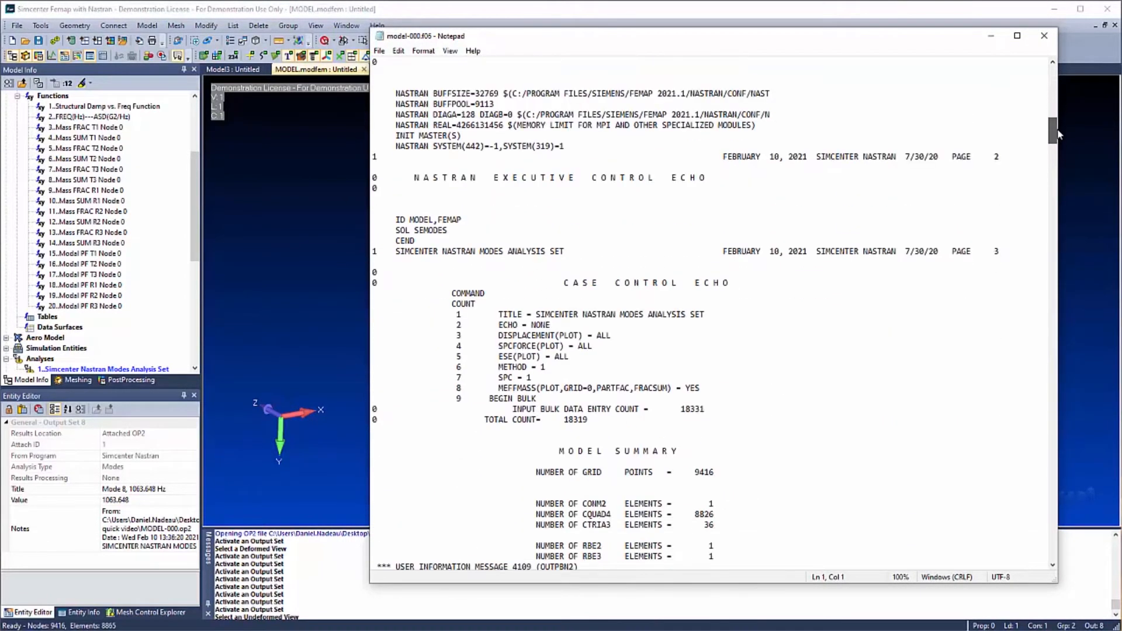
scroll("down", 3)
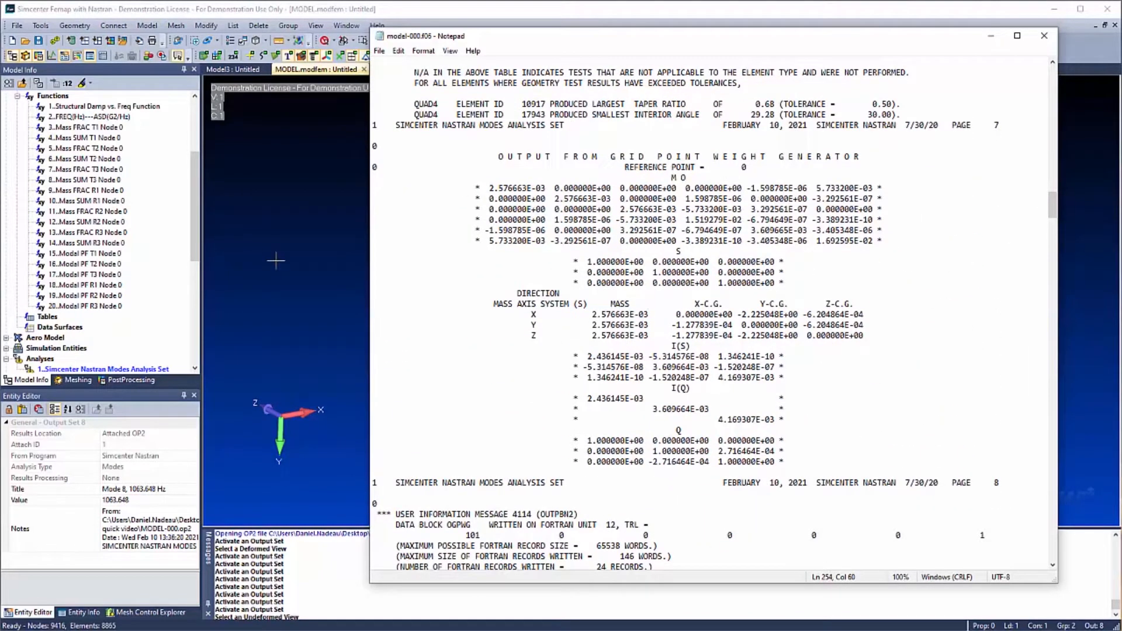
mouse_move(293, 245)
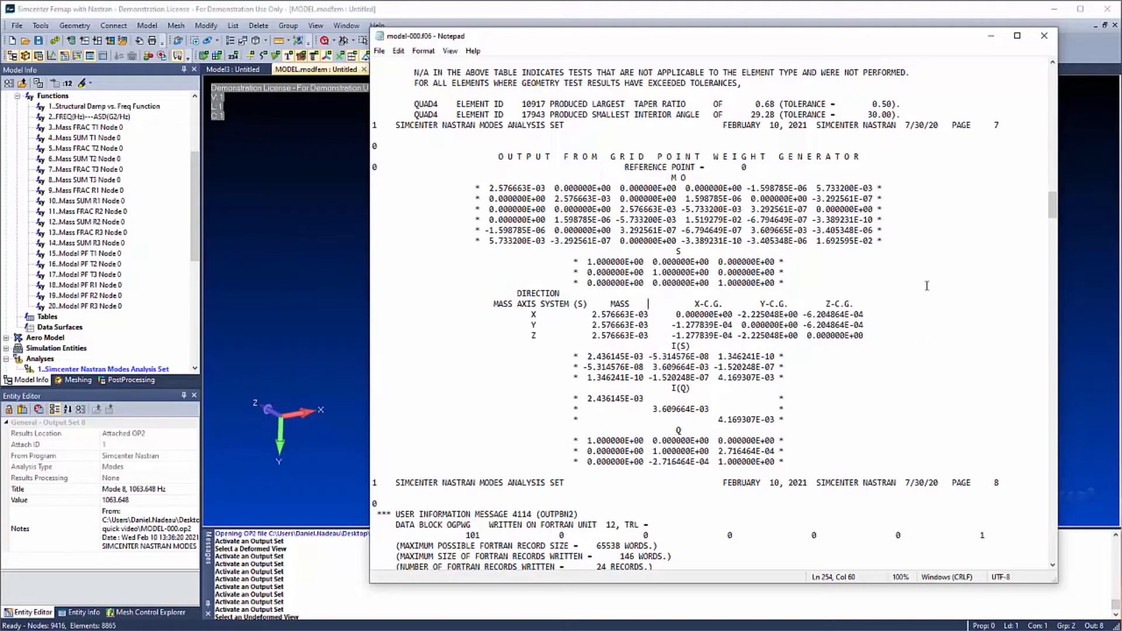
scroll("down", 3)
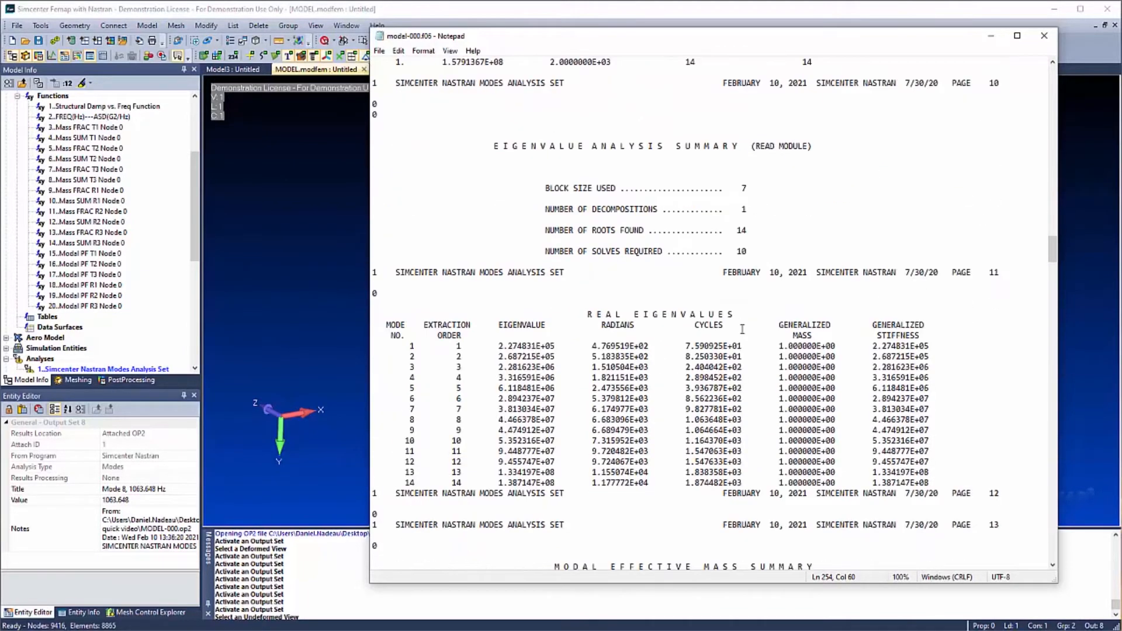
scroll("down", 3)
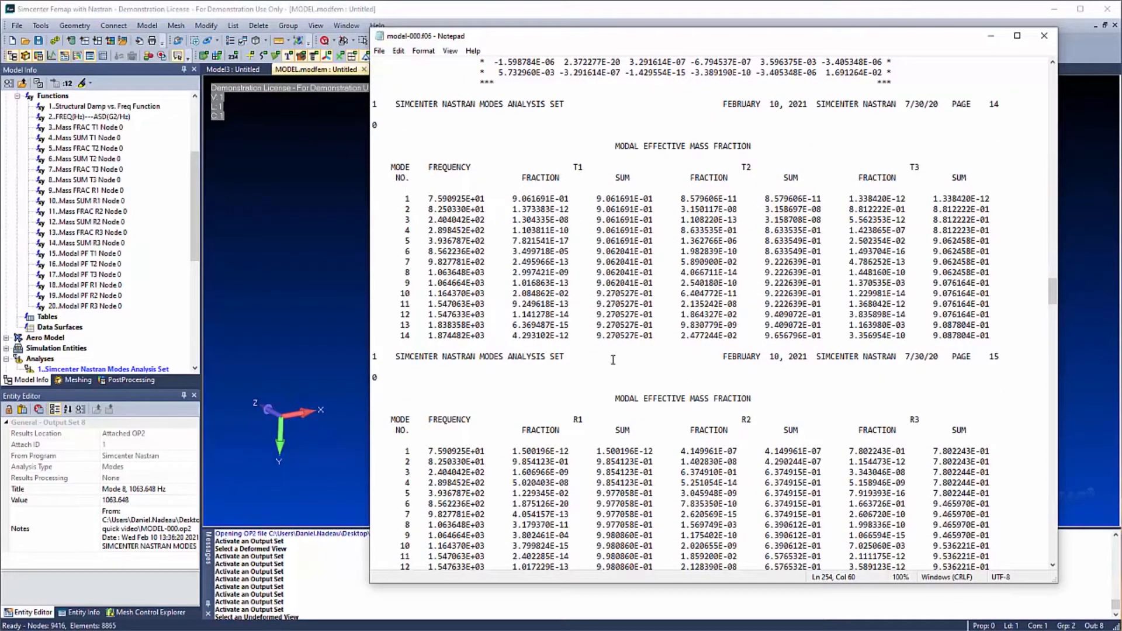
scroll("down", 3)
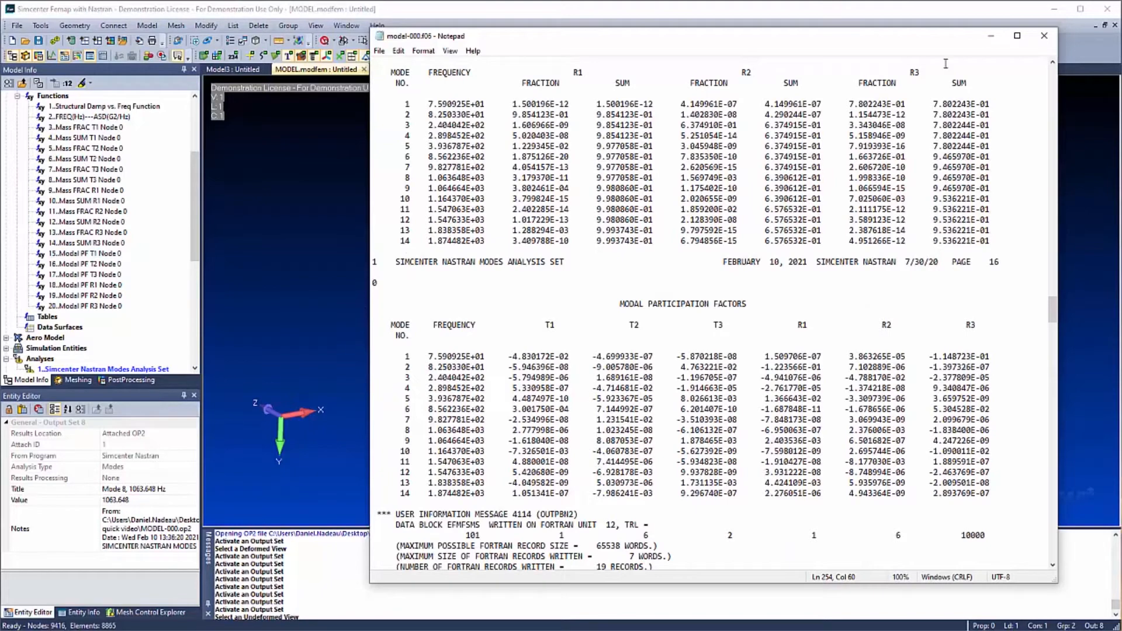
left_click(1041, 35)
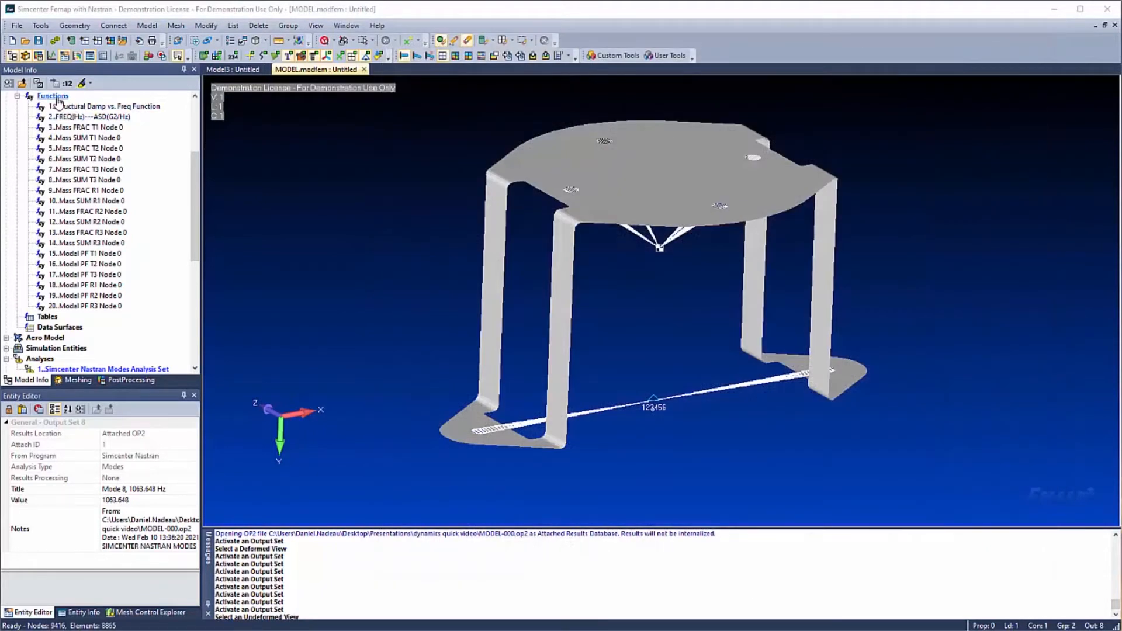
Chart the Mass SUM T1, T2 and T3 Node 0 functions via Show in Charting.
left_click(76, 148)
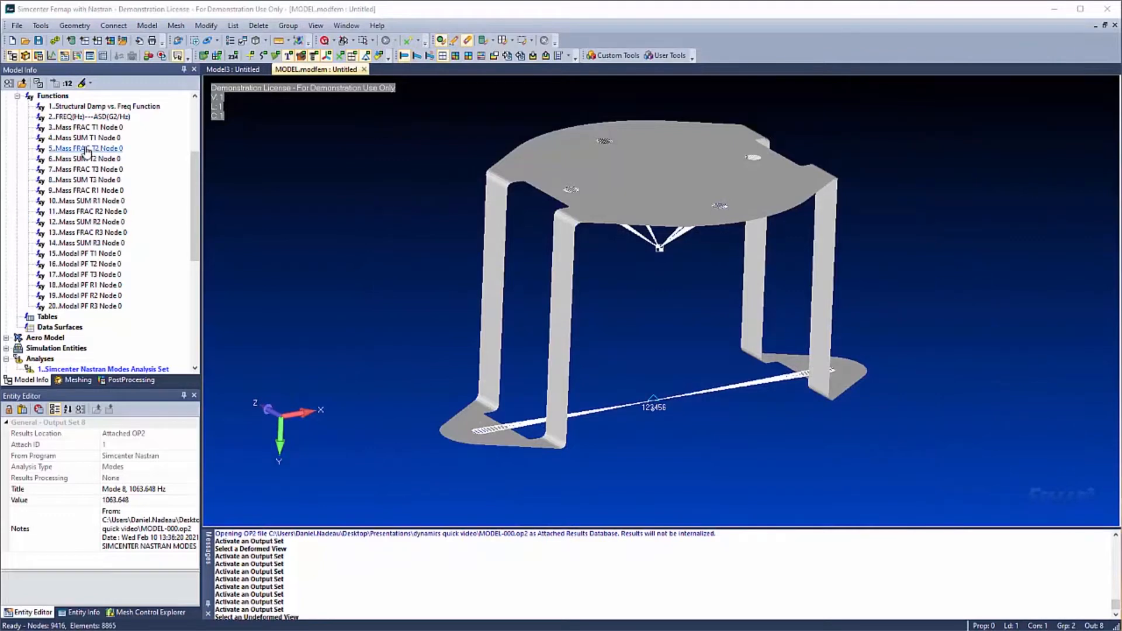
left_click(75, 138)
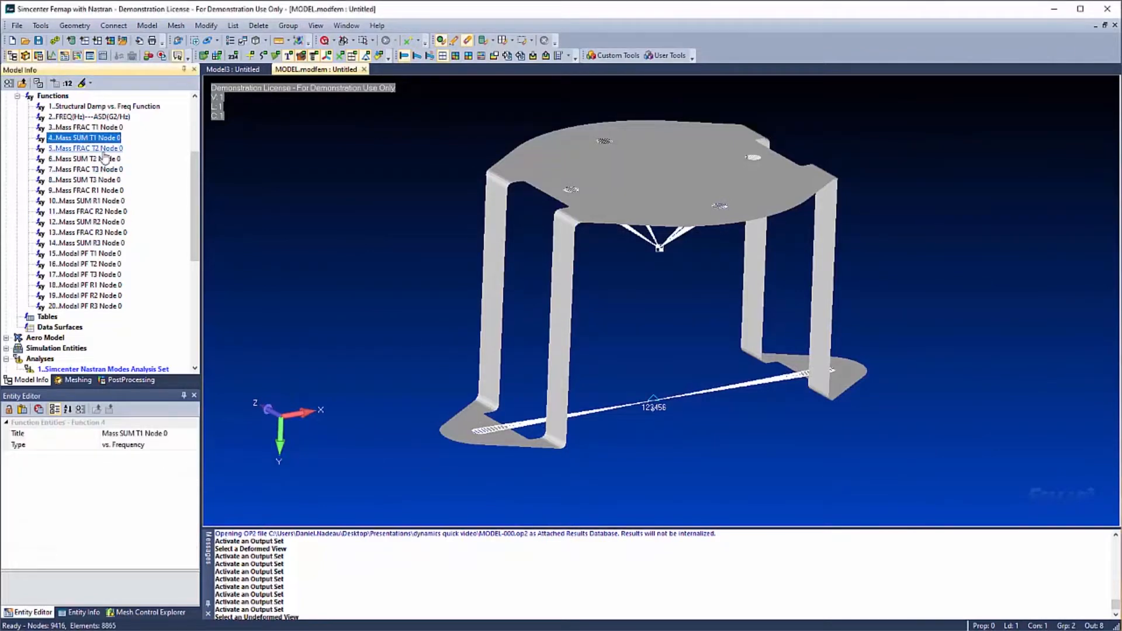
left_click(82, 159)
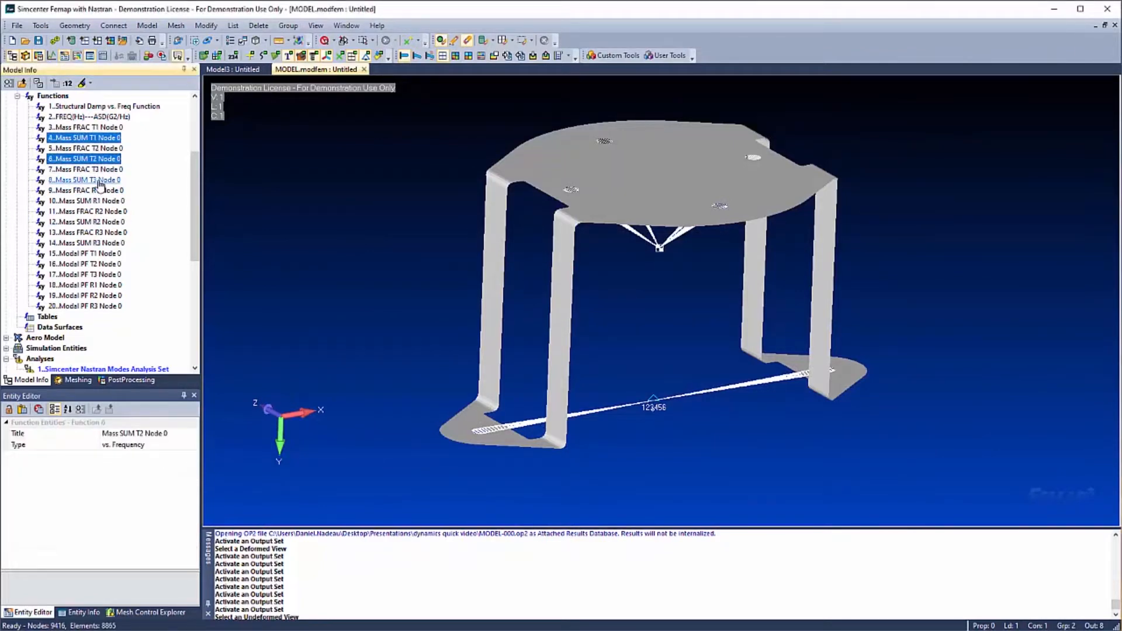
right_click(88, 180)
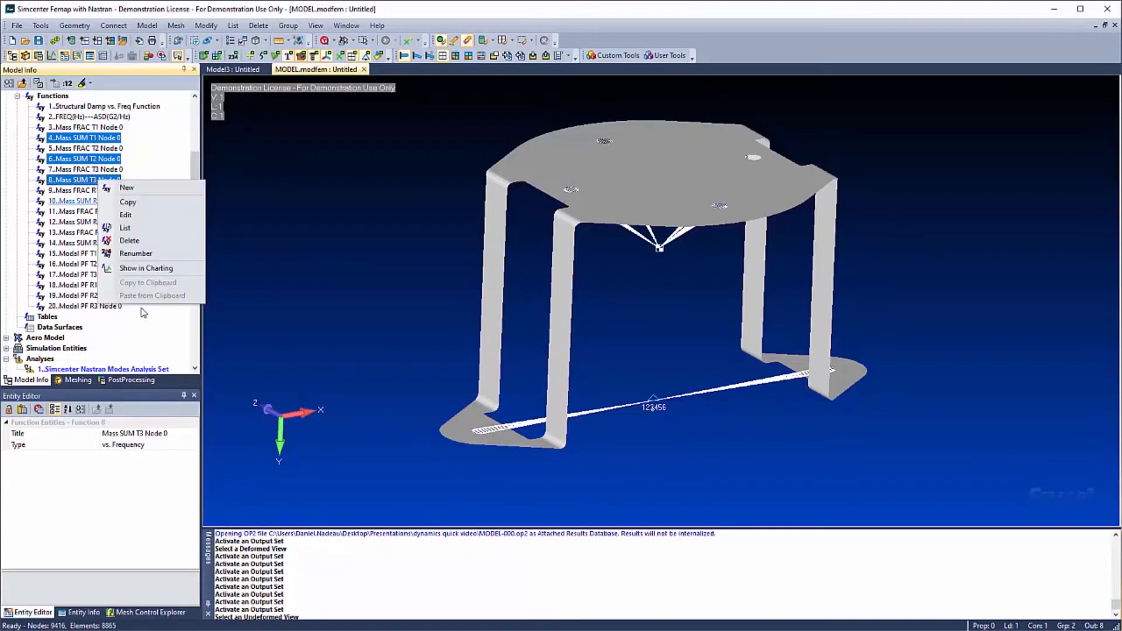
left_click(144, 267)
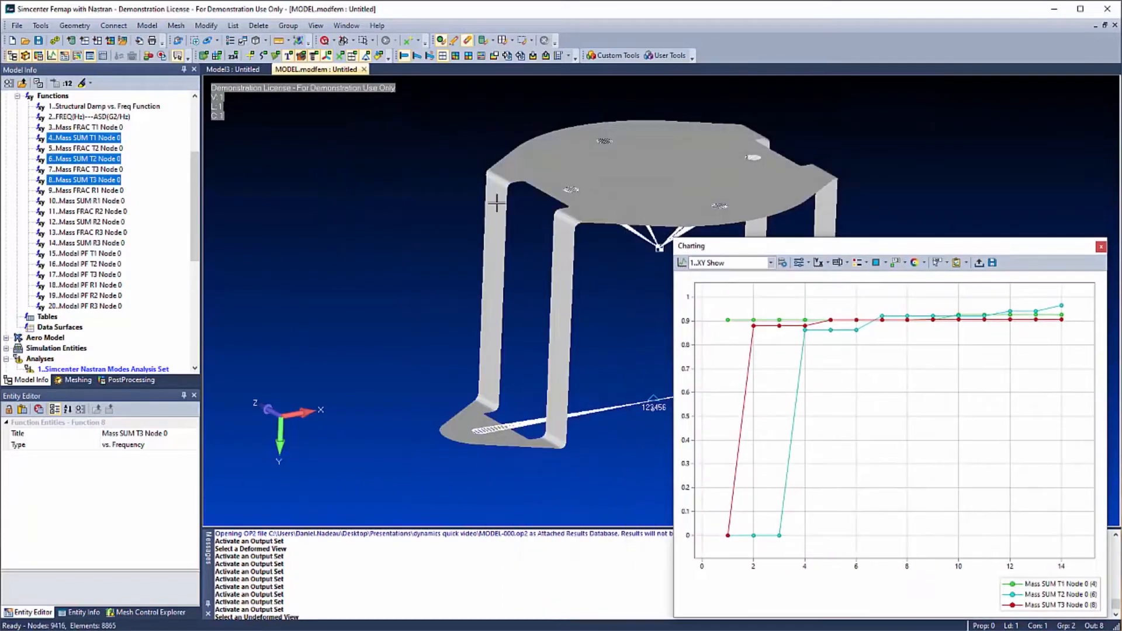
Display the bracket deformed in Mode 1, Mode 2 and Mode 4 from an angled view.
left_click_drag(493, 203, 490, 269)
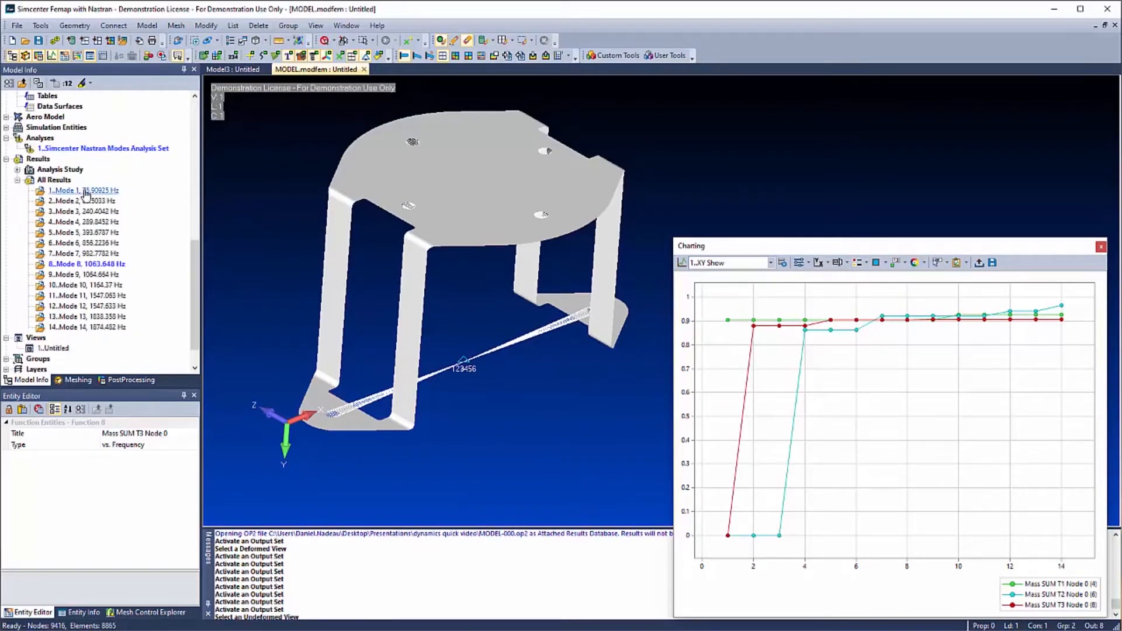
left_click(71, 189)
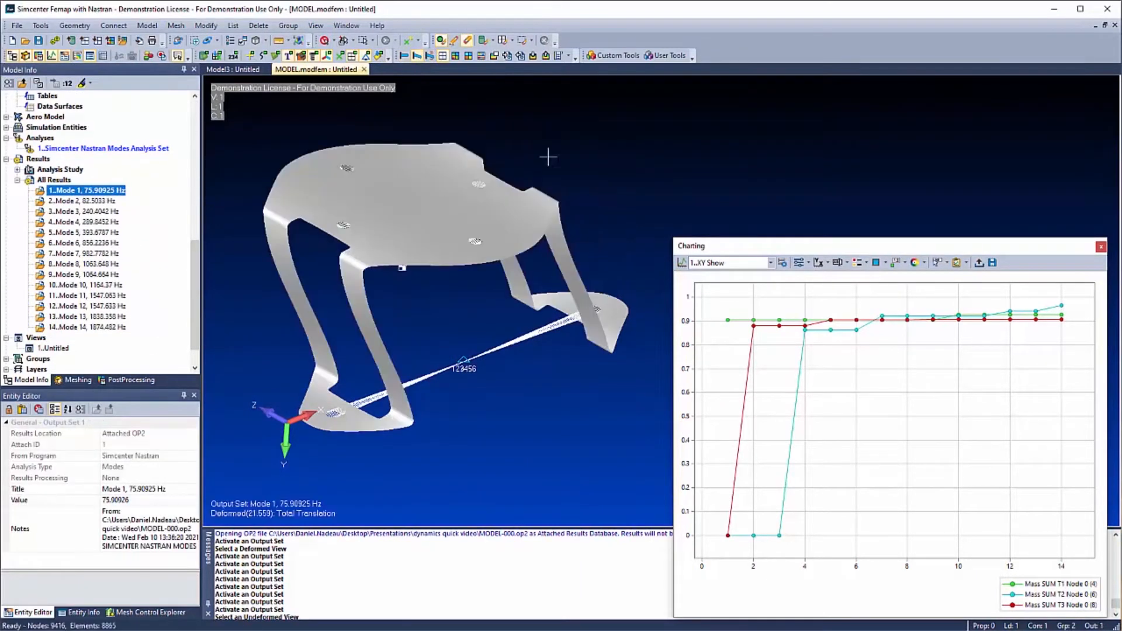
mouse_move(741, 320)
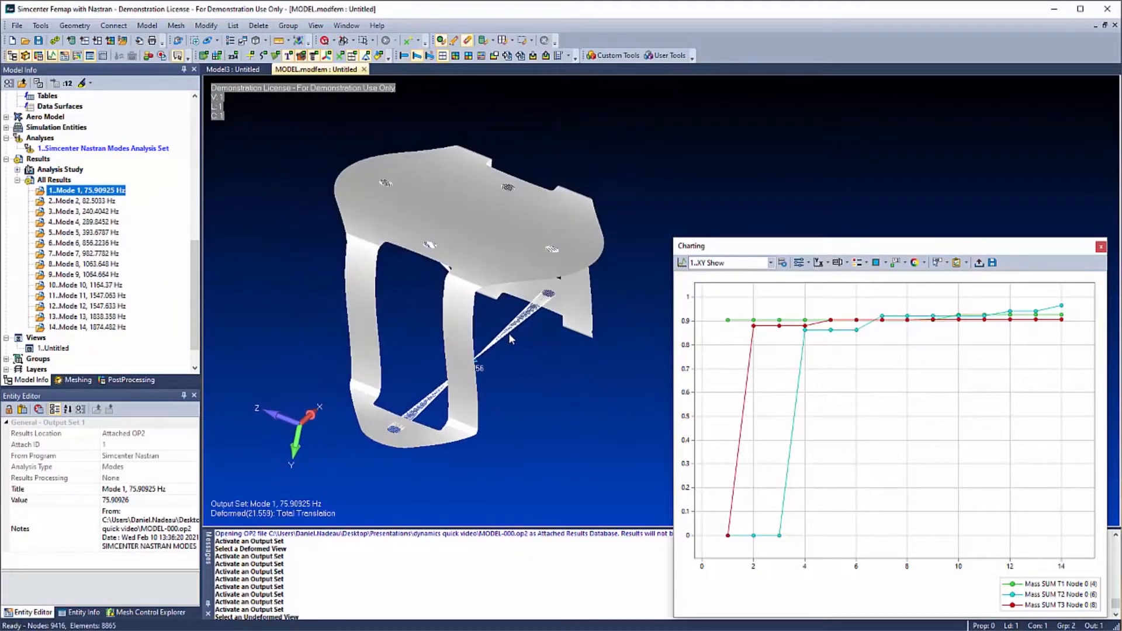
left_click(70, 201)
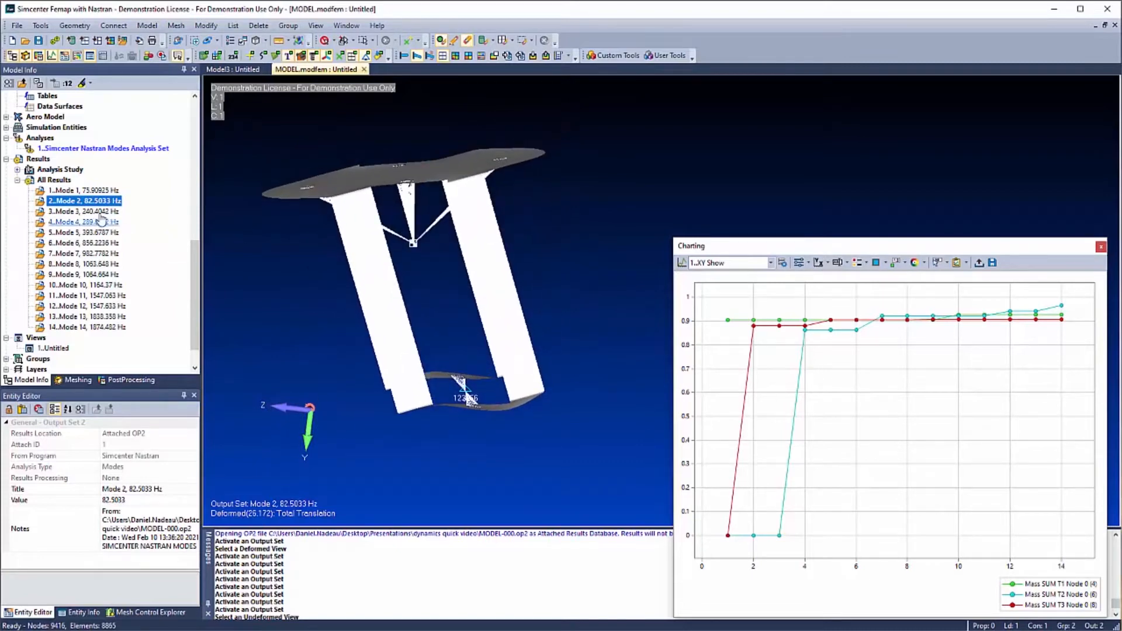
left_click(81, 222)
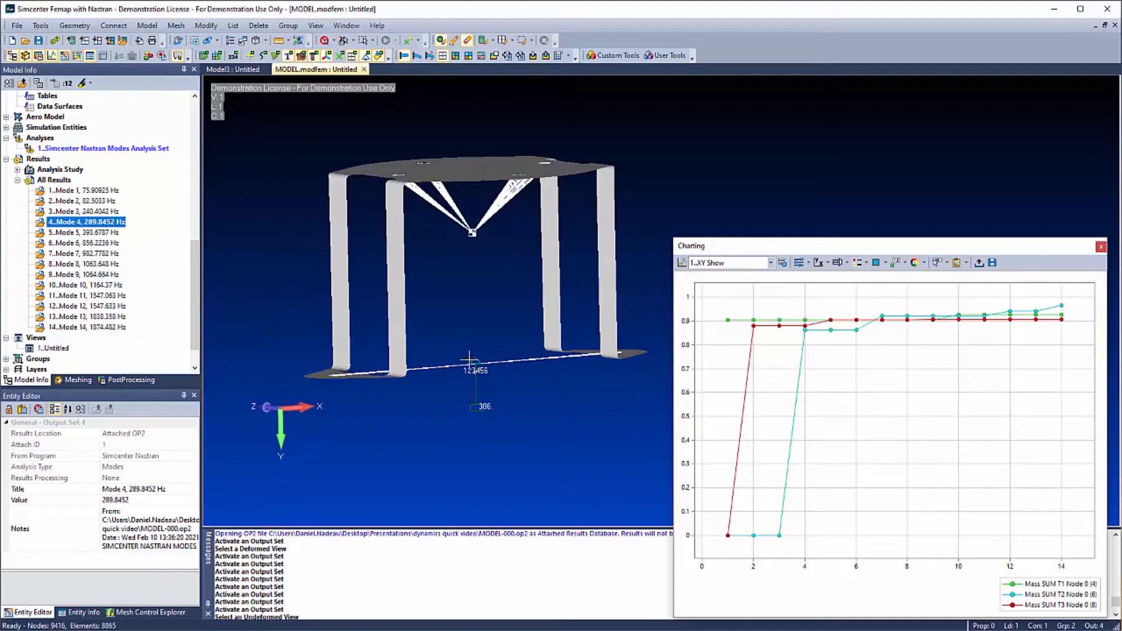
mouse_move(796, 342)
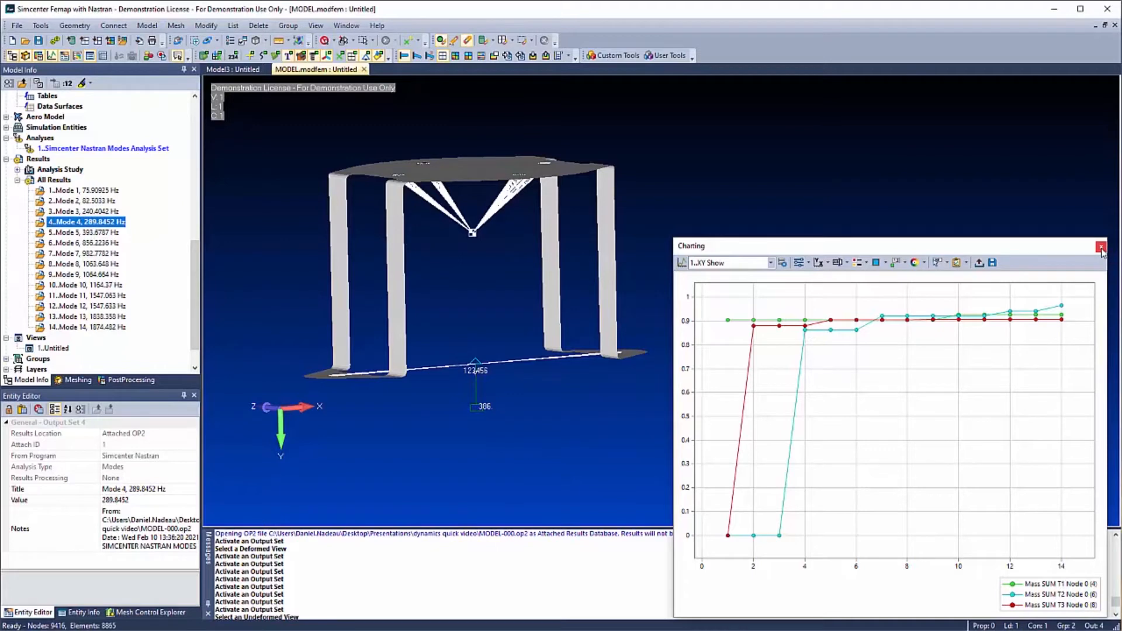
Close the mass participation chart and review the Structural Damp vs. Freq function values.
left_click(1101, 246)
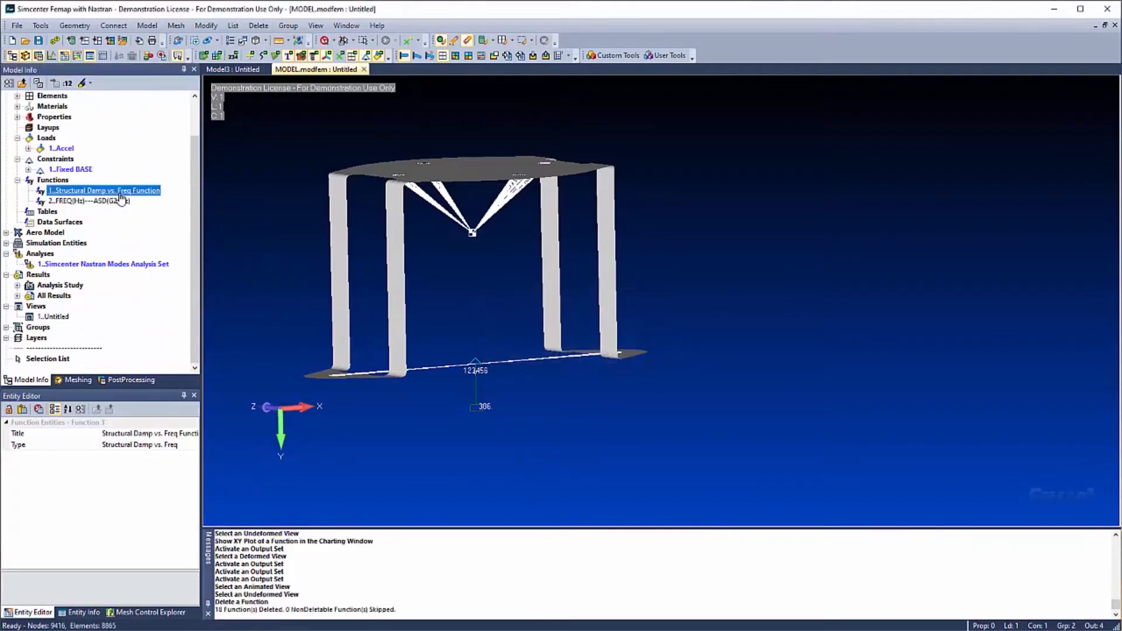
double_click(103, 191)
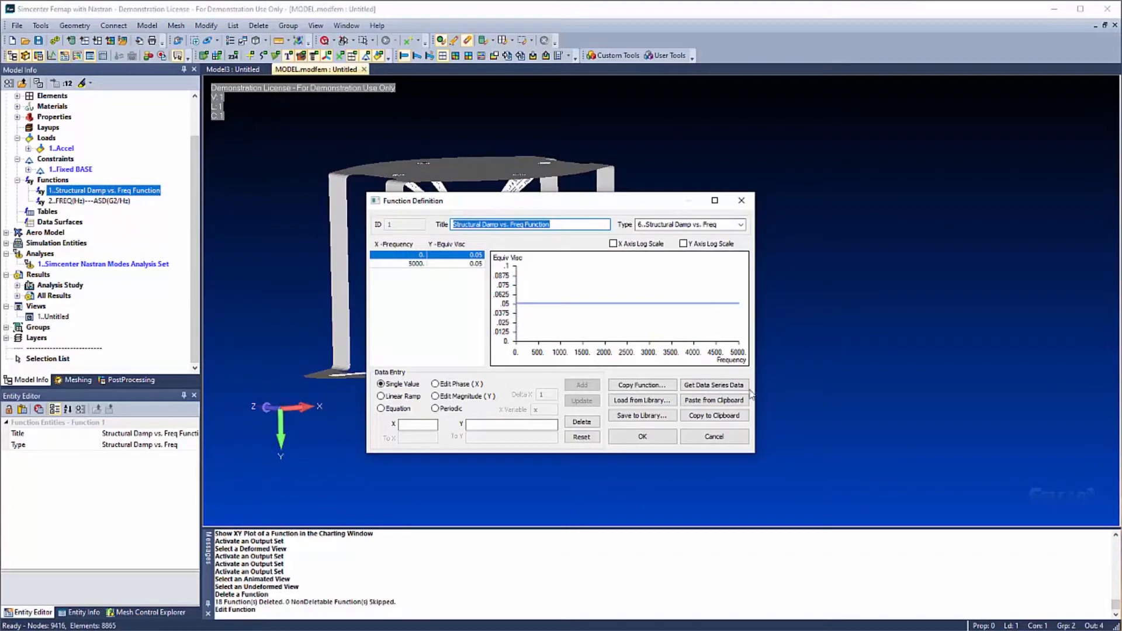
mouse_move(741, 400)
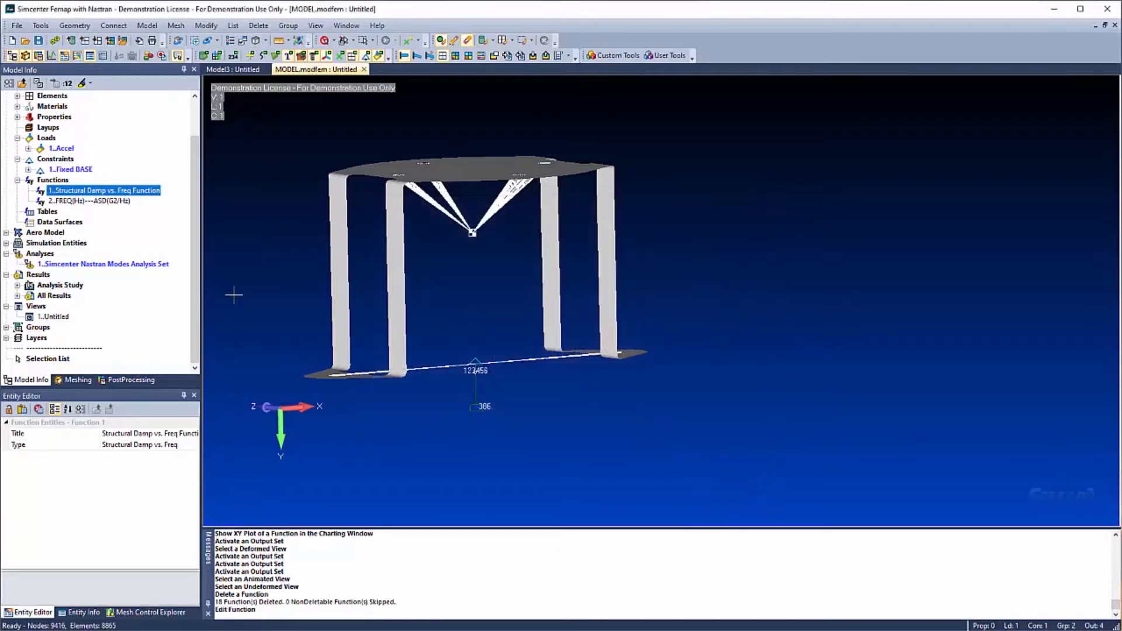
Create a new analysis set of type Frequency/Harmonic Response in the Analysis Set Manager.
right_click(40, 252)
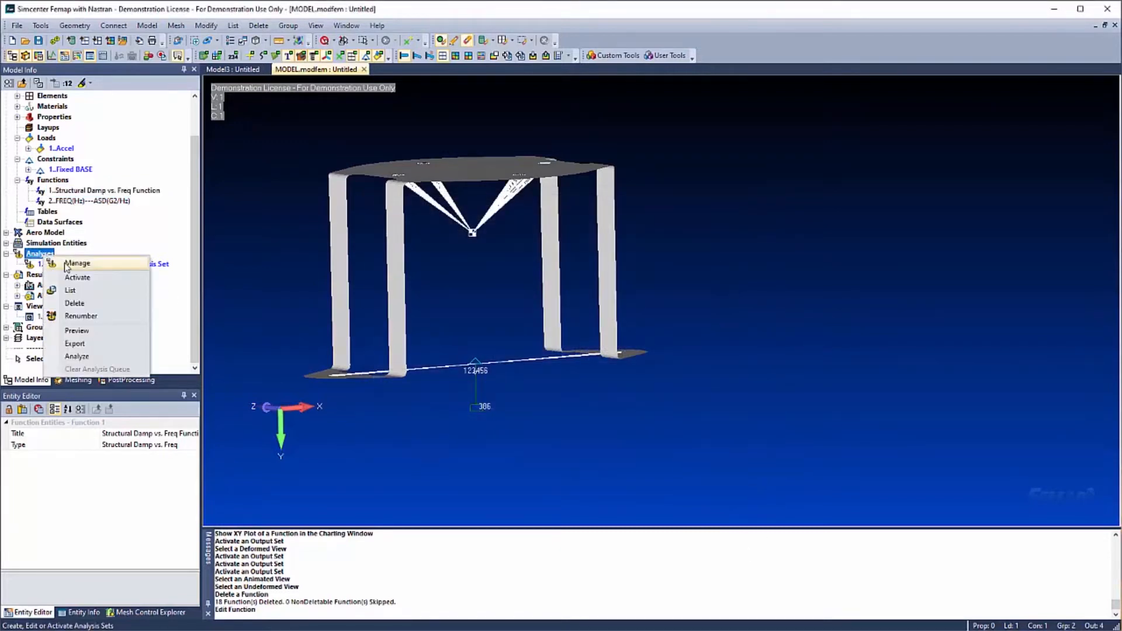
left_click(77, 263)
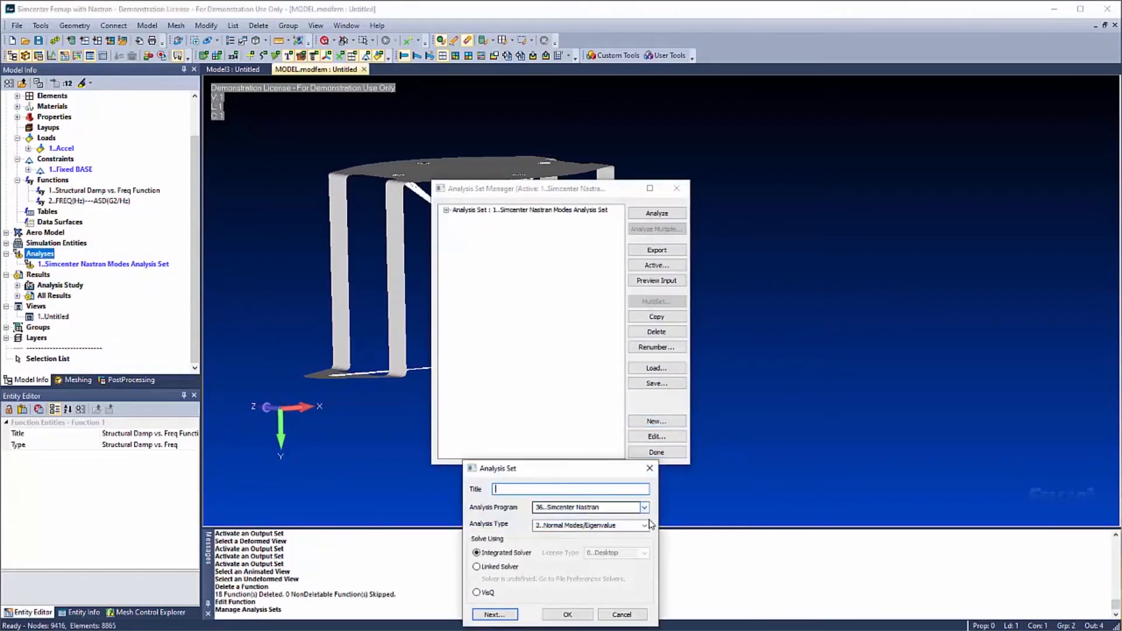
left_click(644, 526)
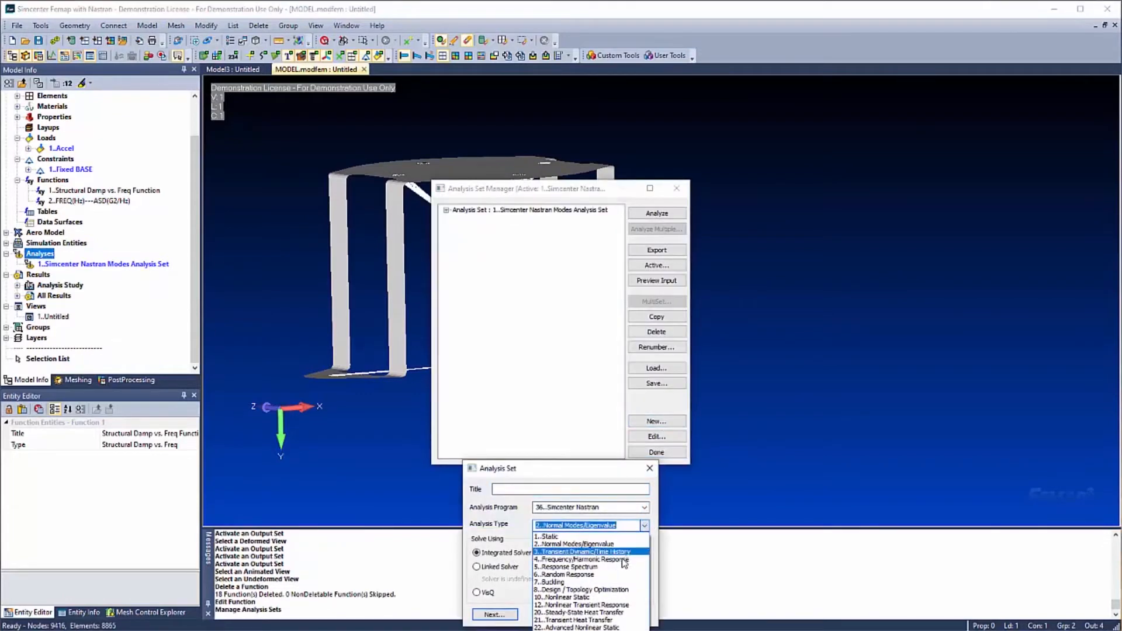
left_click(578, 559)
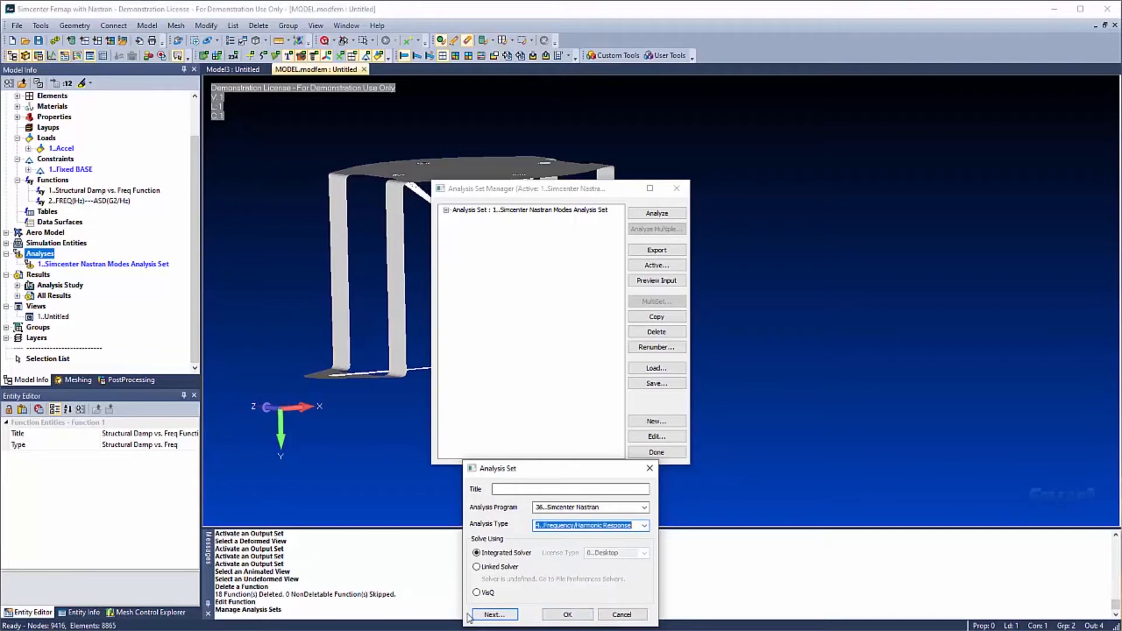
Use a modal solution with the frequency range To 2000 Hz and continue to dynamic settings.
left_click(496, 615)
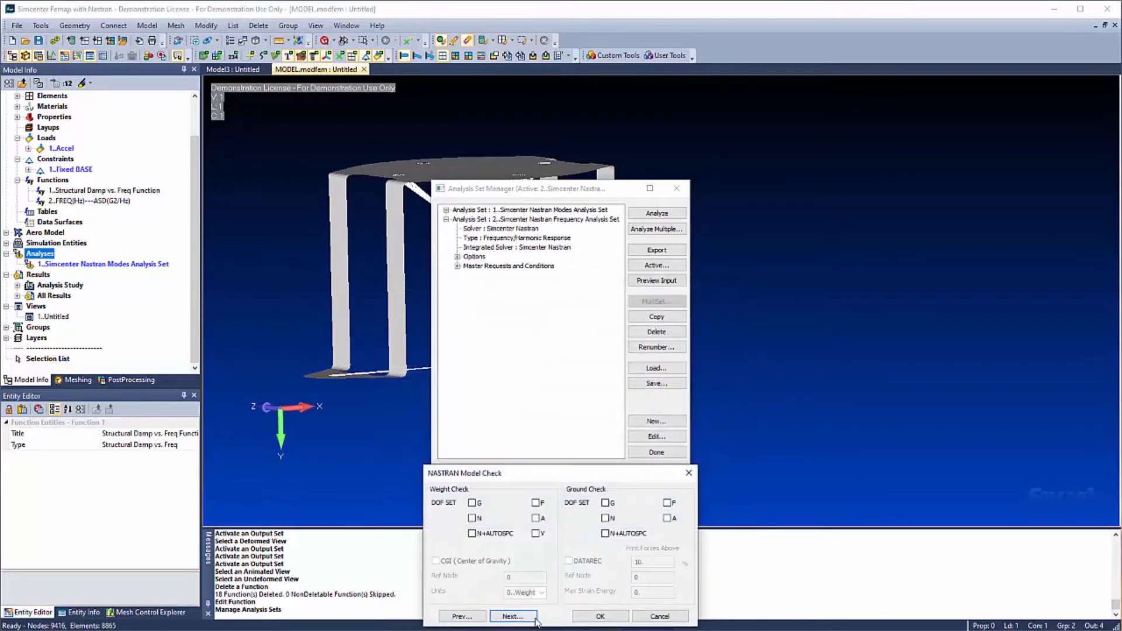
left_click(515, 616)
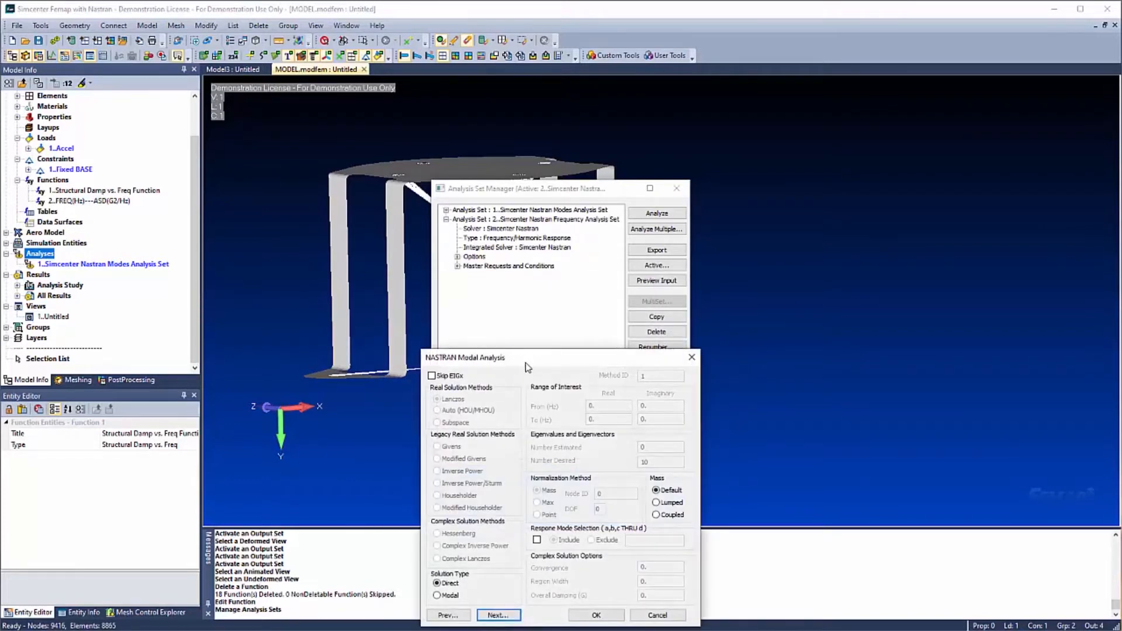
mouse_move(440, 598)
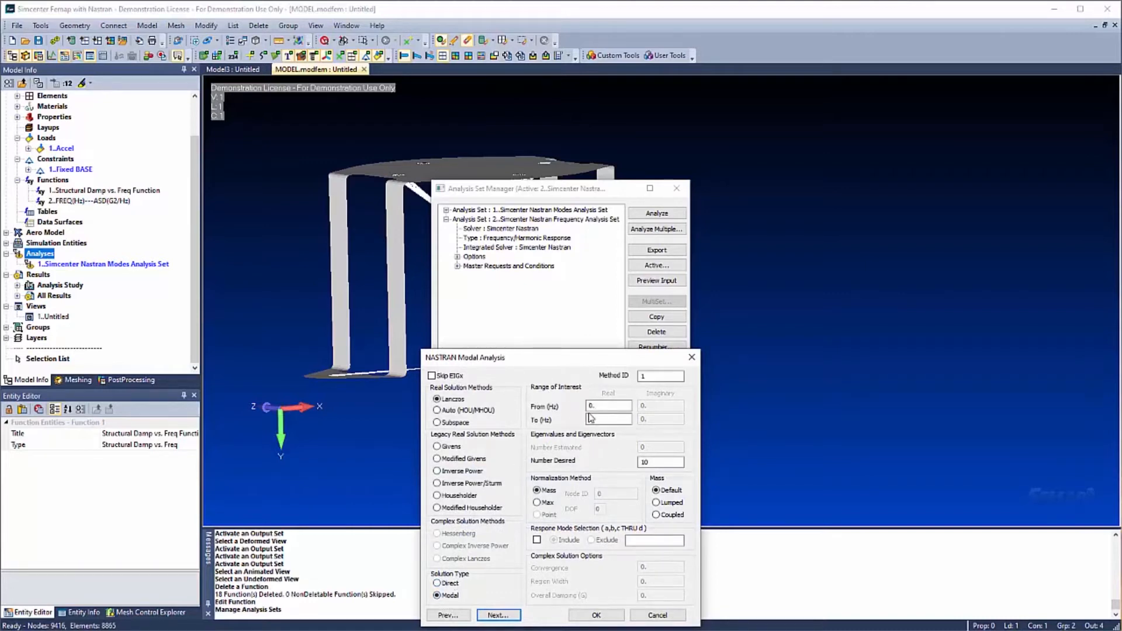
type("2000")
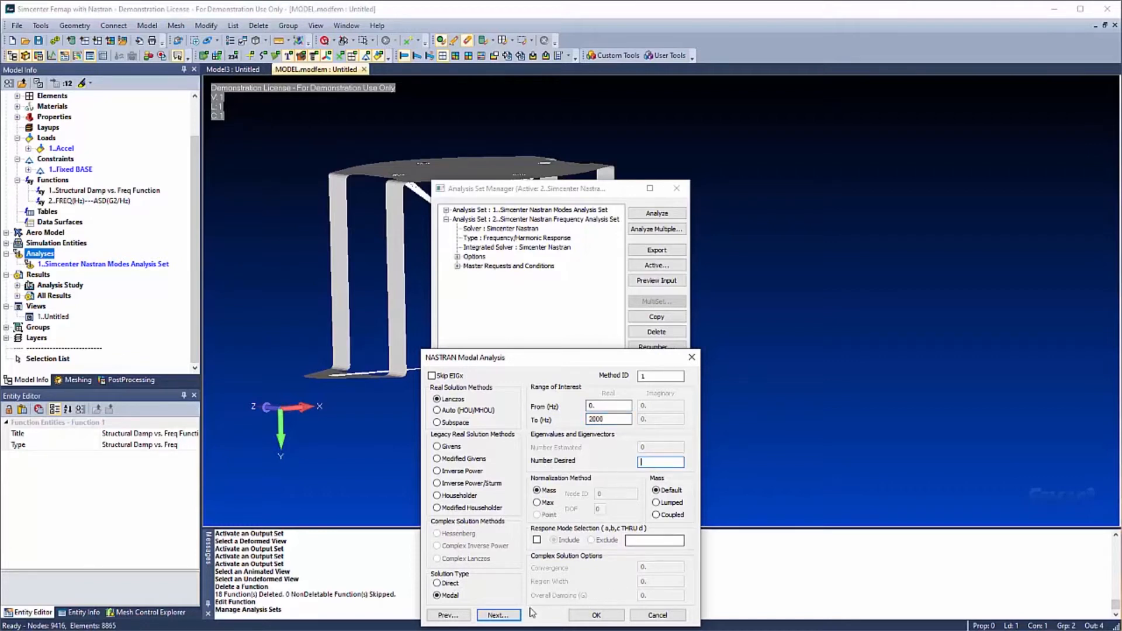
left_click(498, 615)
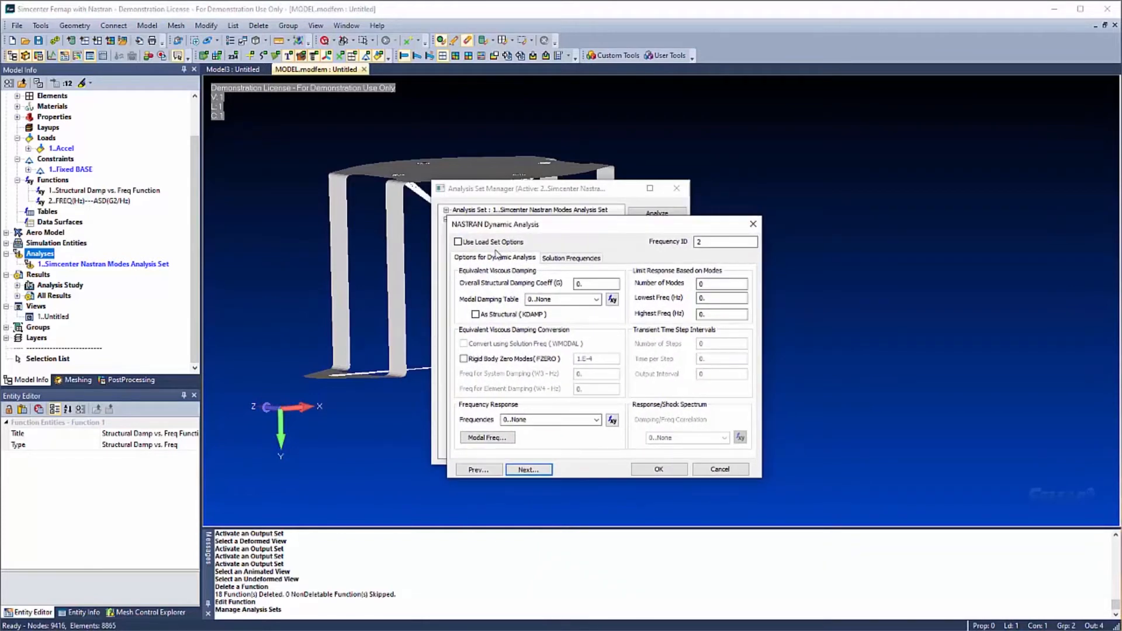
mouse_move(505, 271)
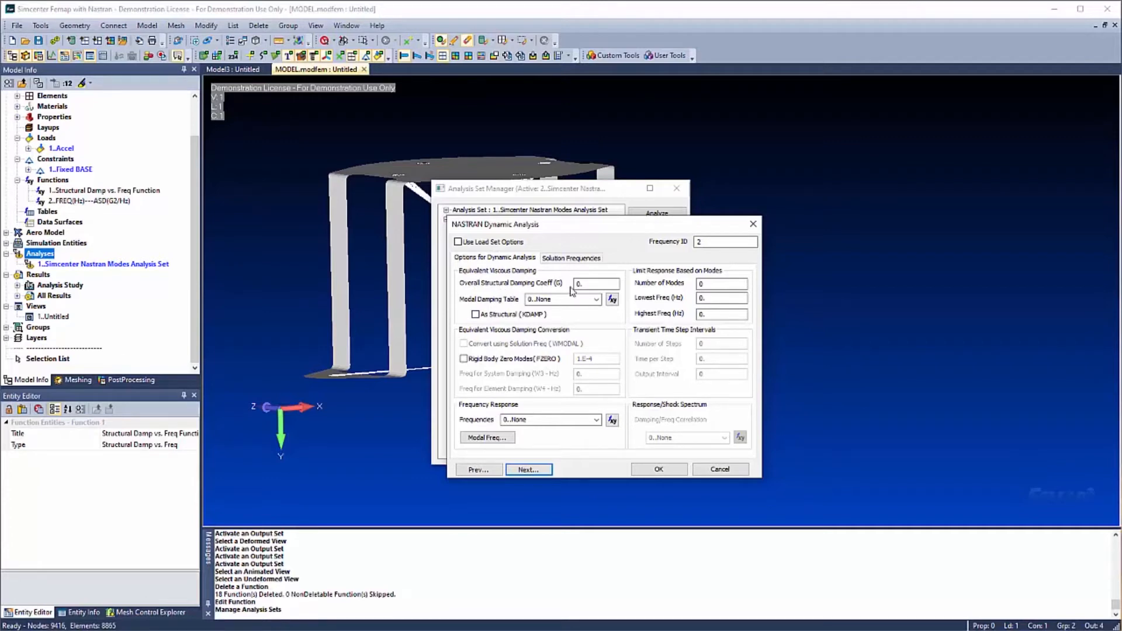
Set the Modal Damping Table to the Structural Damp vs. Freq function.
left_click(592, 299)
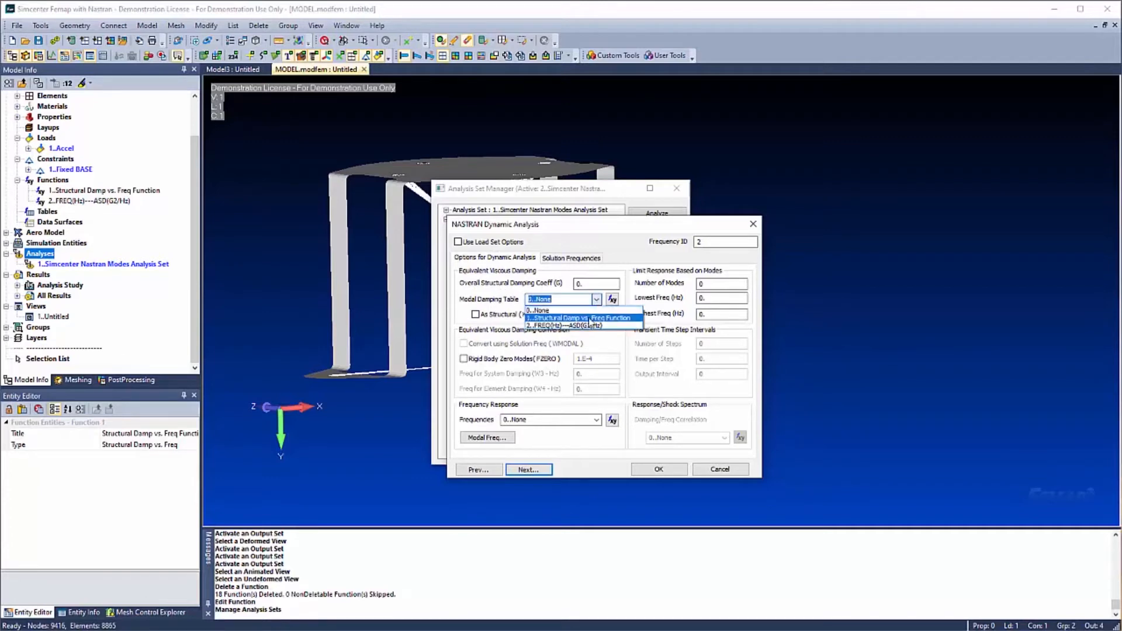
left_click(570, 258)
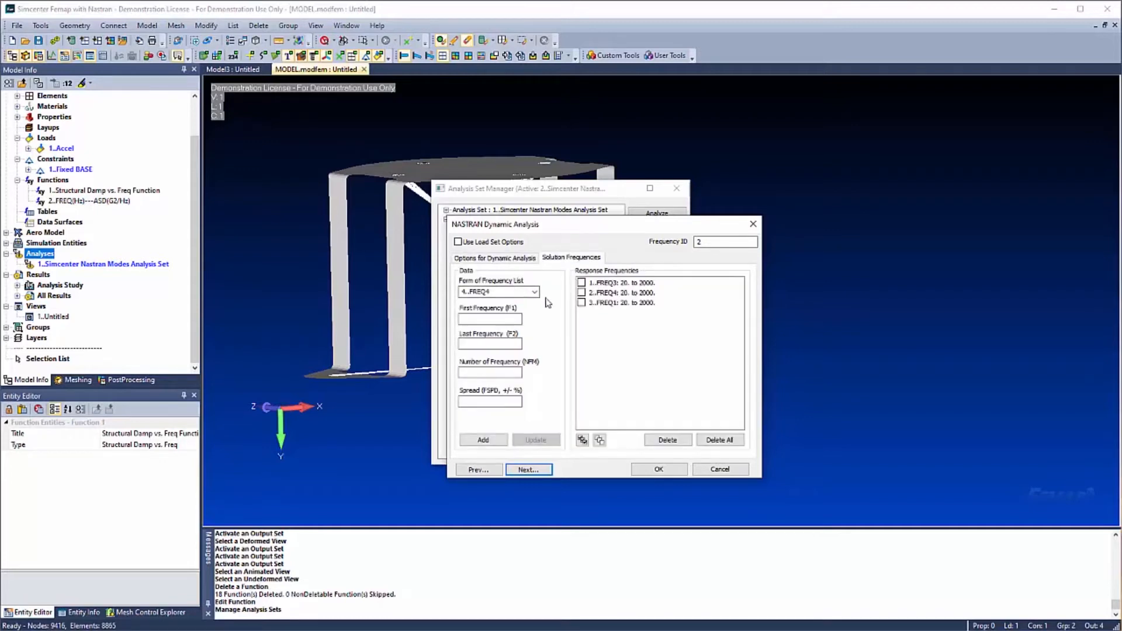
left_click(533, 292)
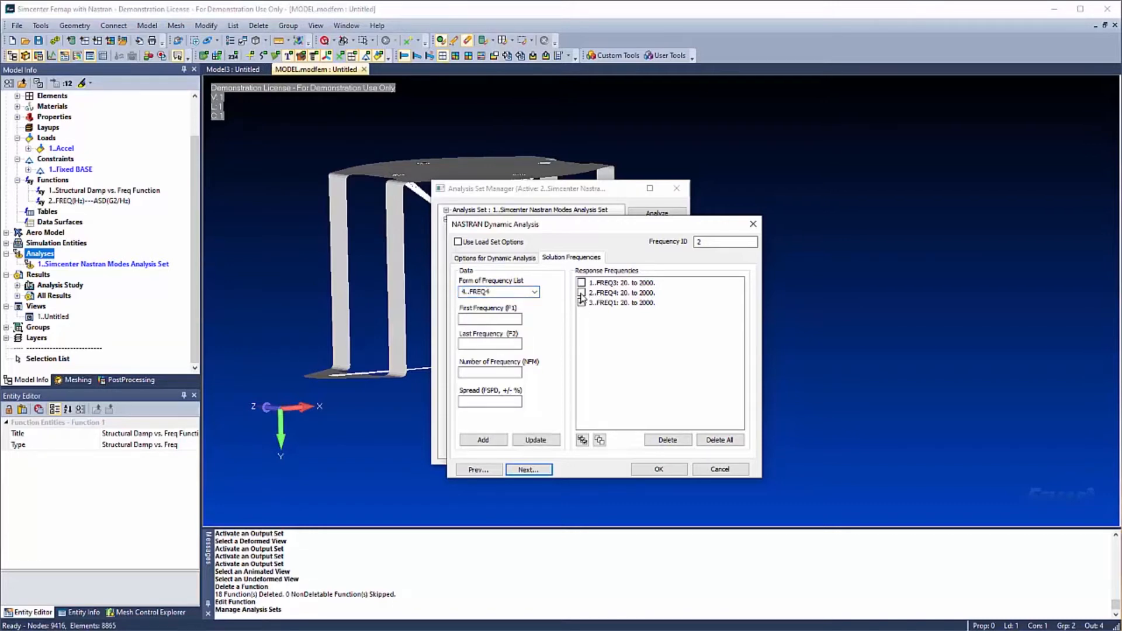
Enable the FREQ1, FREQ3 and FREQ4 20–2000 Hz solution frequency lists and review their settings.
left_click(619, 281)
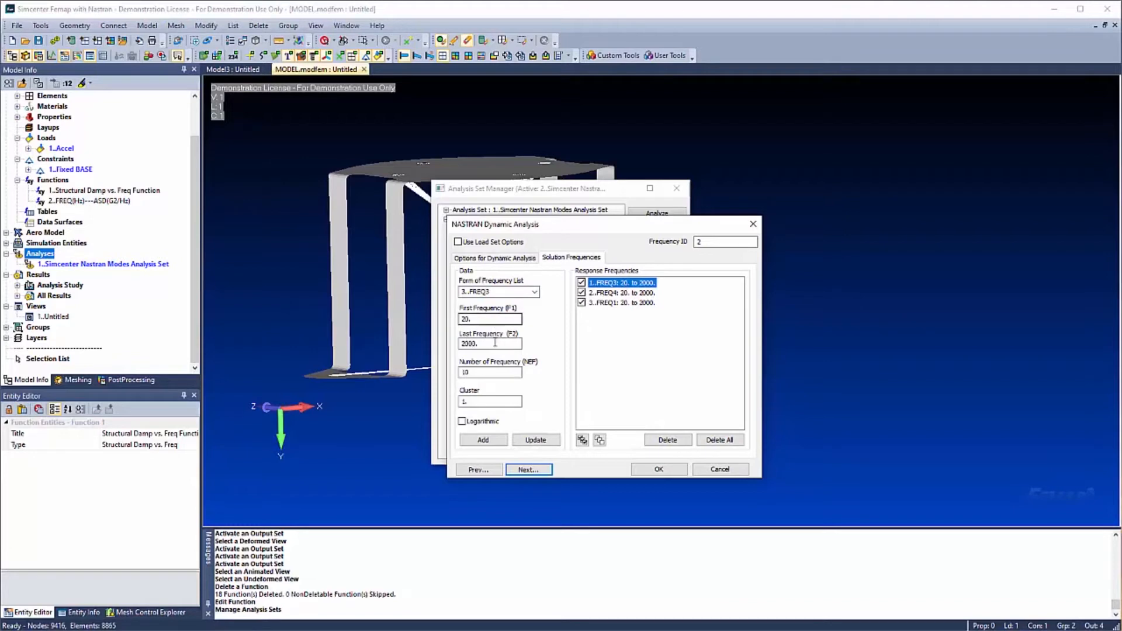
left_click(621, 292)
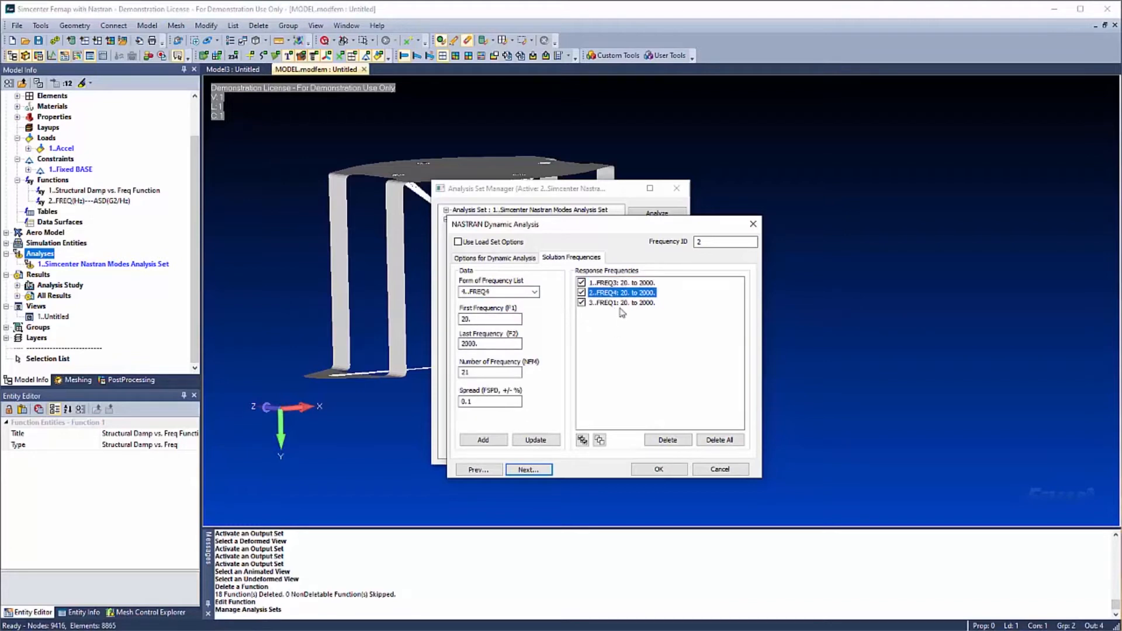
mouse_move(617, 309)
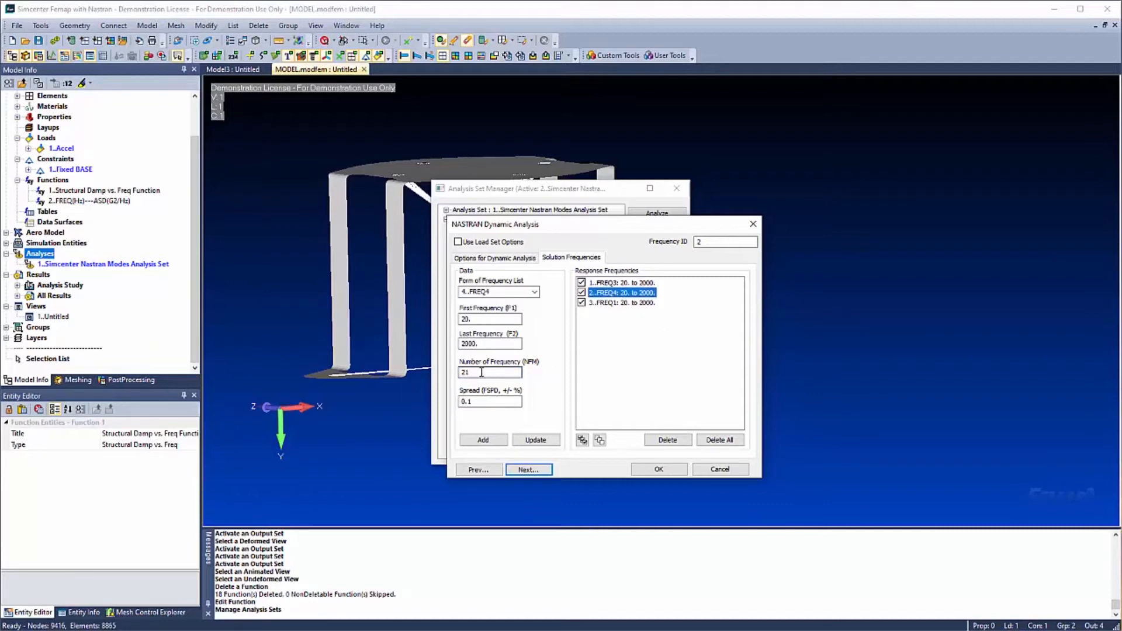
left_click(535, 439)
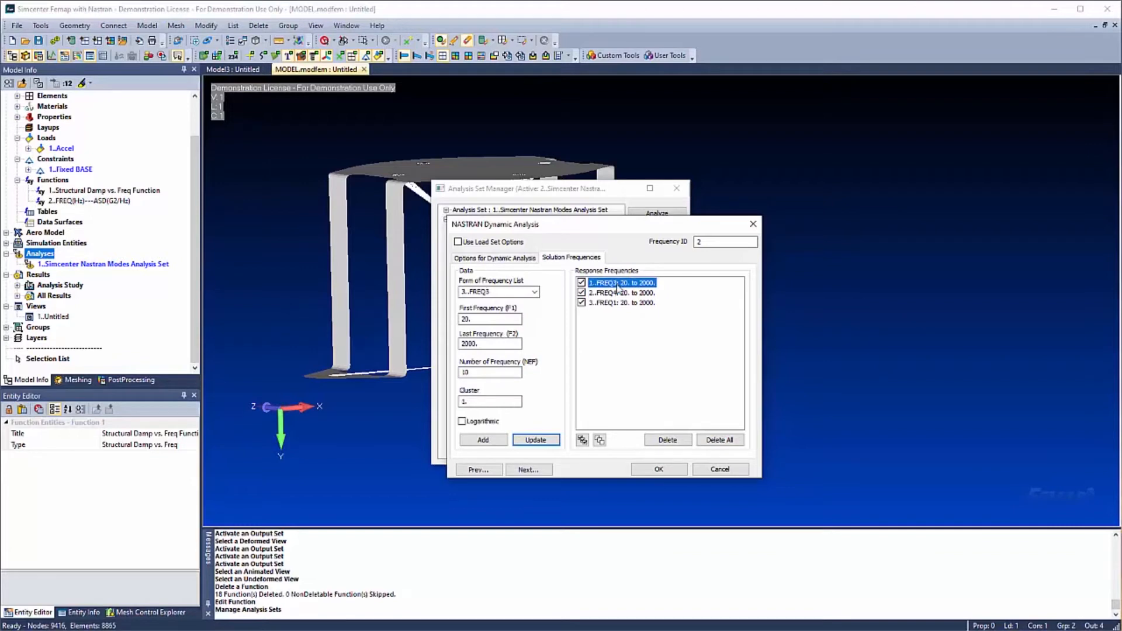
left_click(622, 302)
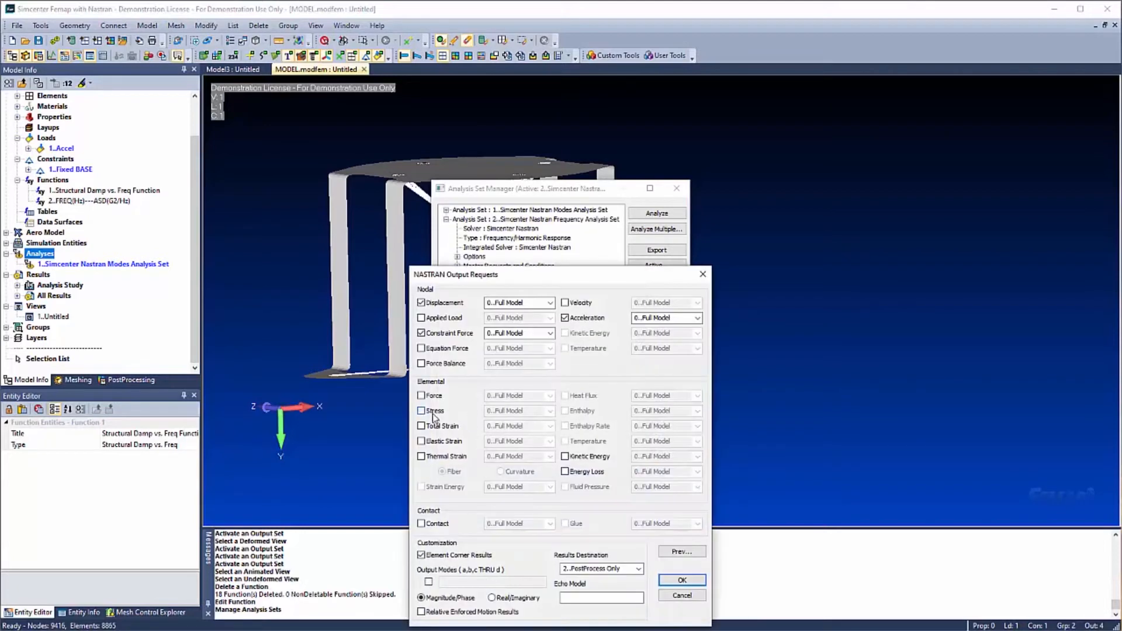
Request stress results for the full model and return to the Analysis Set Manager.
left_click(420, 412)
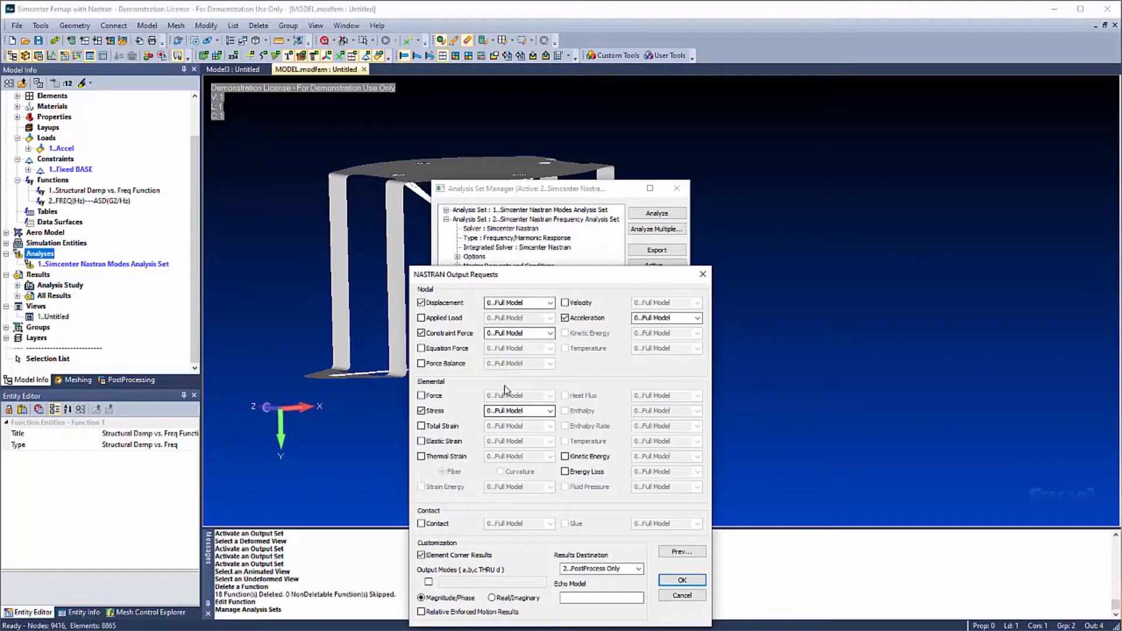
mouse_move(517, 381)
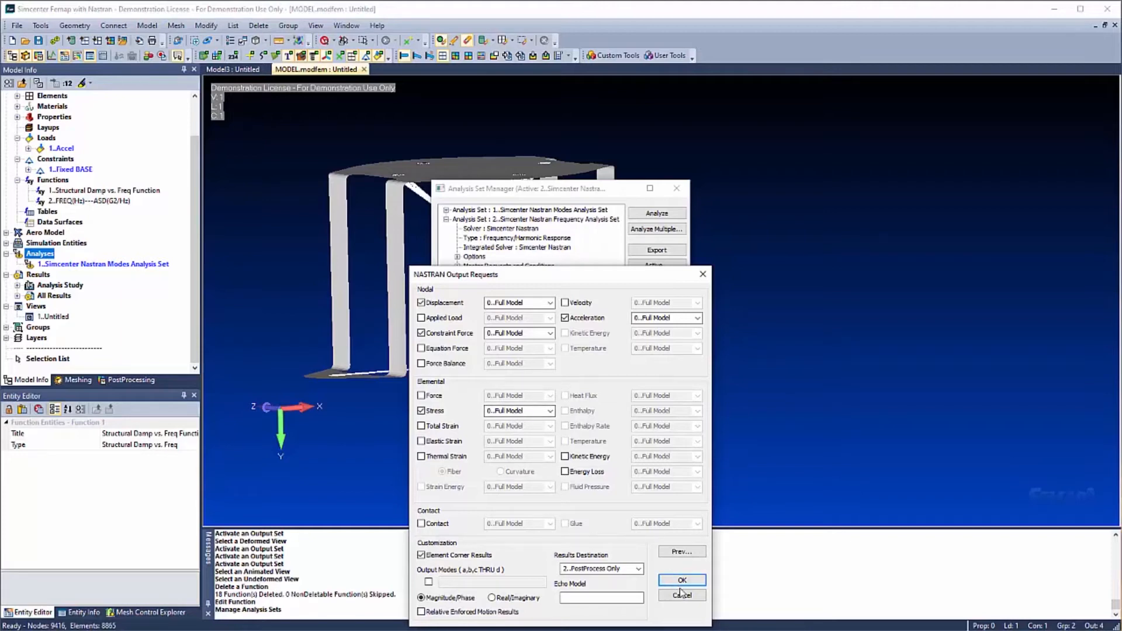
left_click(683, 579)
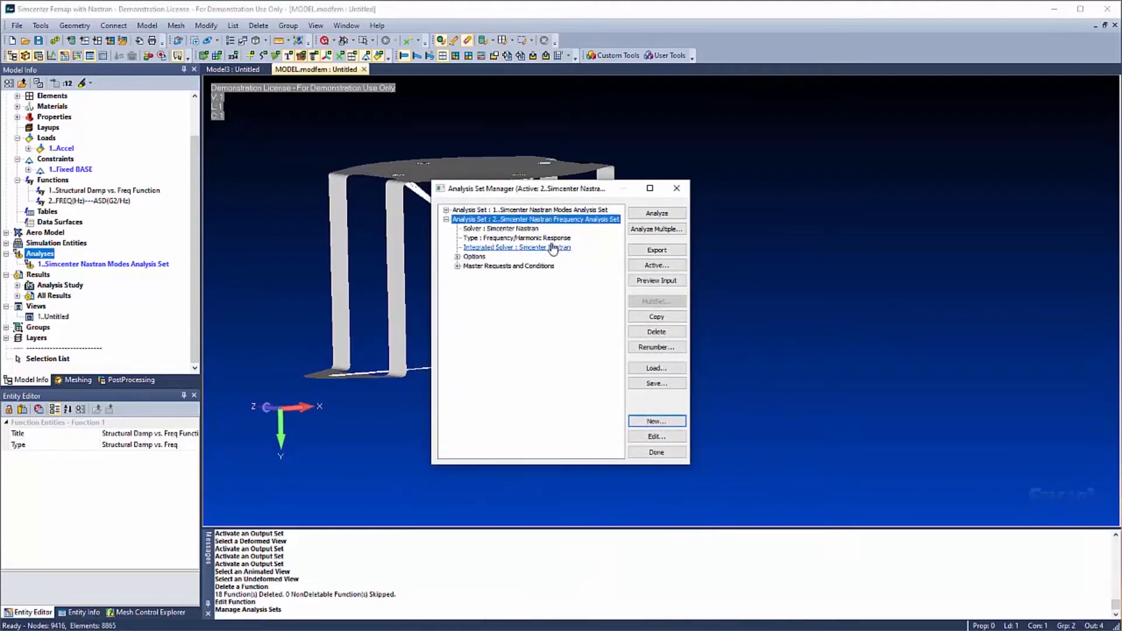
Run the frequency response analysis in Nastran and tilt the bracket view after it completes.
left_click(657, 451)
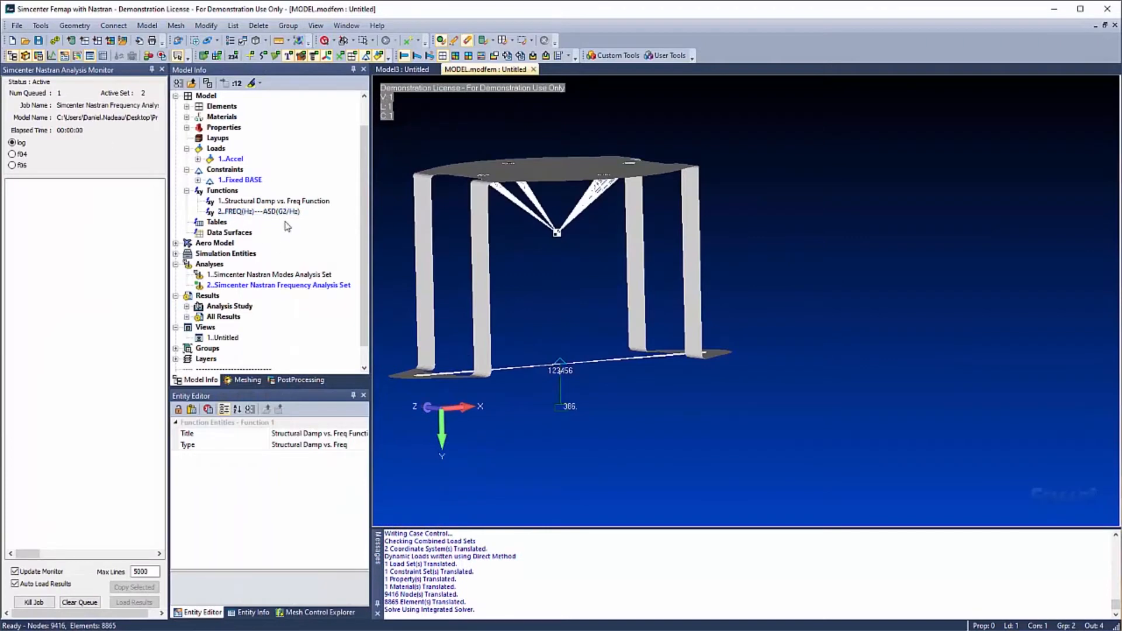
mouse_move(866, 327)
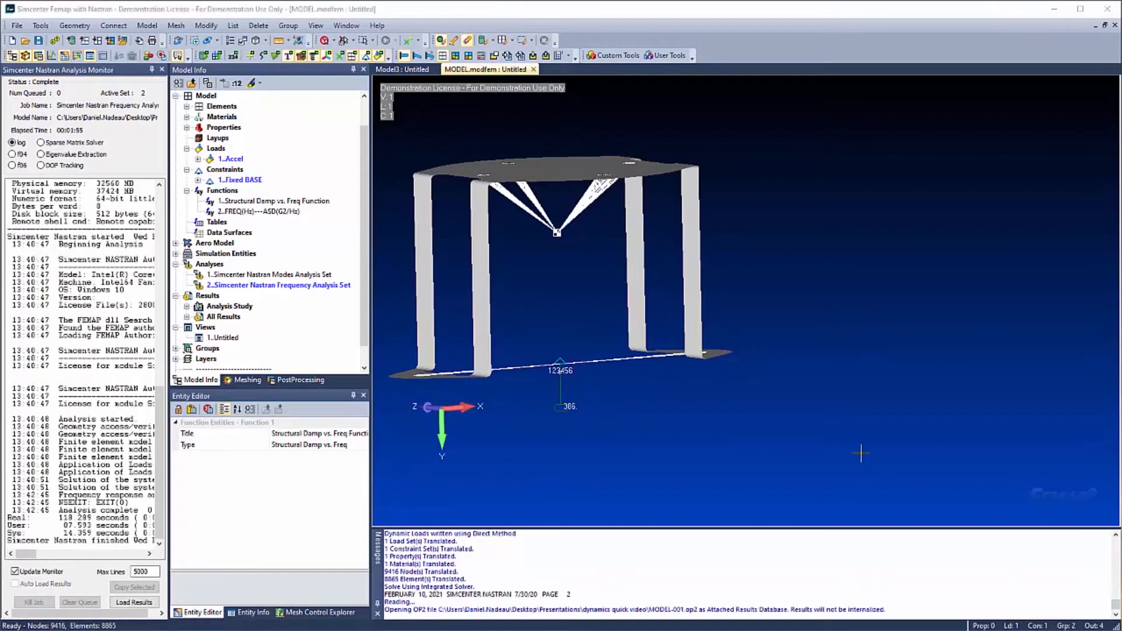
mouse_move(735, 341)
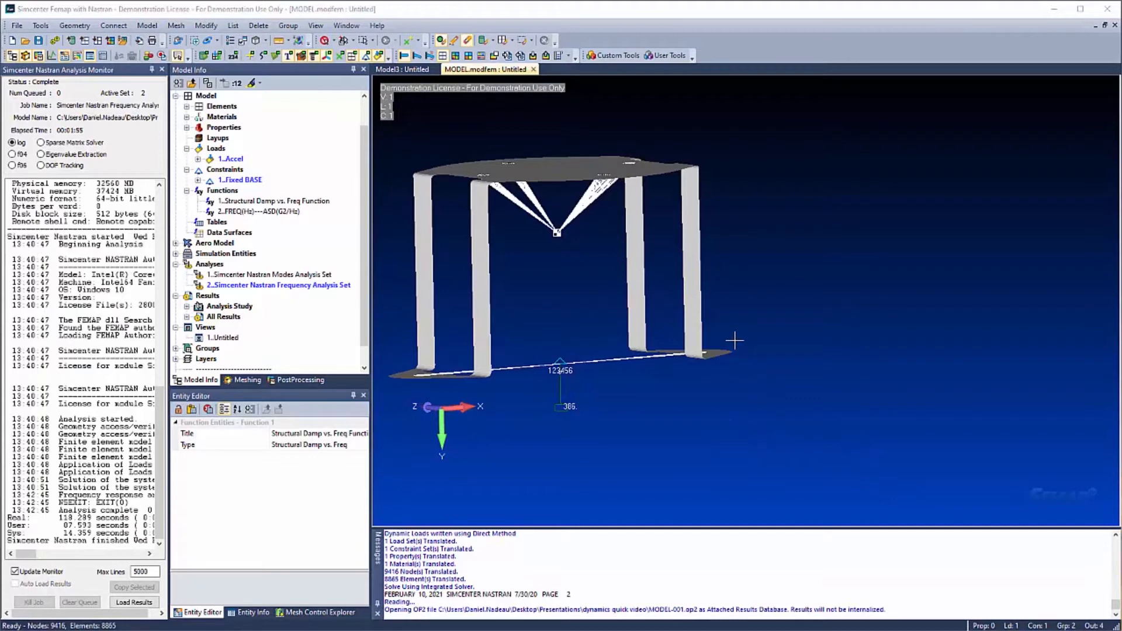
left_click_drag(735, 340, 630, 260)
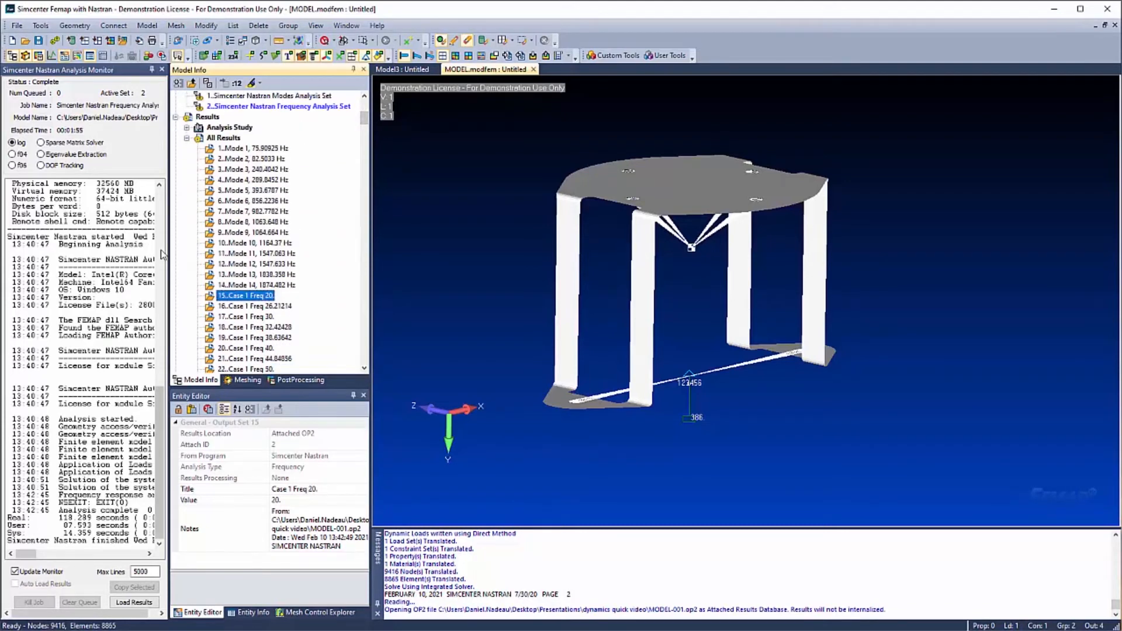
mouse_move(255, 328)
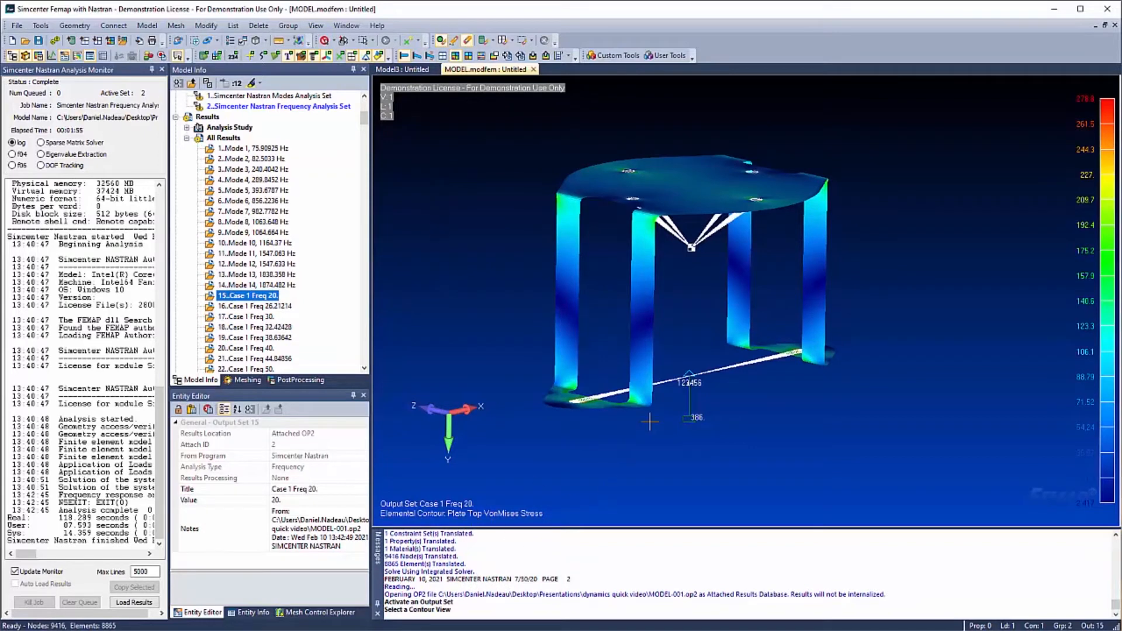
Contour the 44.84856 Hz output set, return to the model tree and close the Analysis Monitor.
left_click(255, 307)
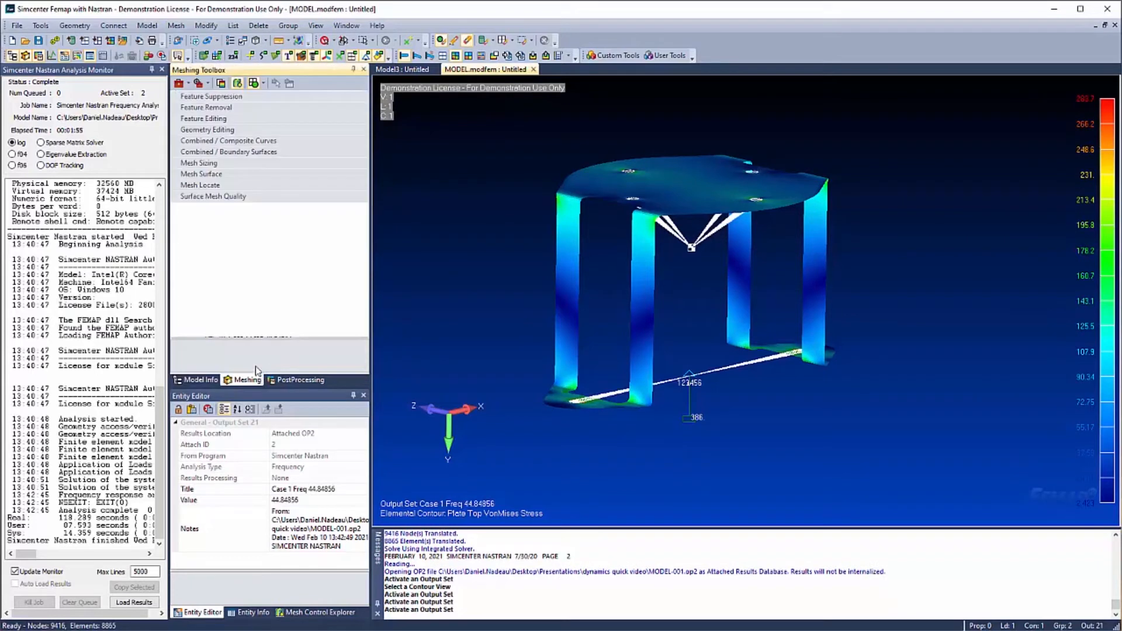
left_click(199, 379)
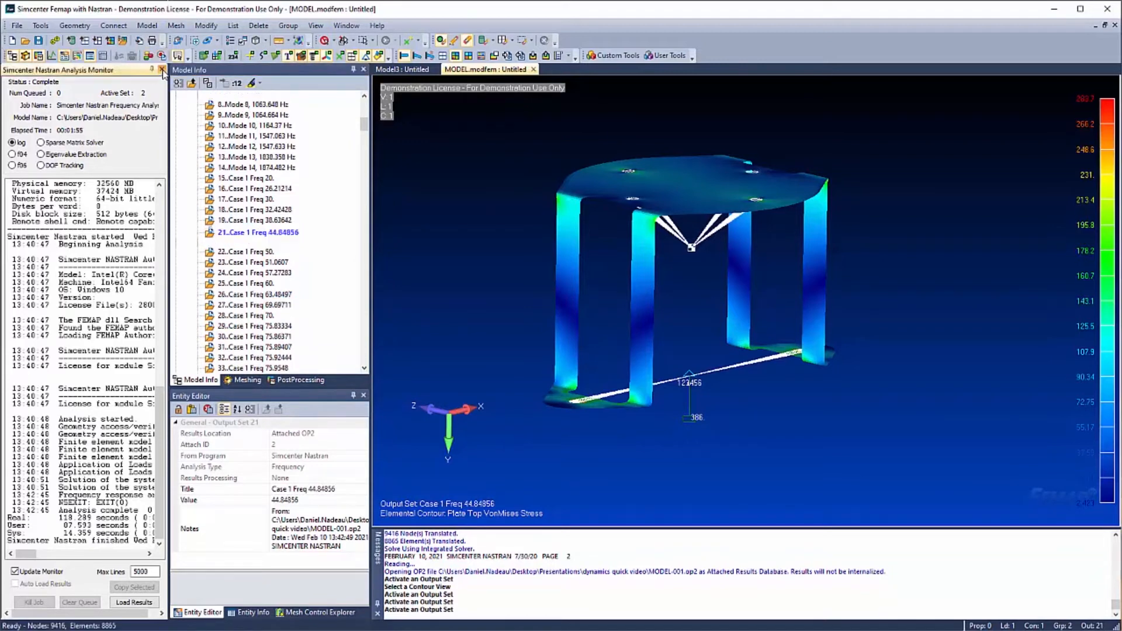
left_click(162, 70)
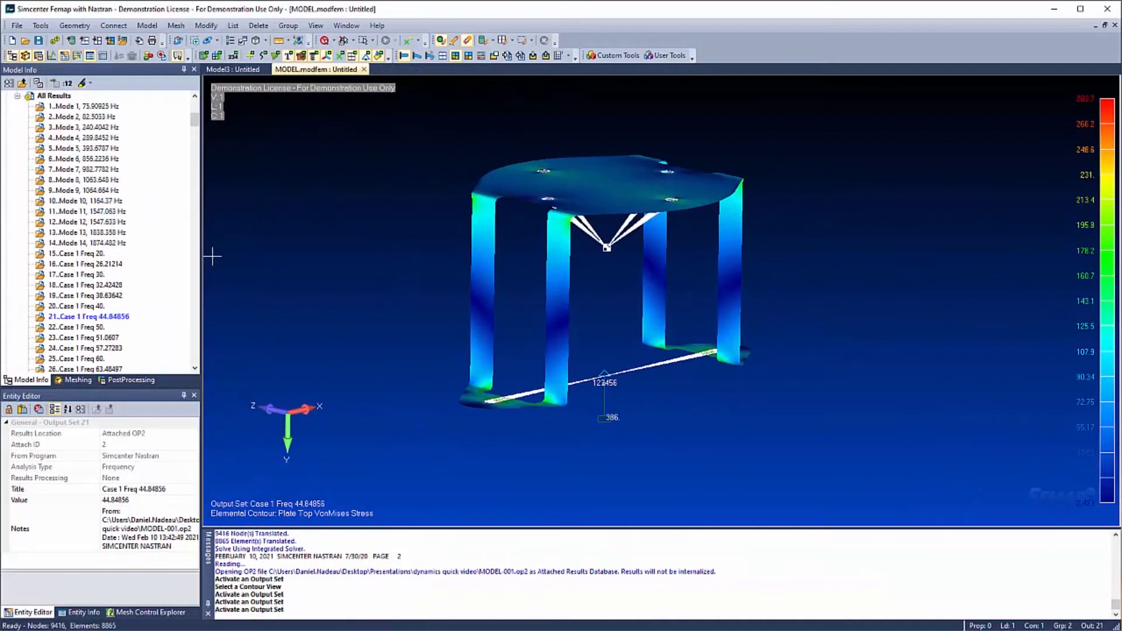
mouse_move(254, 293)
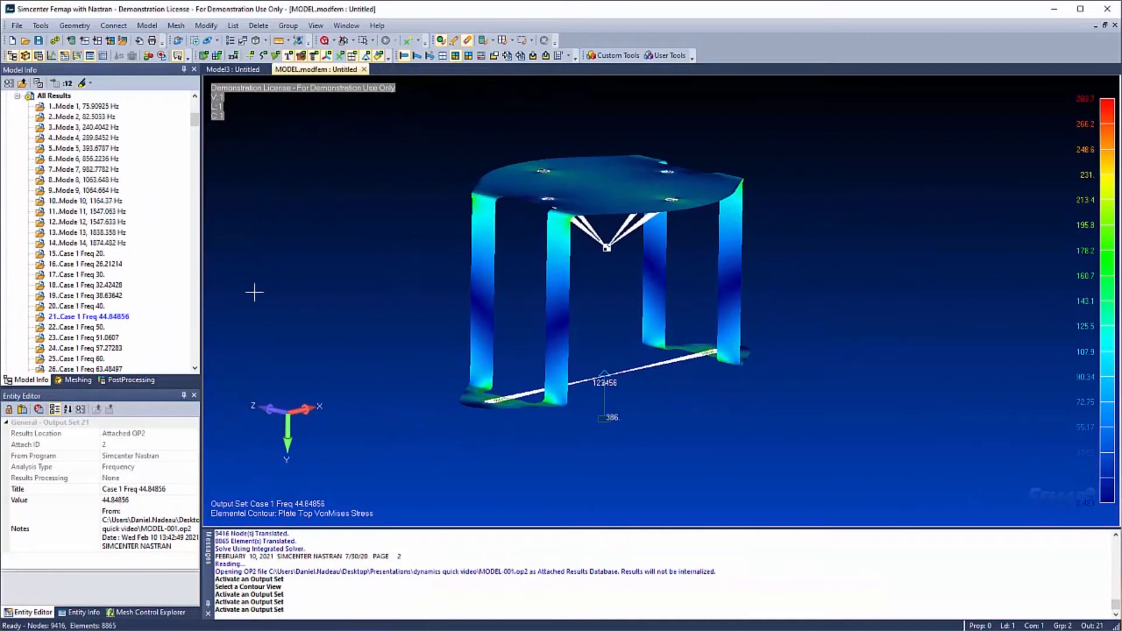
mouse_move(131, 387)
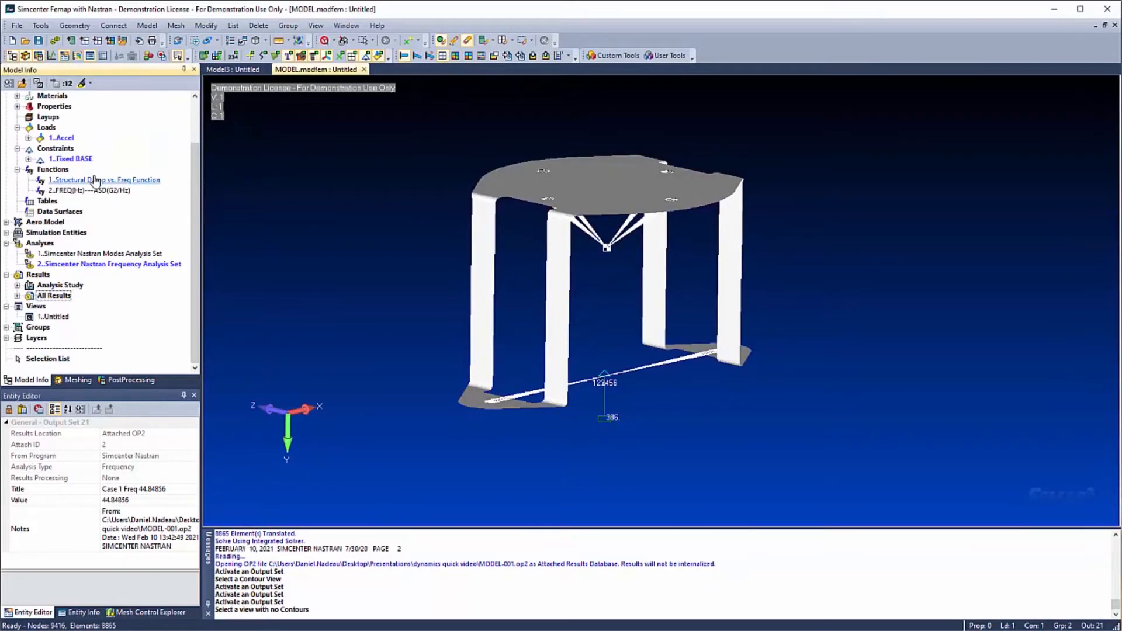
mouse_move(442, 358)
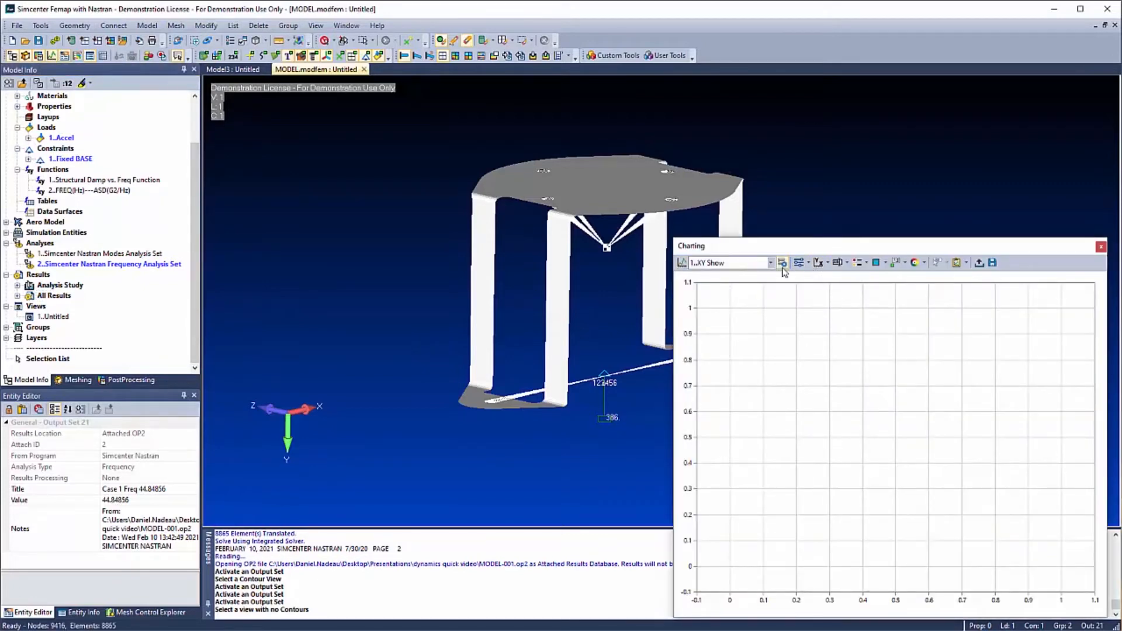
Delete all chart series and start a Vector vs Set series by output set value from Case 1 Freq 20.
left_click(780, 261)
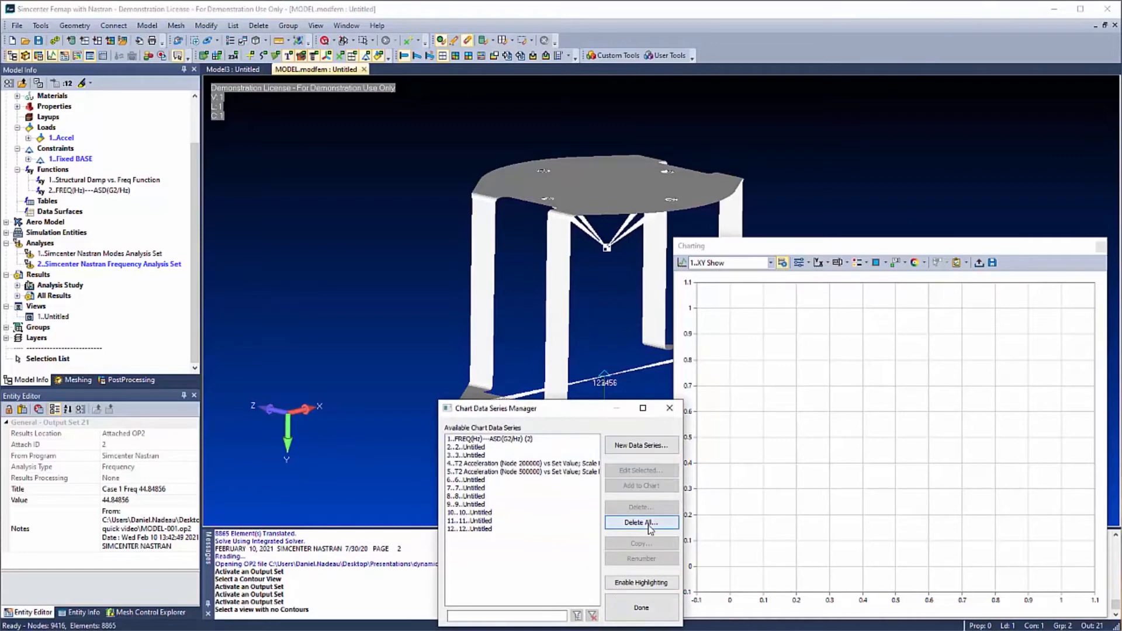
left_click(640, 522)
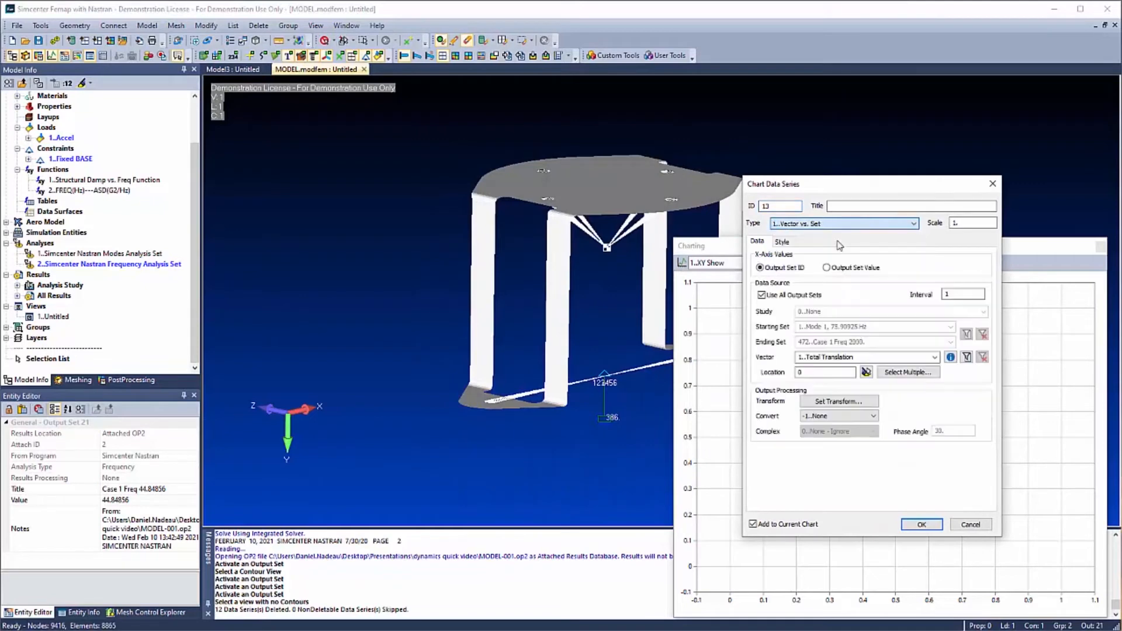
left_click(825, 266)
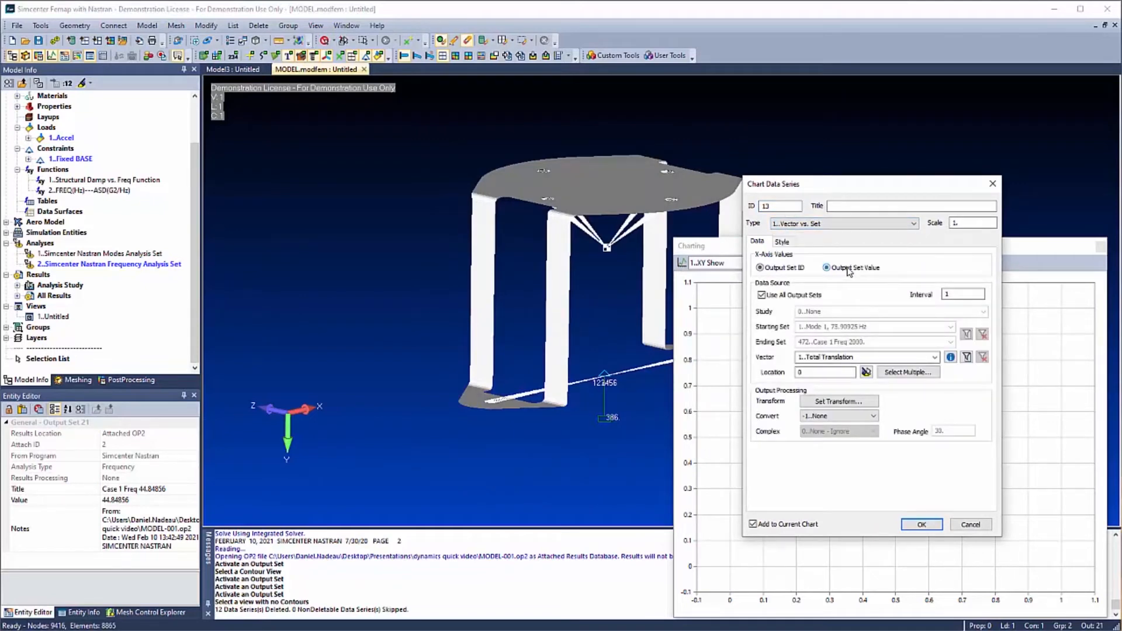
left_click(951, 327)
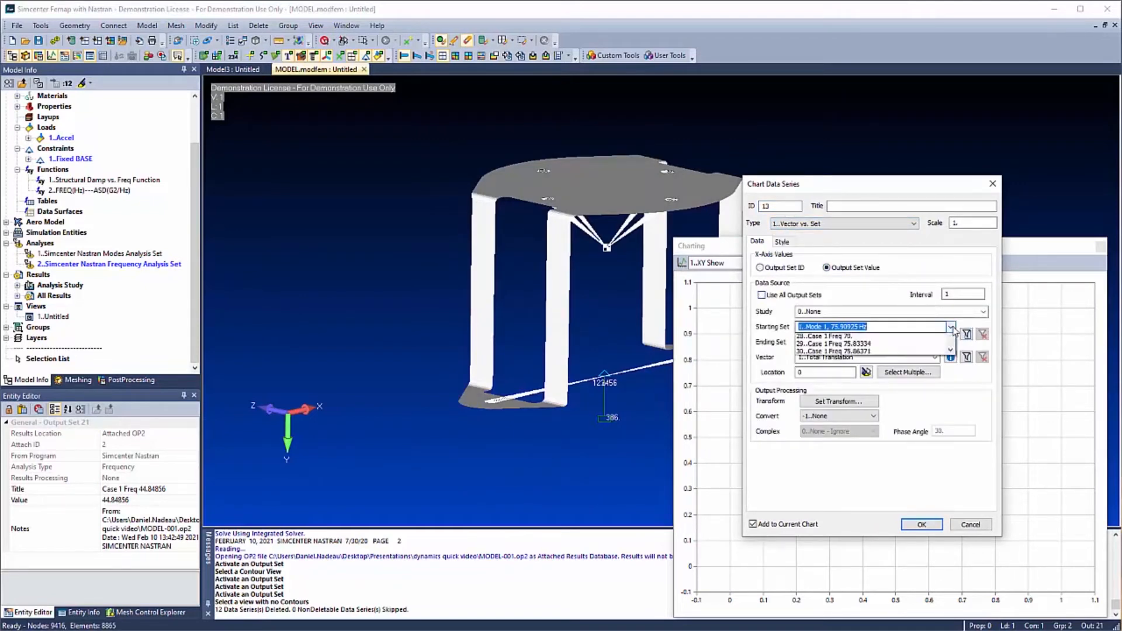
left_click(950, 326)
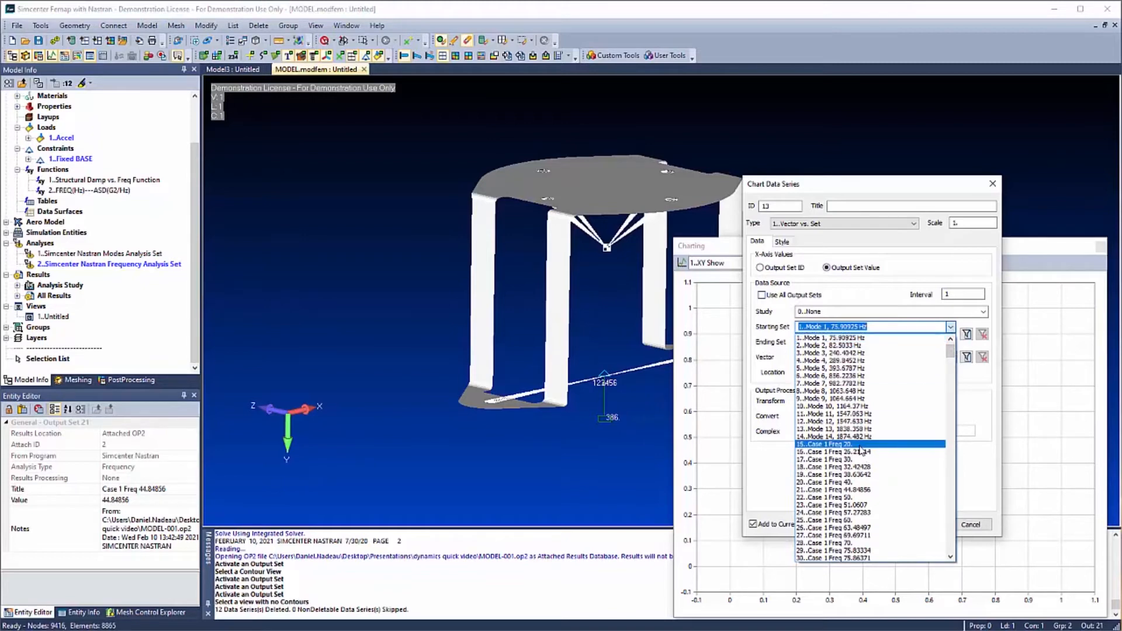
left_click(835, 444)
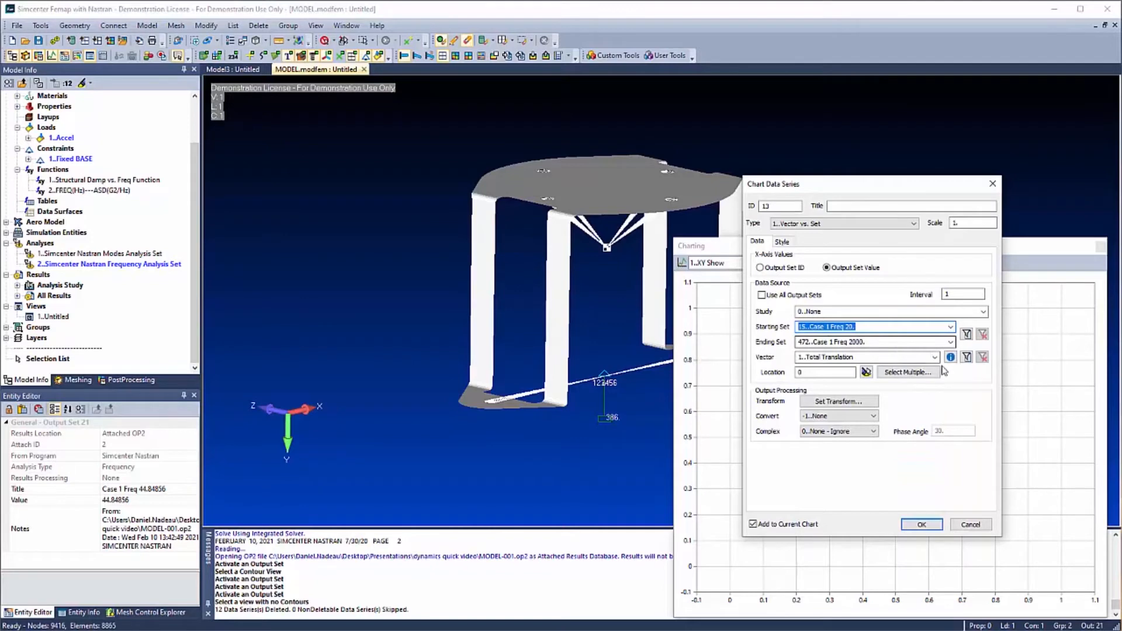
Plot T2 Acceleration at nodes 200000 and 500000 and add the series to the chart.
left_click(932, 358)
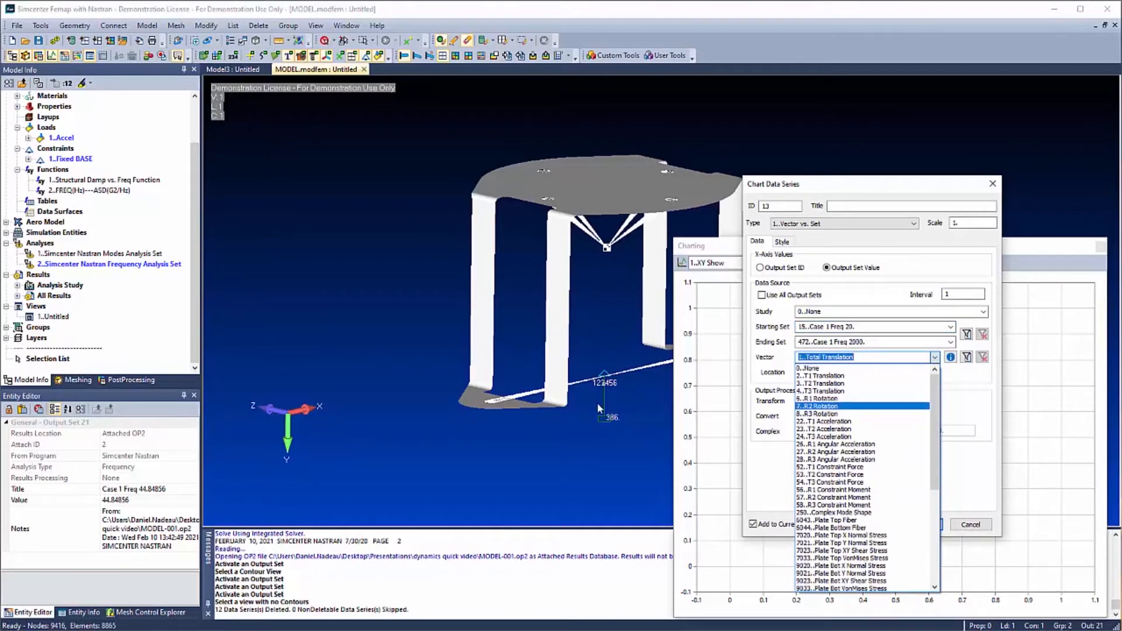
mouse_move(579, 405)
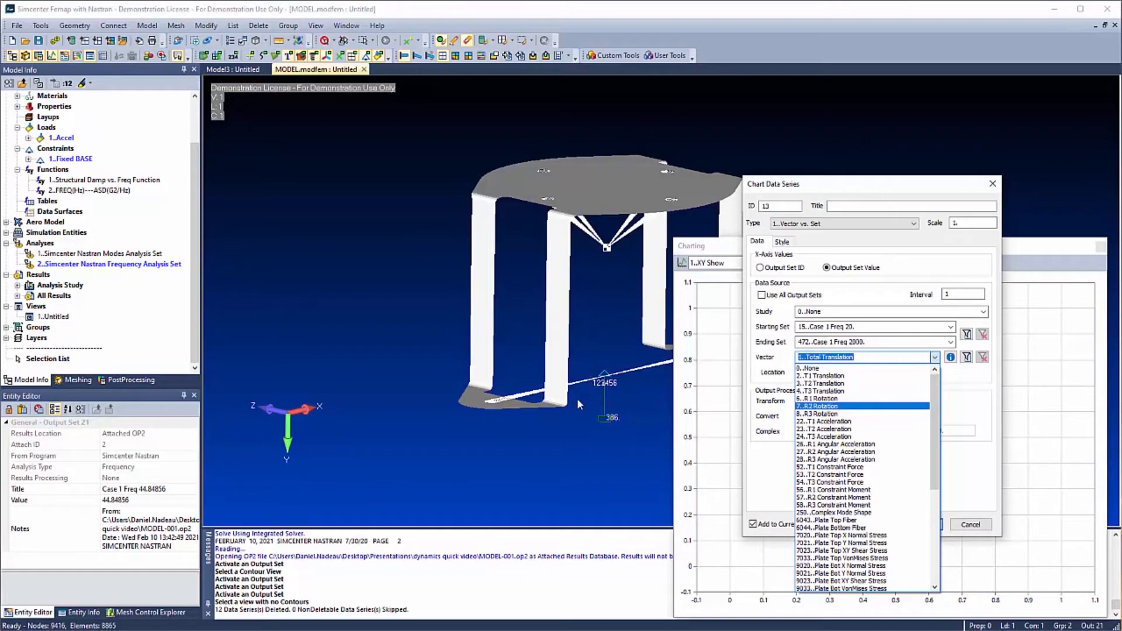
left_click(829, 427)
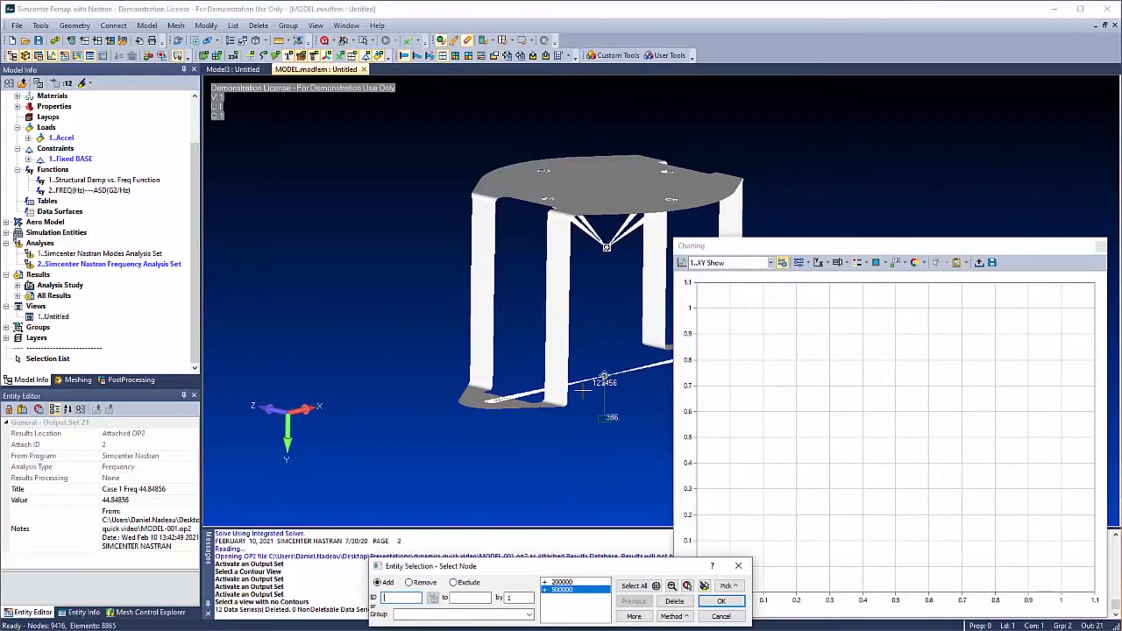
left_click(723, 600)
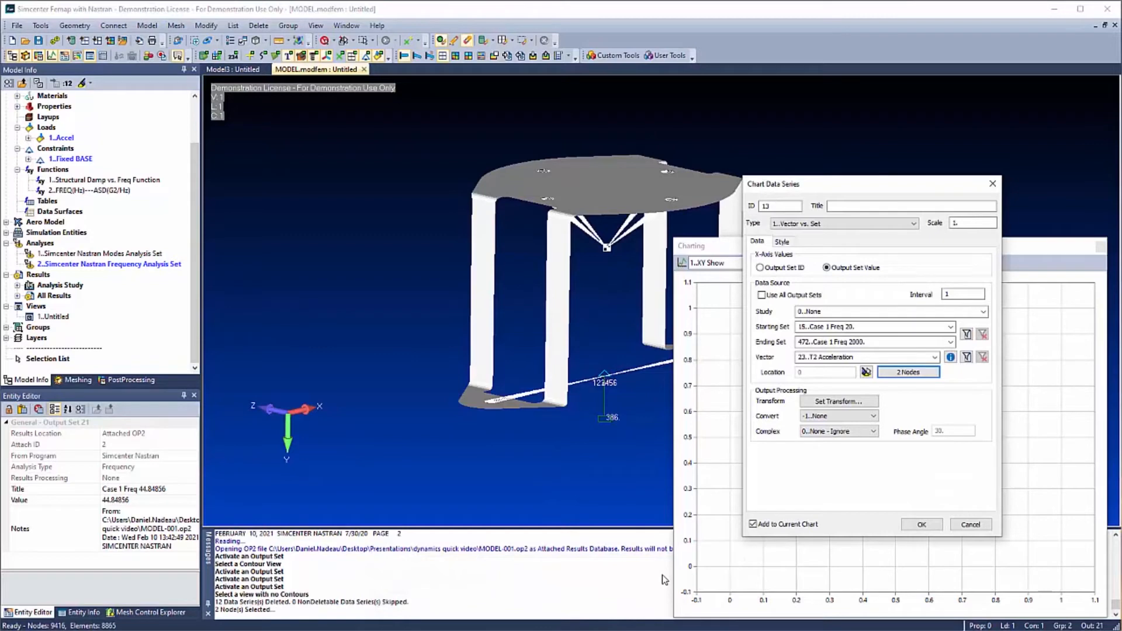
left_click(868, 327)
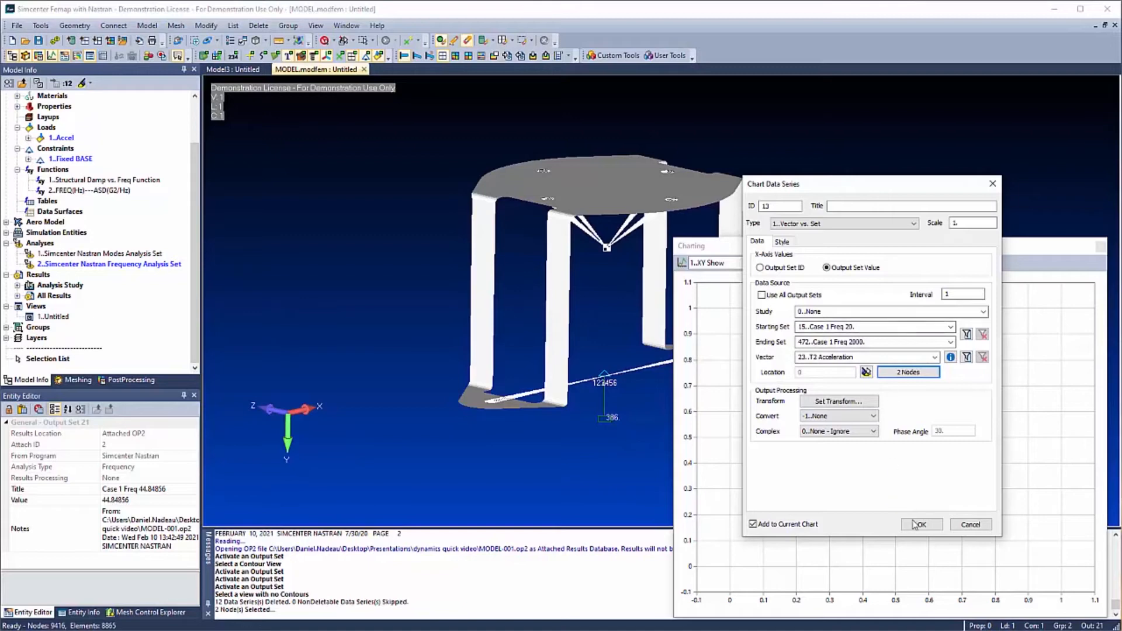
left_click(921, 524)
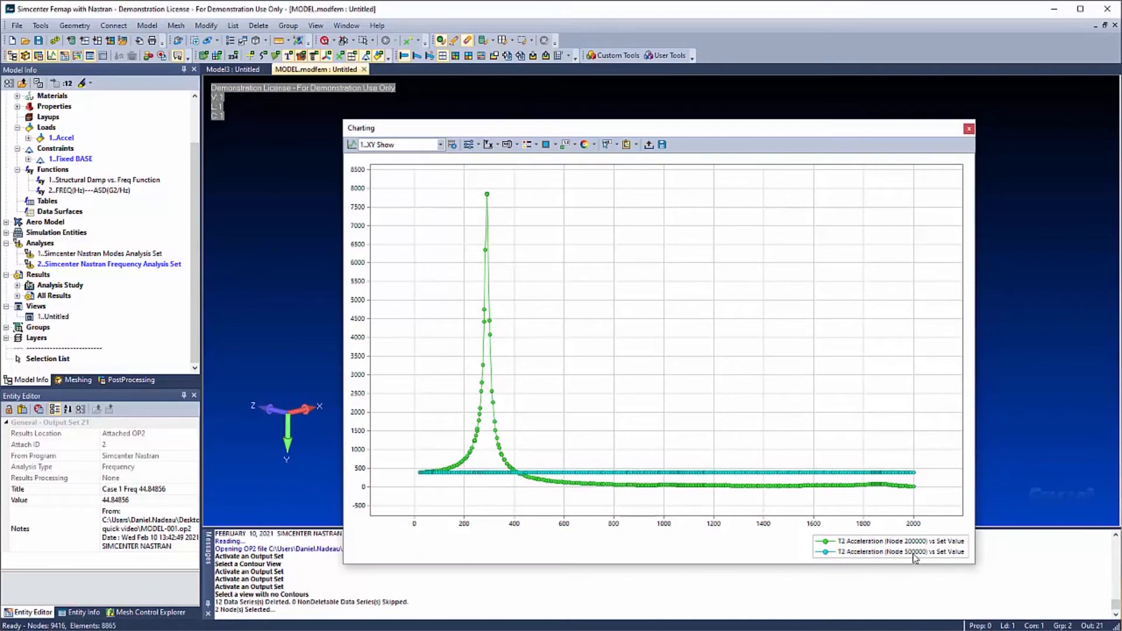
mouse_move(919, 577)
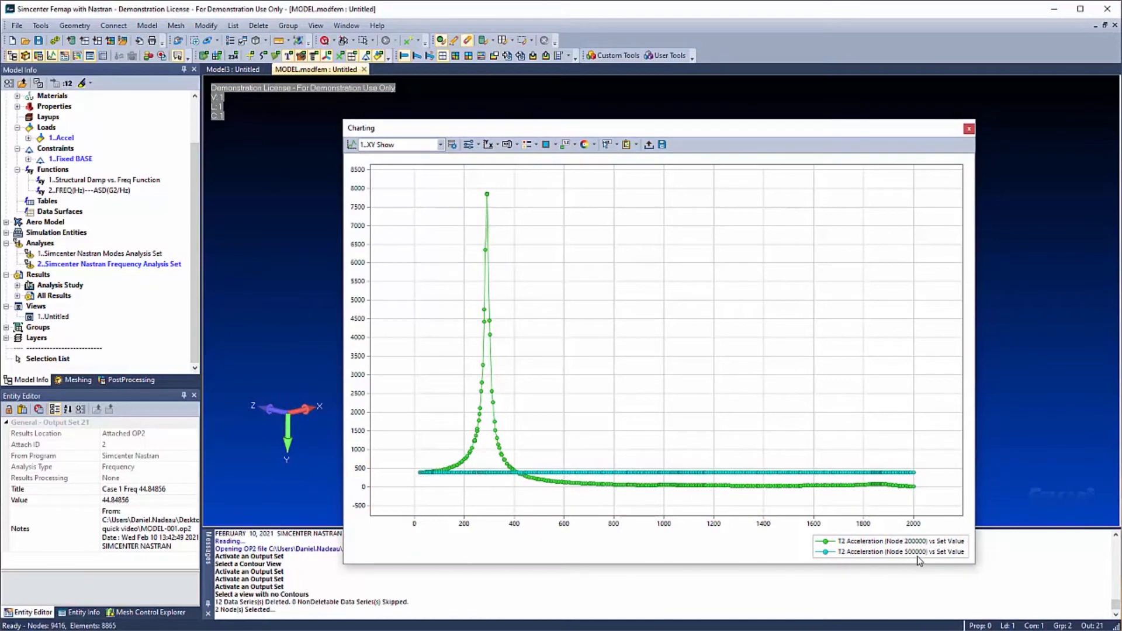
mouse_move(418, 476)
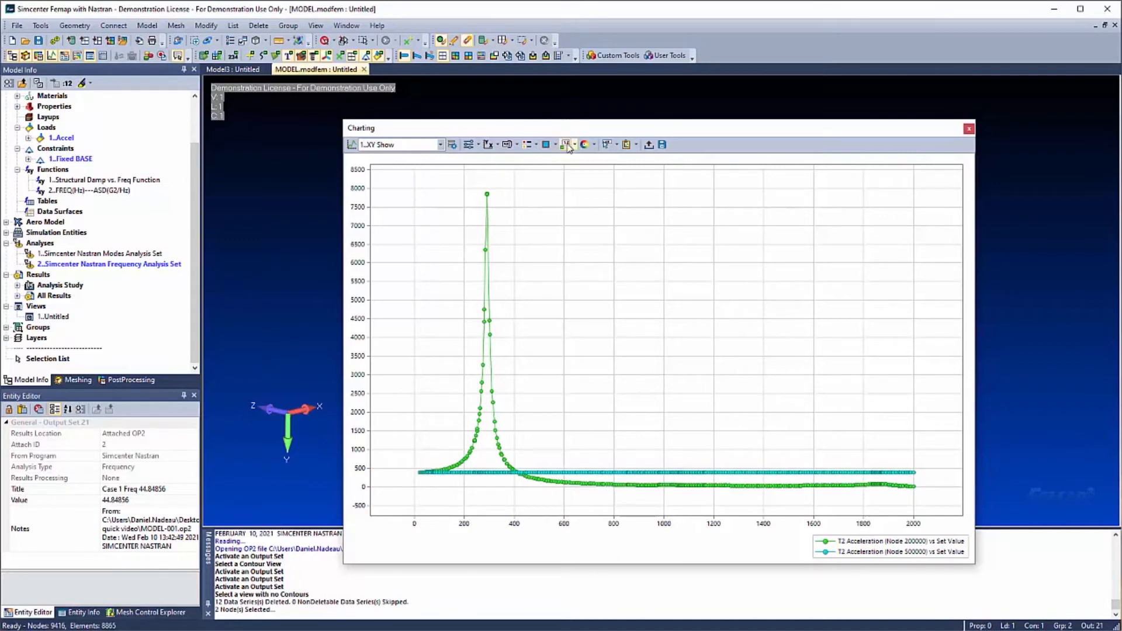
Check the chart settings, make Mode 4 (289.8452 Hz) current to match the peak, and close the chart.
left_click(564, 145)
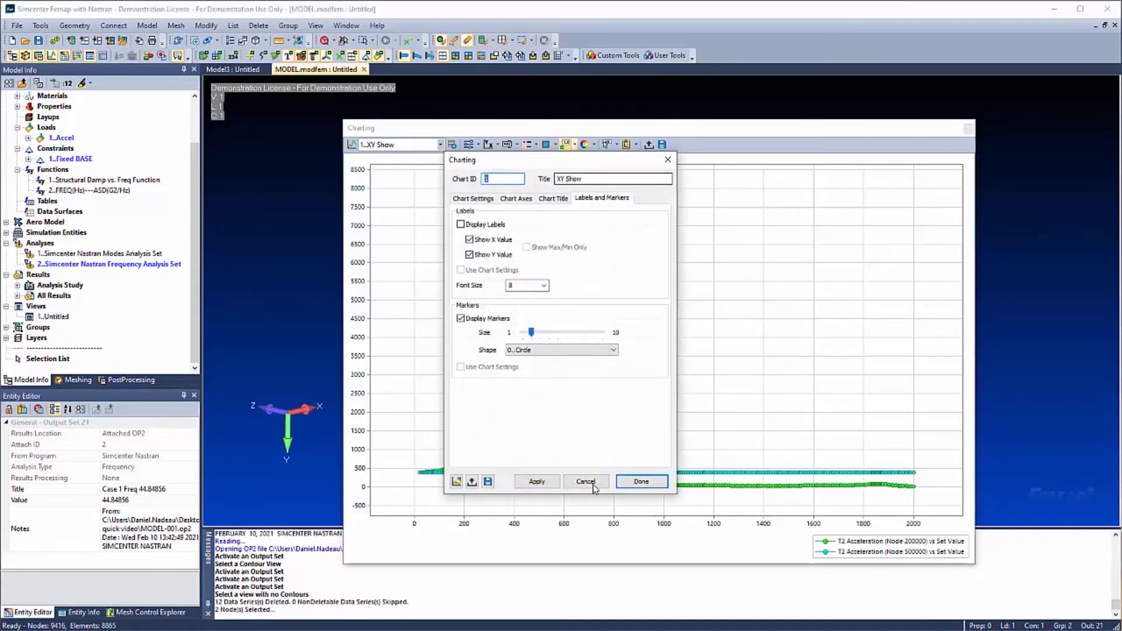
left_click(640, 481)
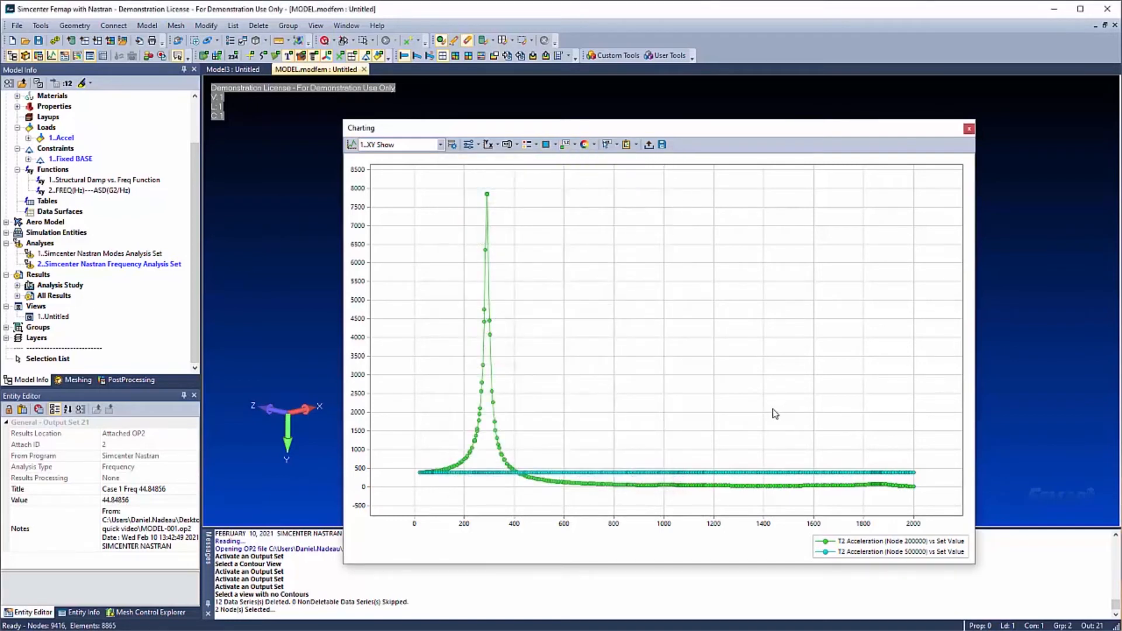
mouse_move(805, 492)
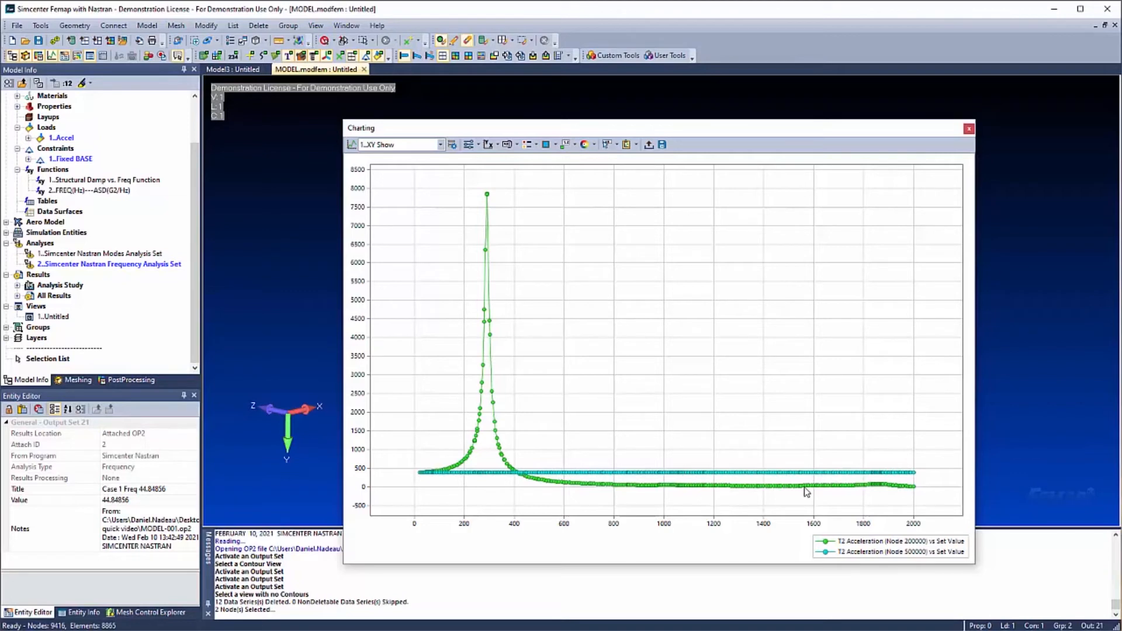
mouse_move(897, 435)
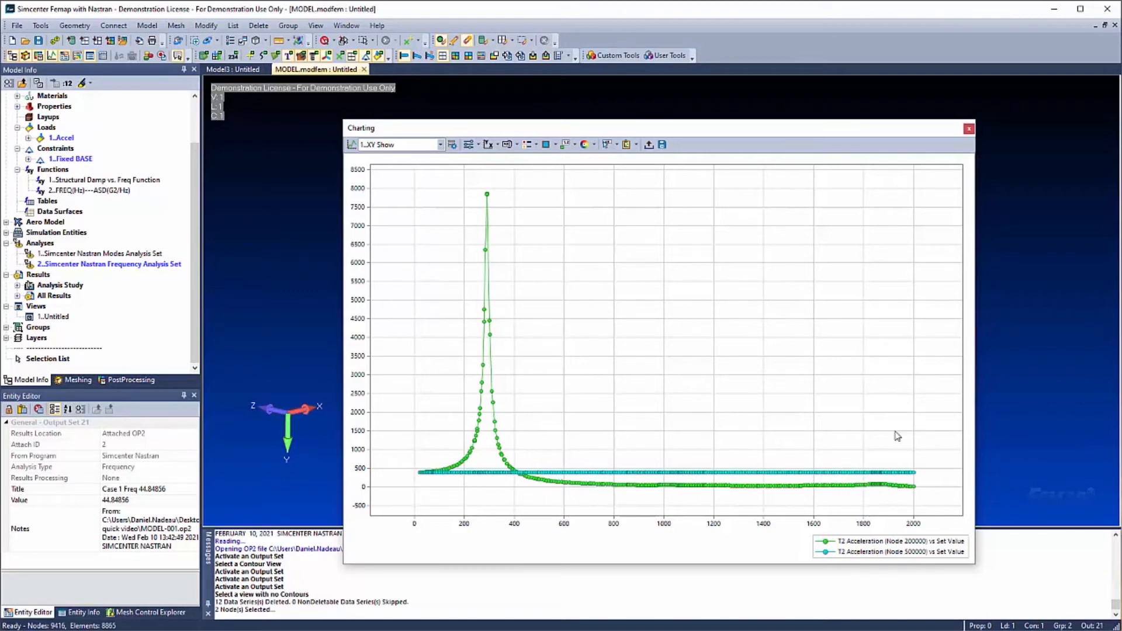
mouse_move(465, 188)
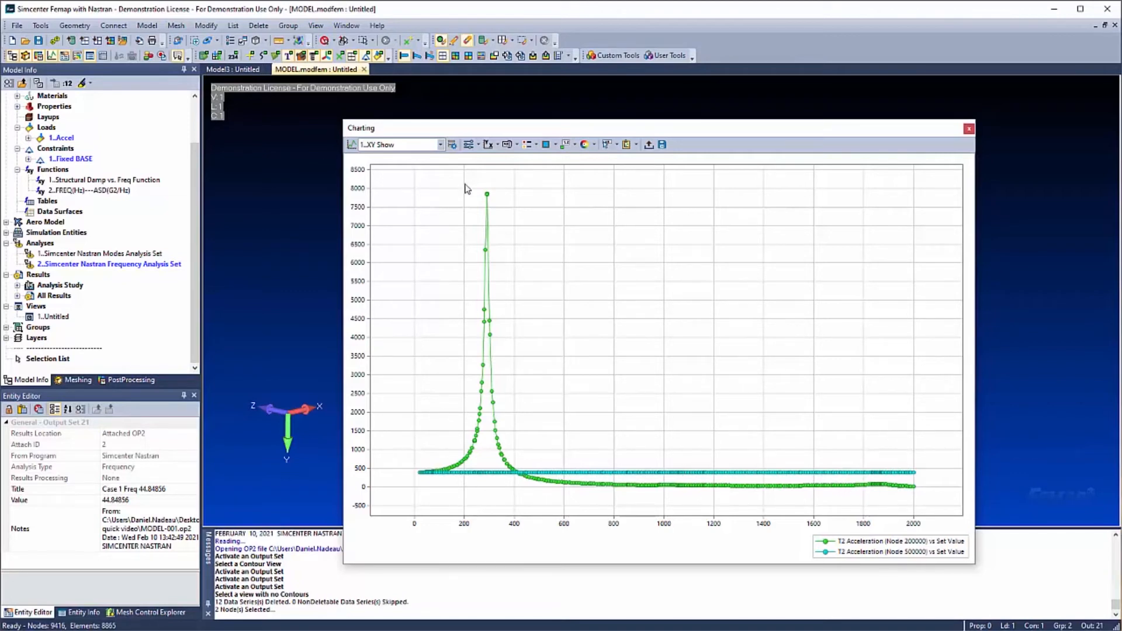
mouse_move(487, 187)
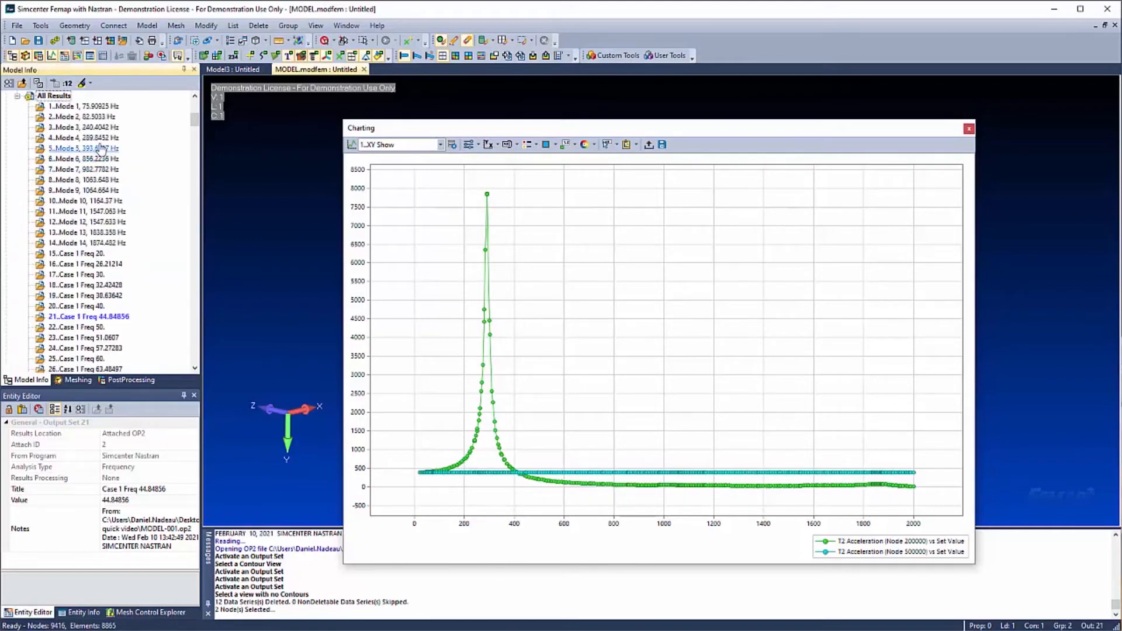
left_click(70, 138)
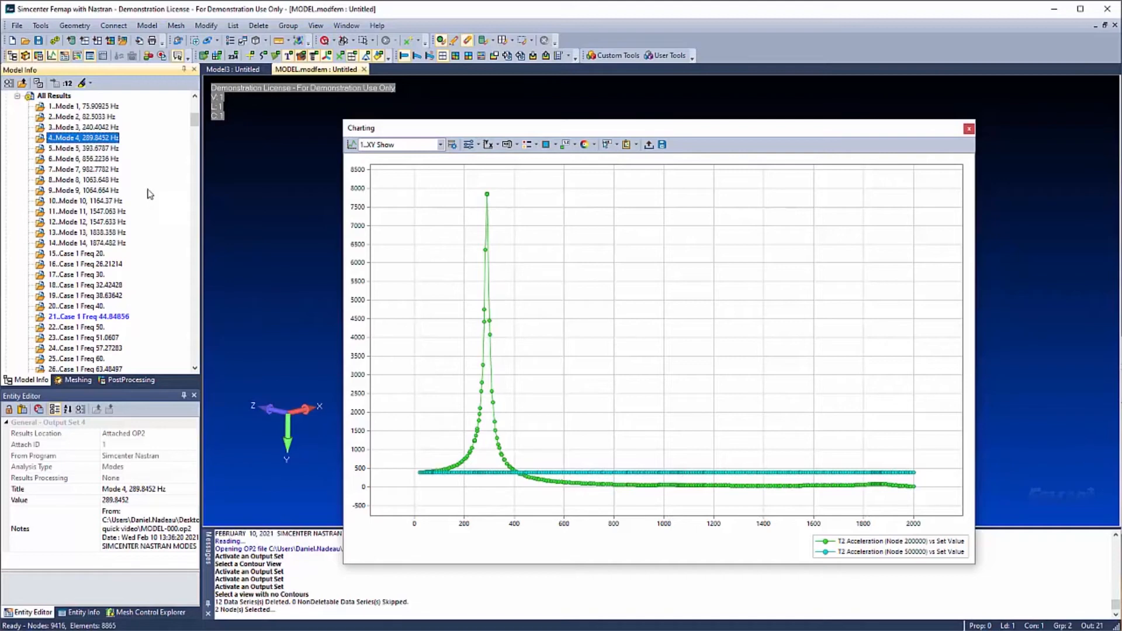
mouse_move(488, 196)
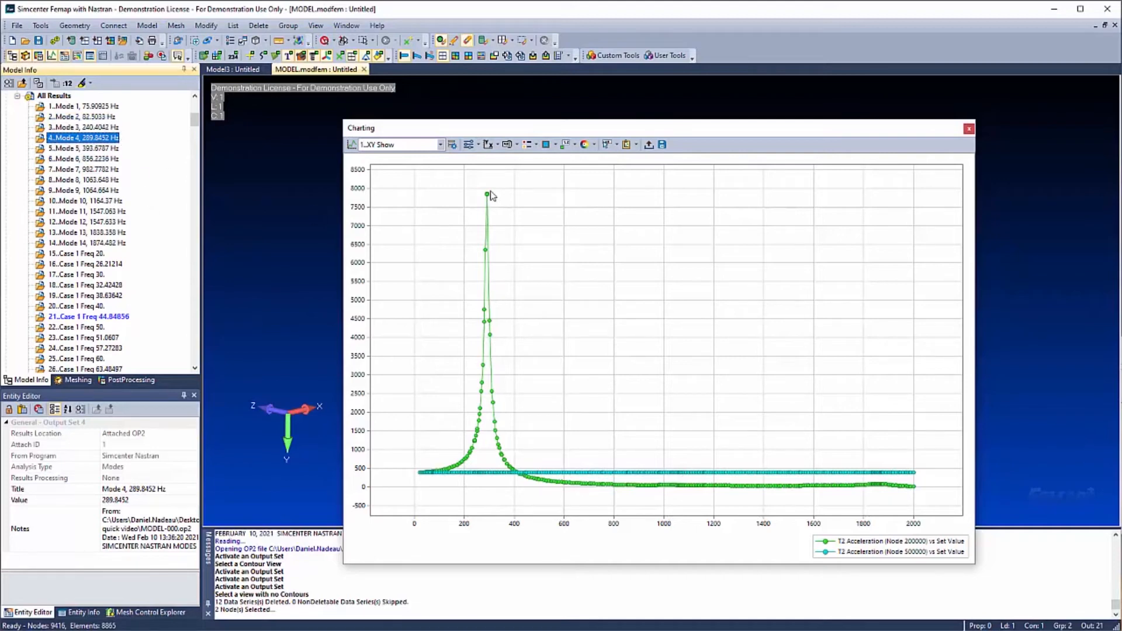
mouse_move(1082, 150)
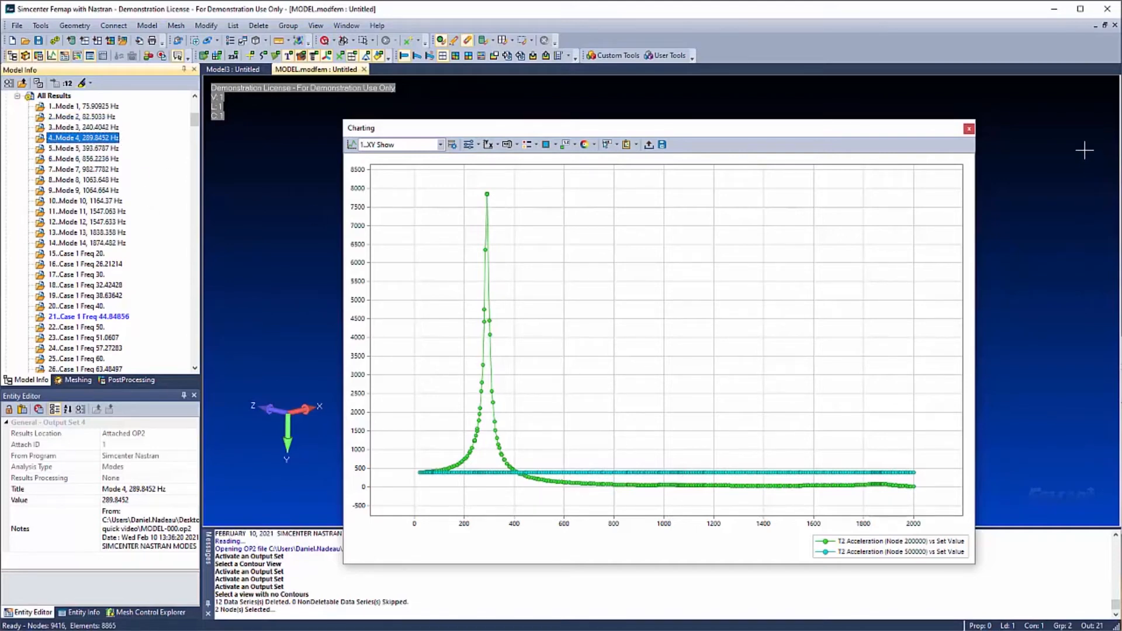
left_click(968, 128)
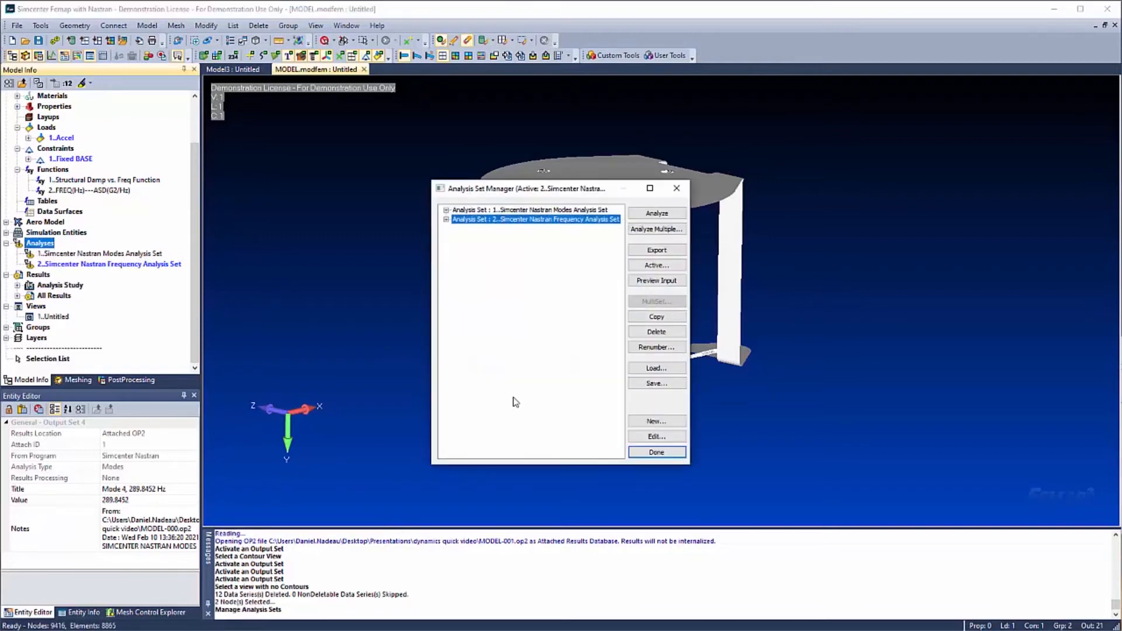
Create a new Random Response analysis set and bring up the FREQ–ASD function for review.
left_click(657, 421)
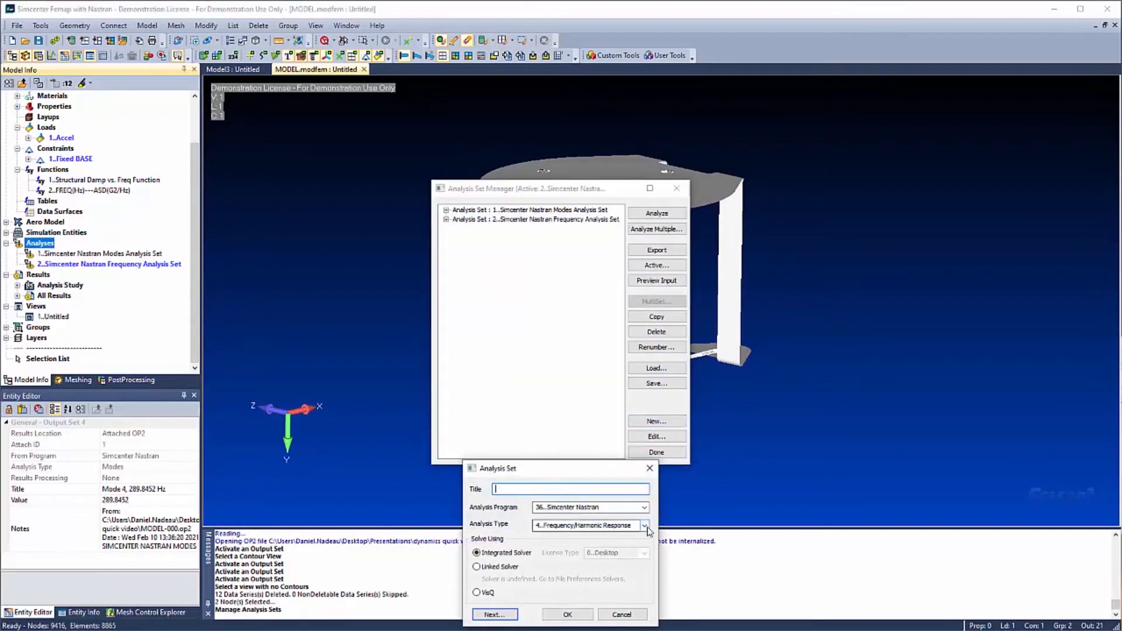
left_click(647, 525)
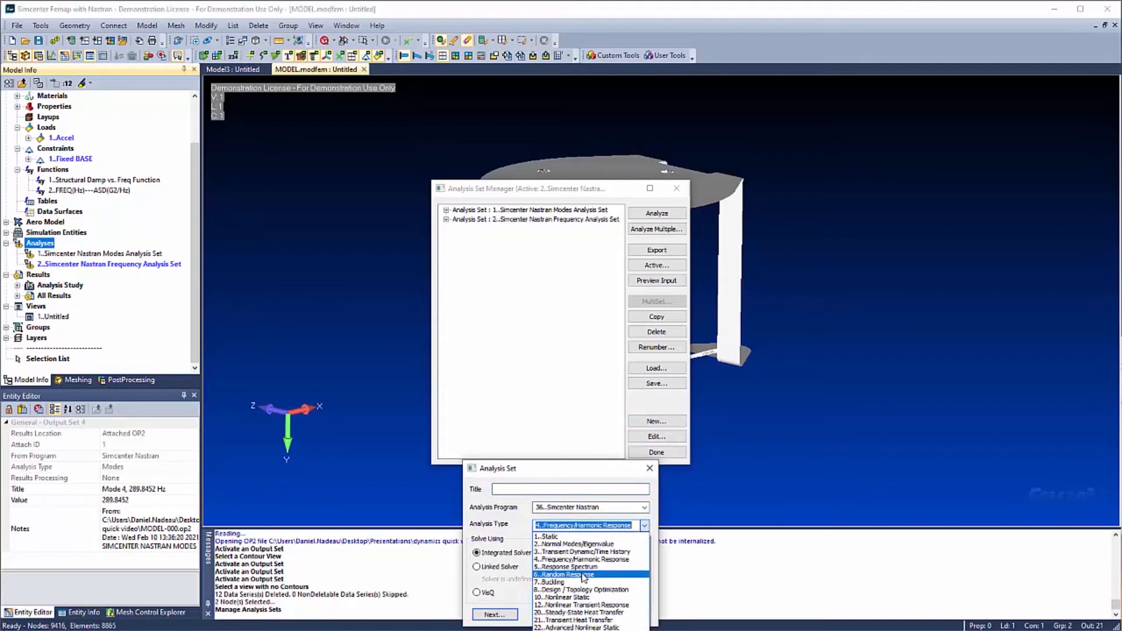
left_click(570, 573)
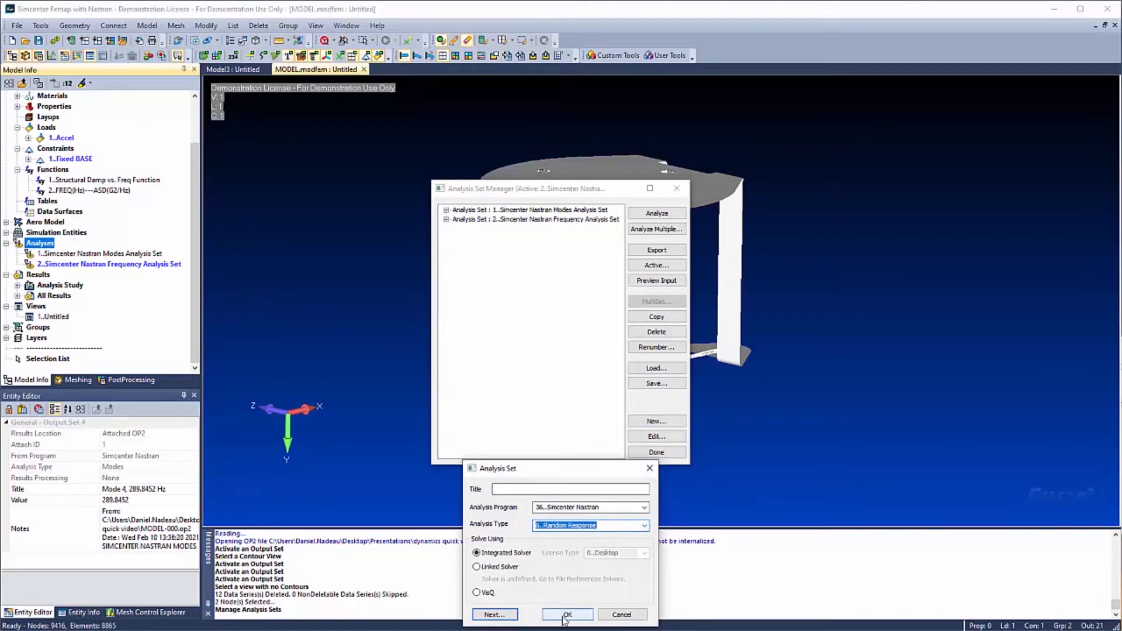
left_click(568, 615)
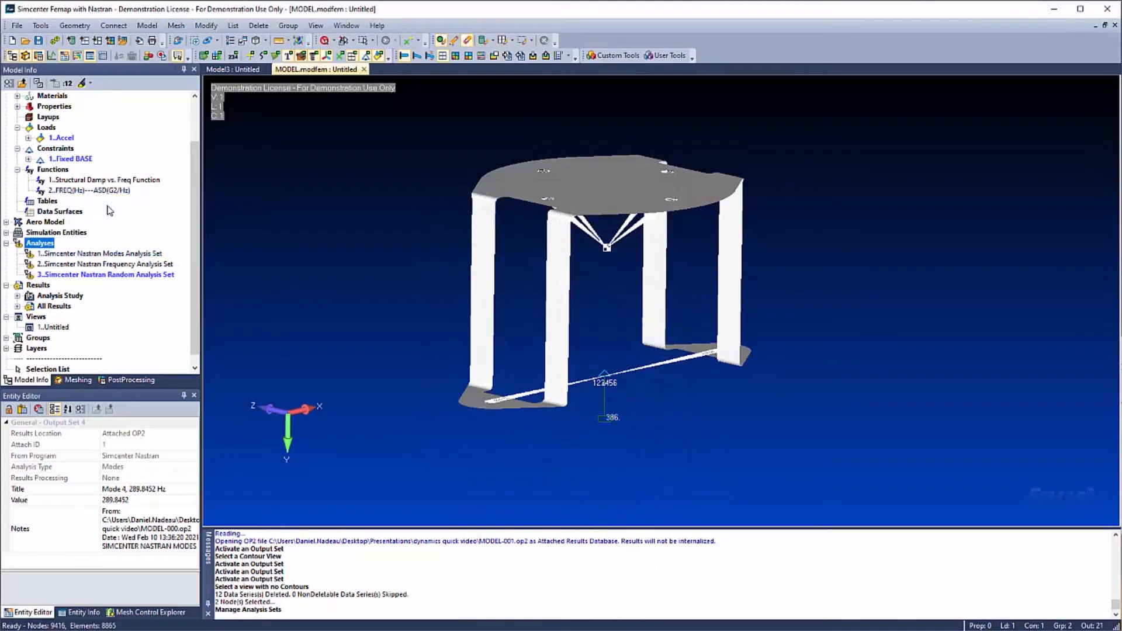
double_click(85, 189)
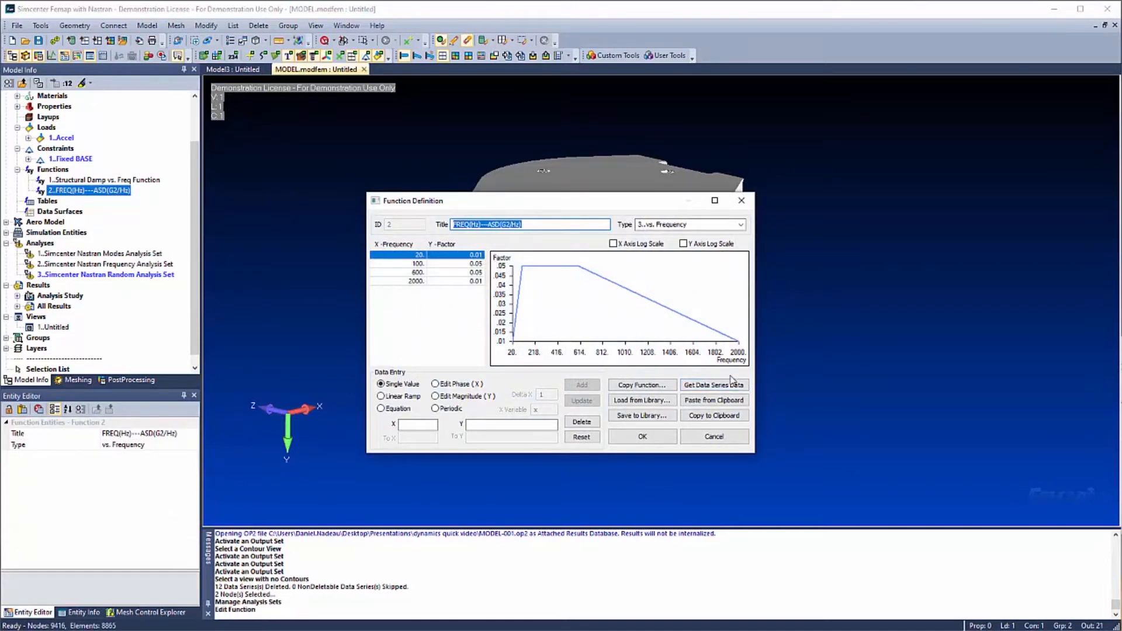
mouse_move(720, 332)
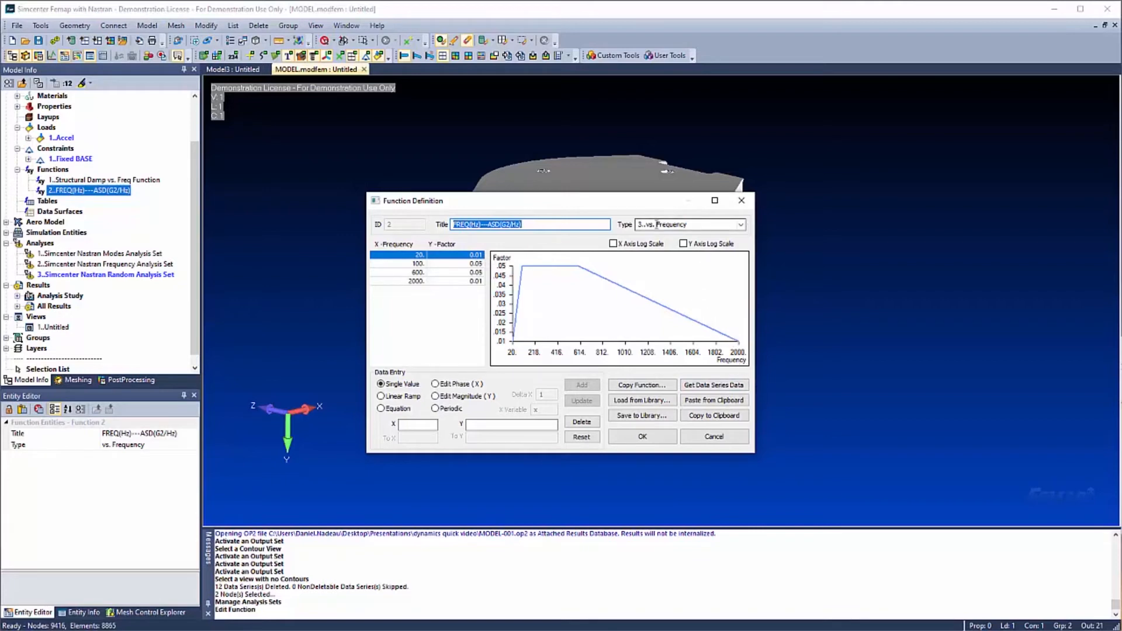
mouse_move(711, 290)
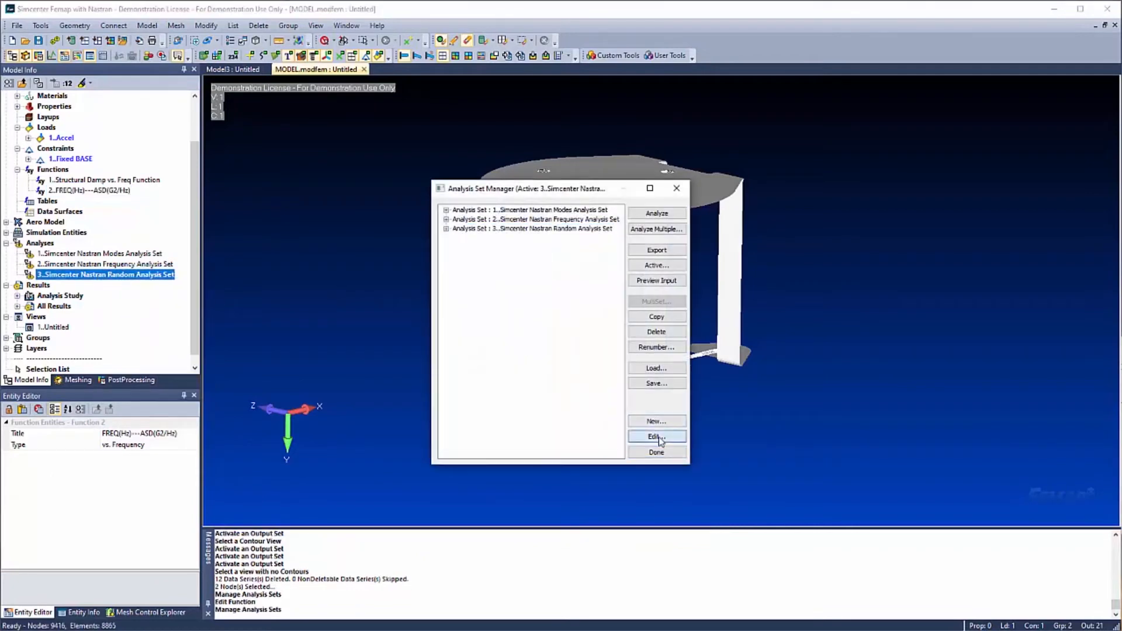
Edit the random set: modal frequency range to 2000 and structural damping function for modal damping.
left_click(657, 437)
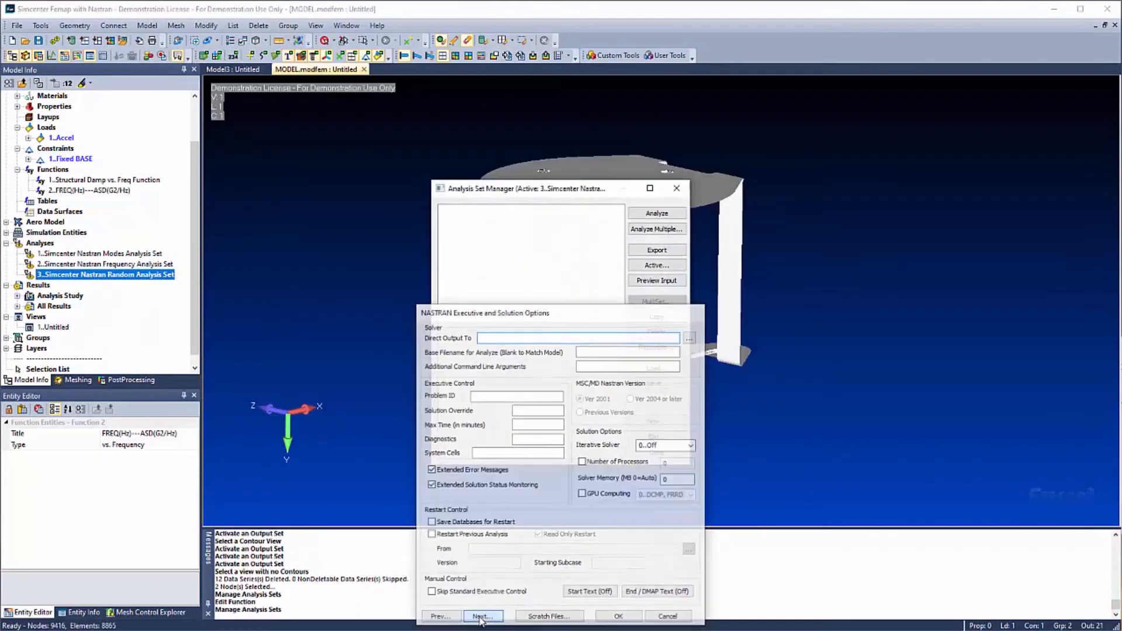
left_click(483, 616)
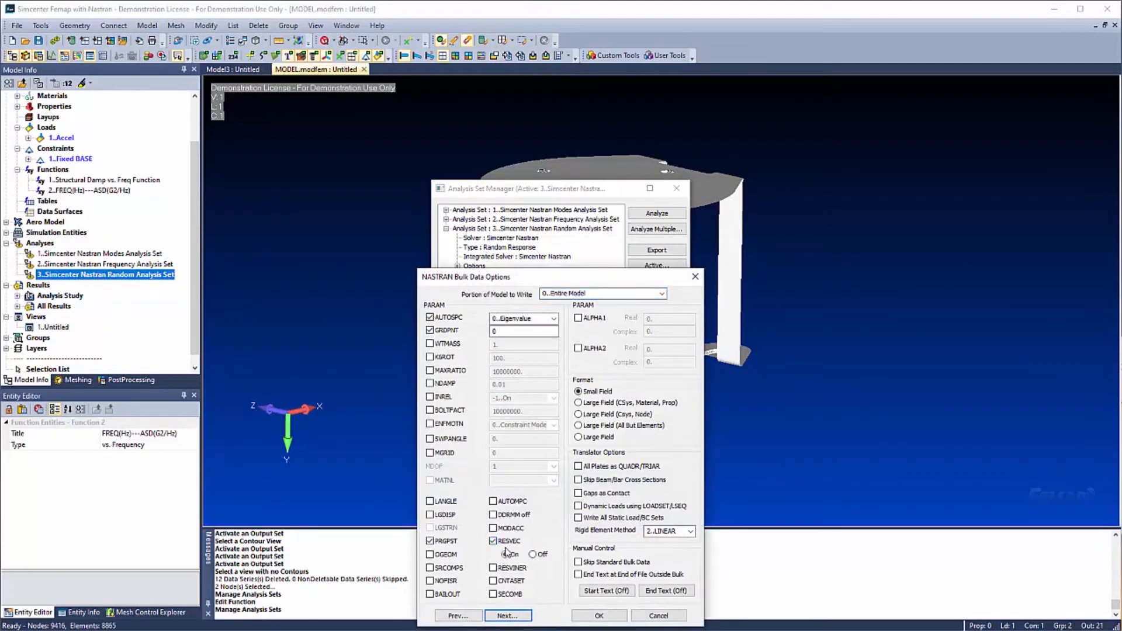
left_click(508, 615)
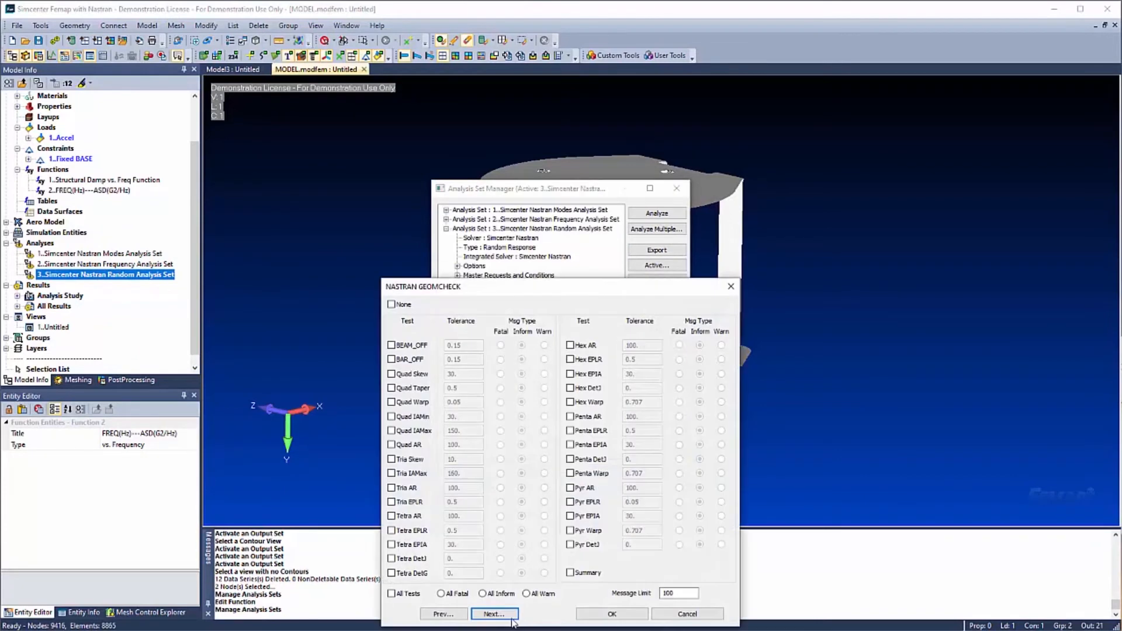
left_click(495, 614)
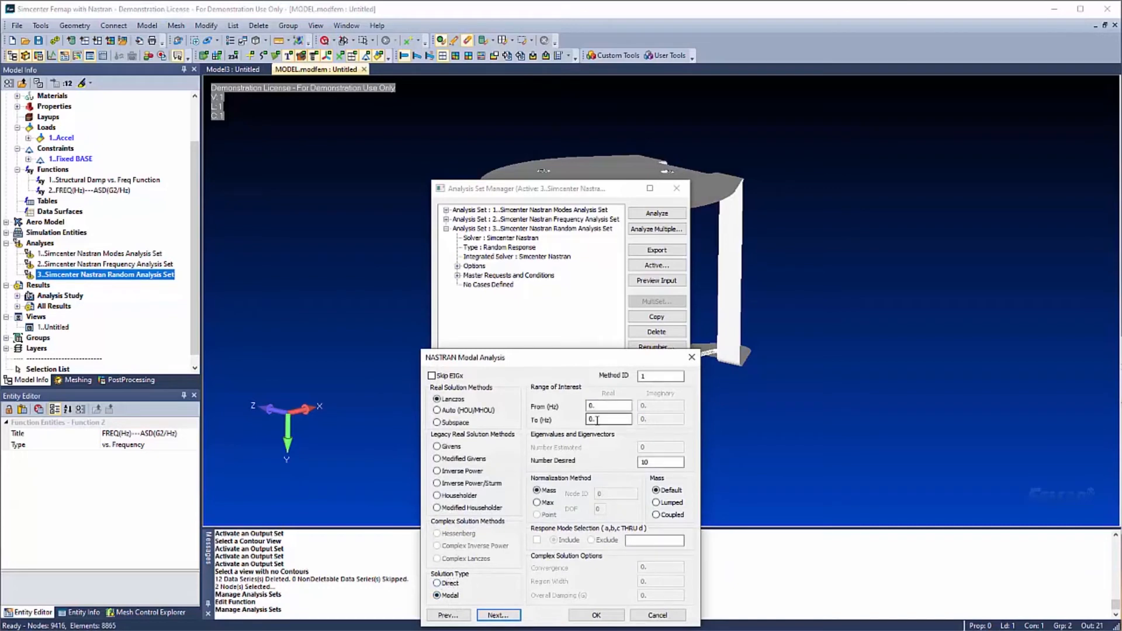
type("2000")
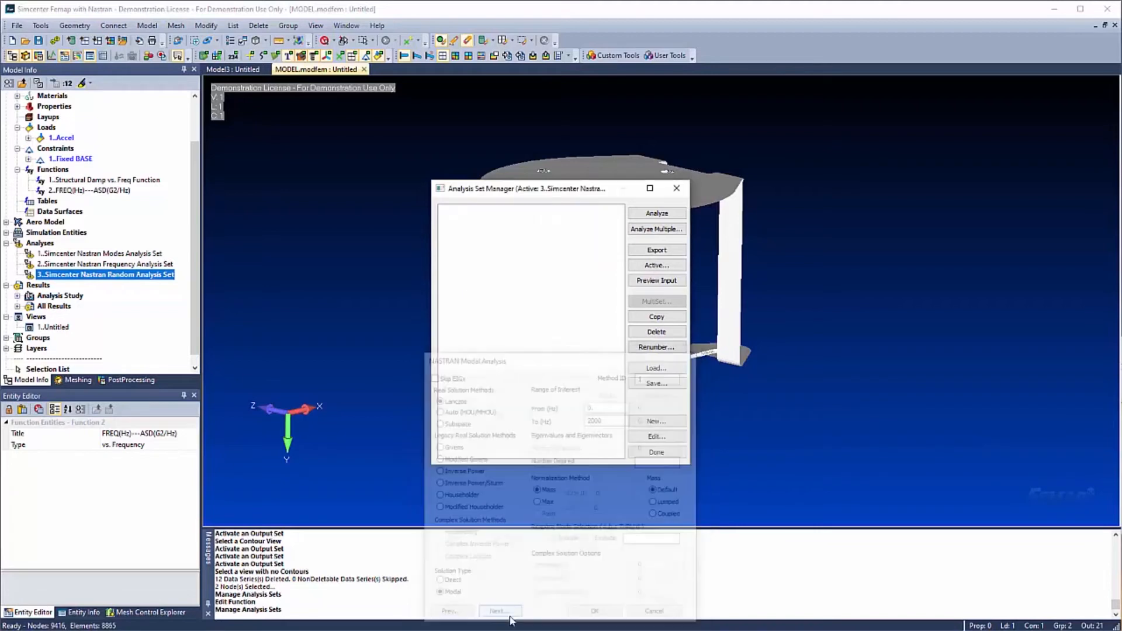
left_click(500, 610)
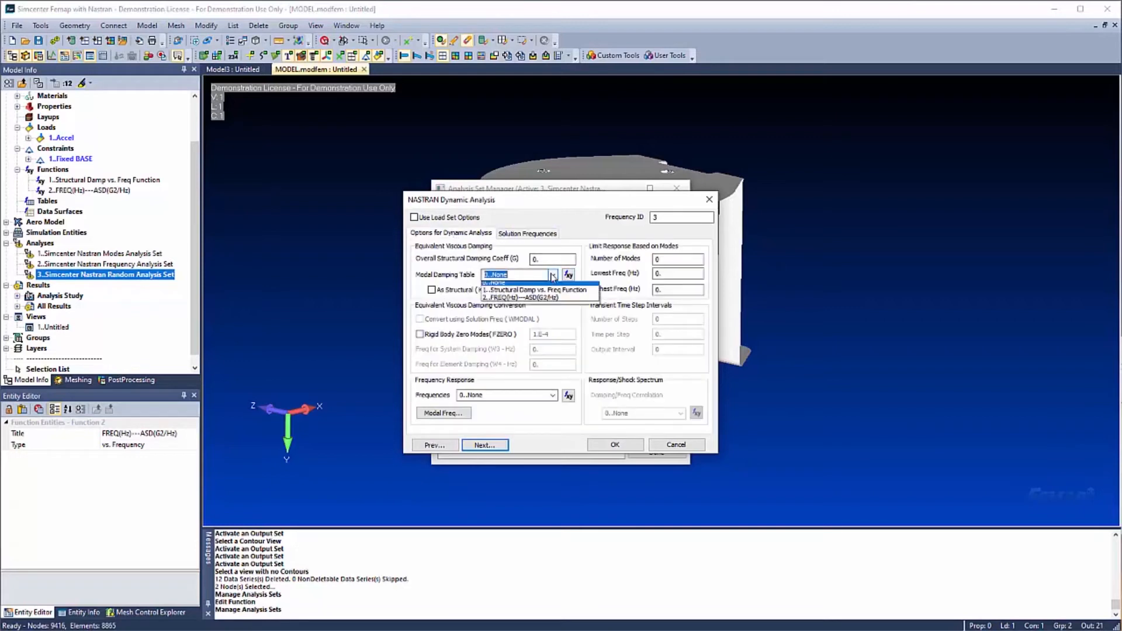
left_click(535, 290)
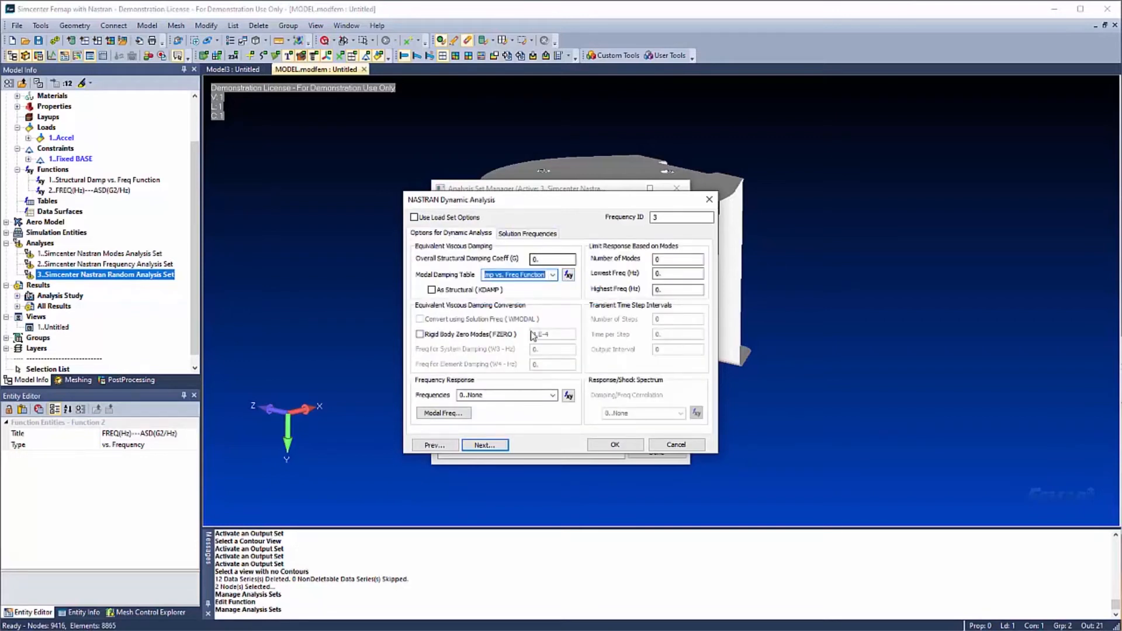
left_click(484, 444)
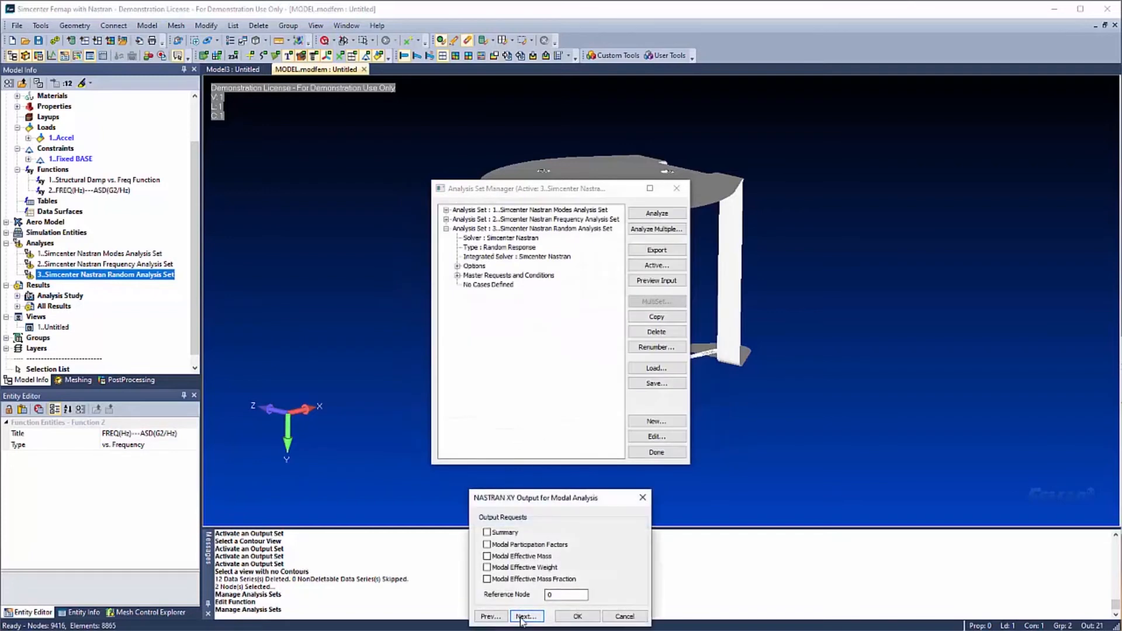
left_click(528, 617)
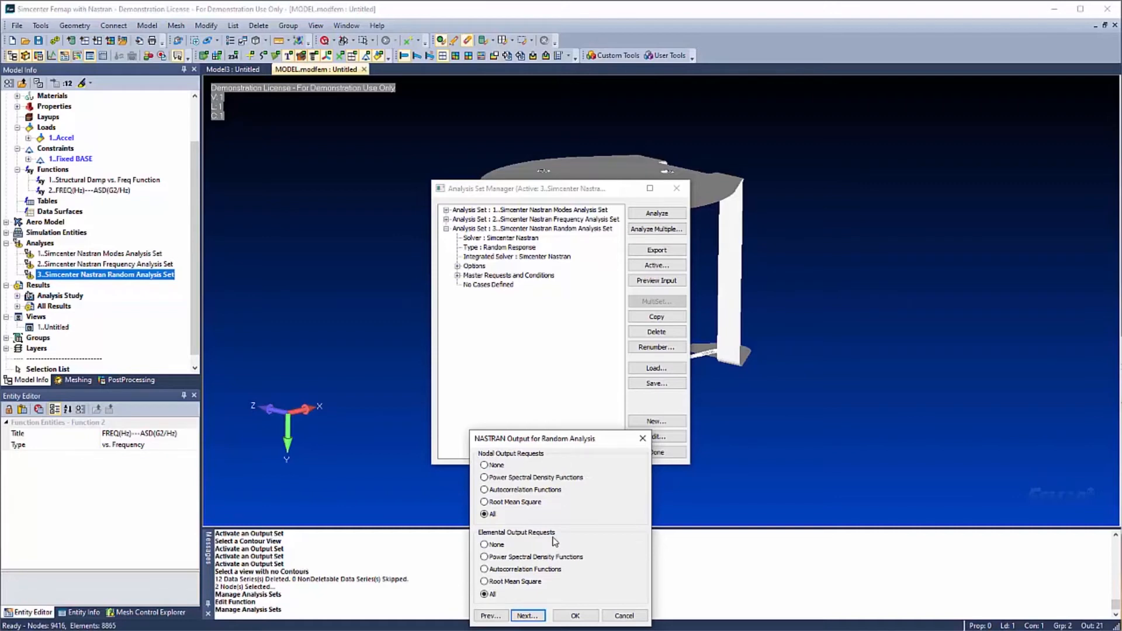
Request T2 random nodal output limited to the Random Nodes group.
left_click(527, 615)
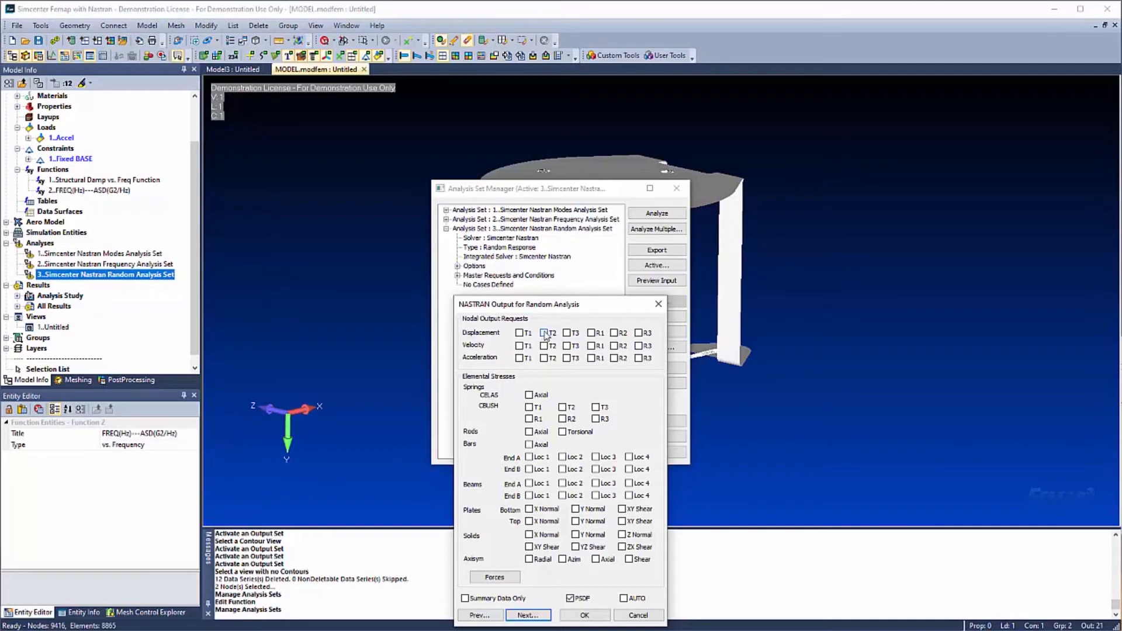
left_click(544, 332)
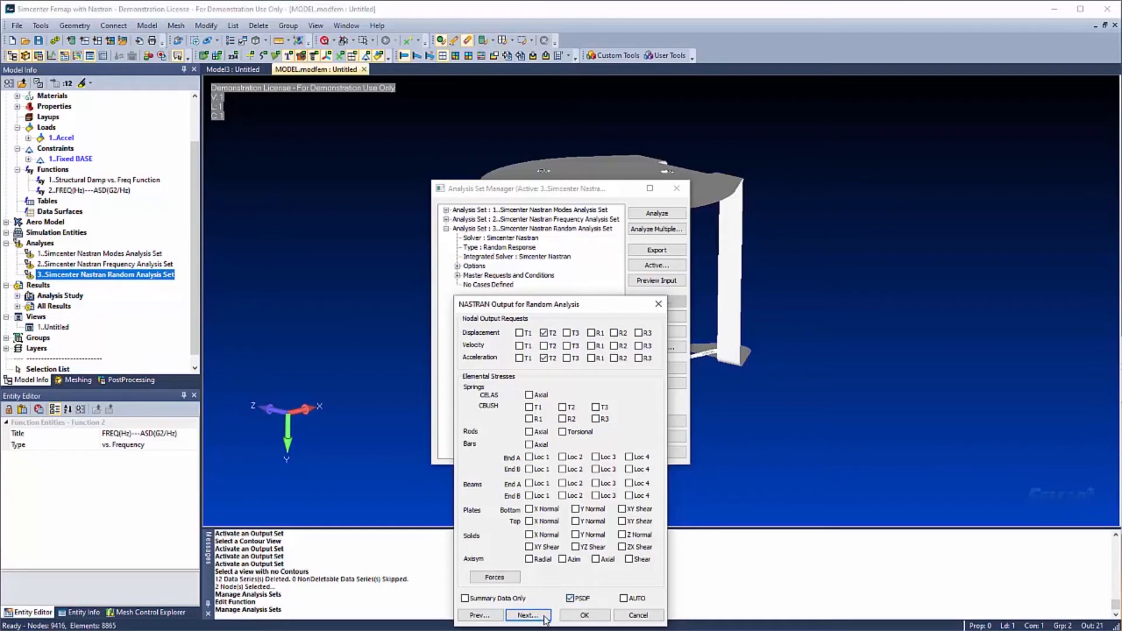
left_click(529, 615)
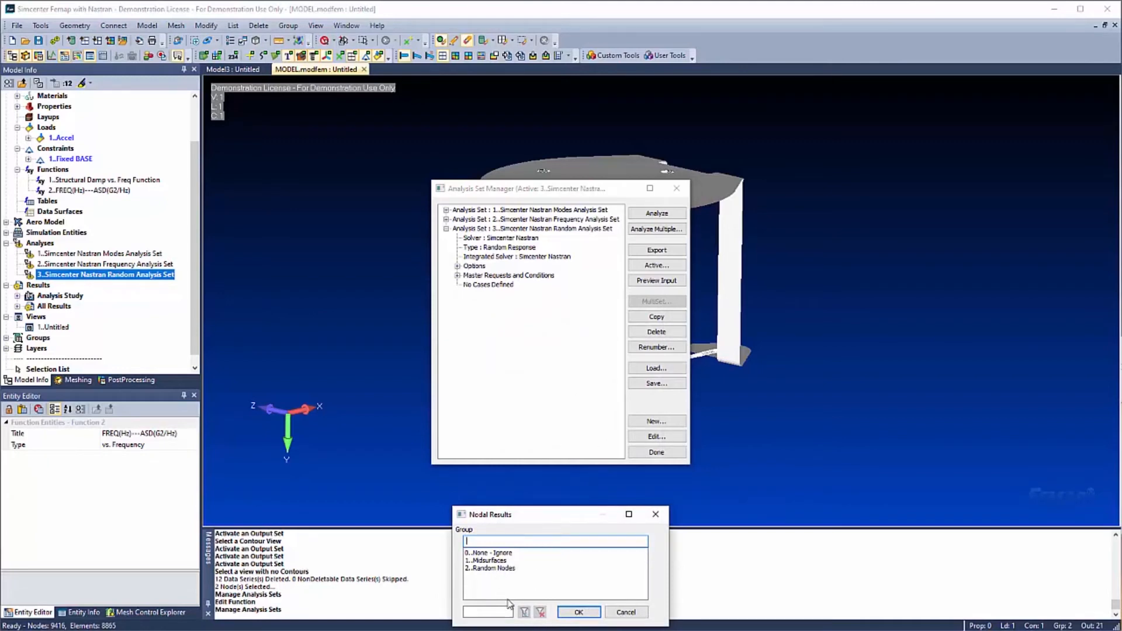
left_click(499, 568)
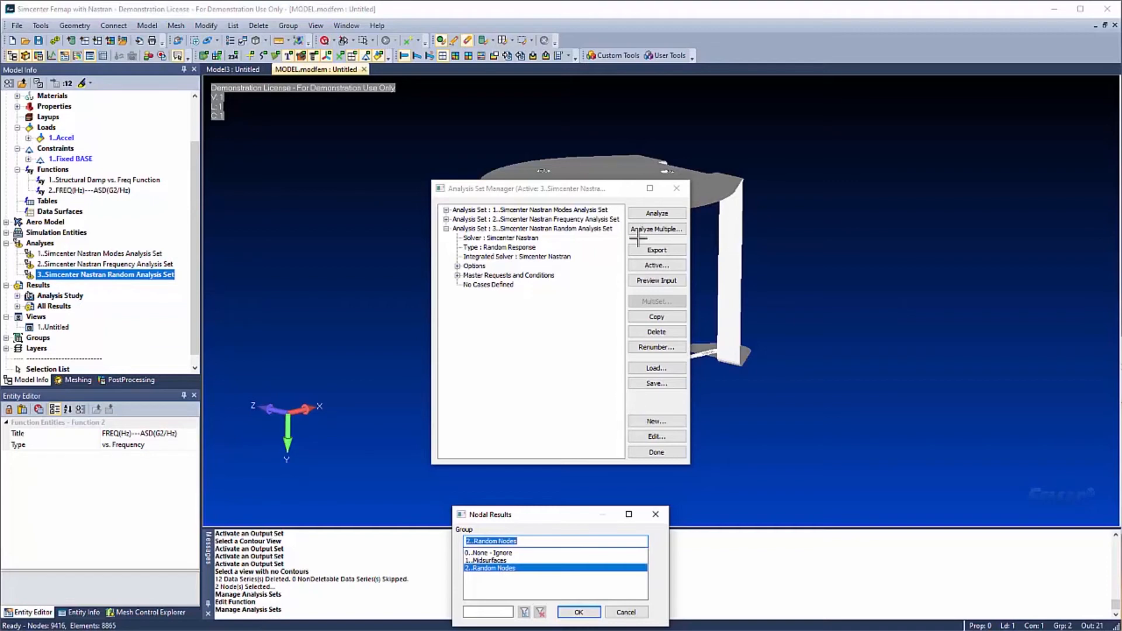
left_click(577, 612)
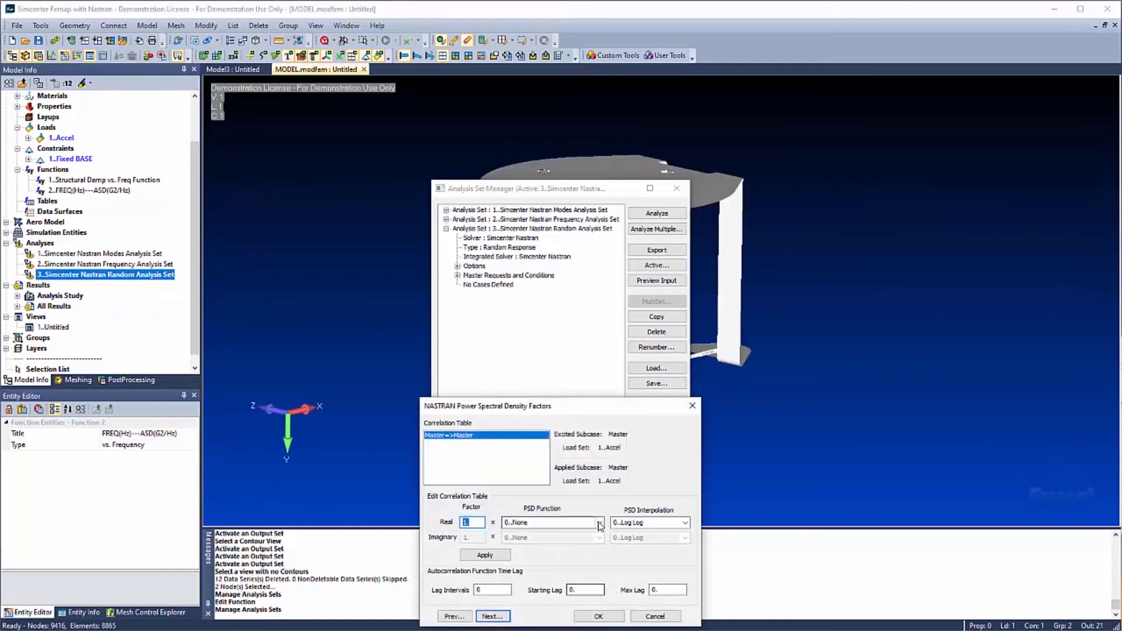
Apply the ASD vs frequency function as the PSD factor and finish the remaining option pages.
left_click(598, 522)
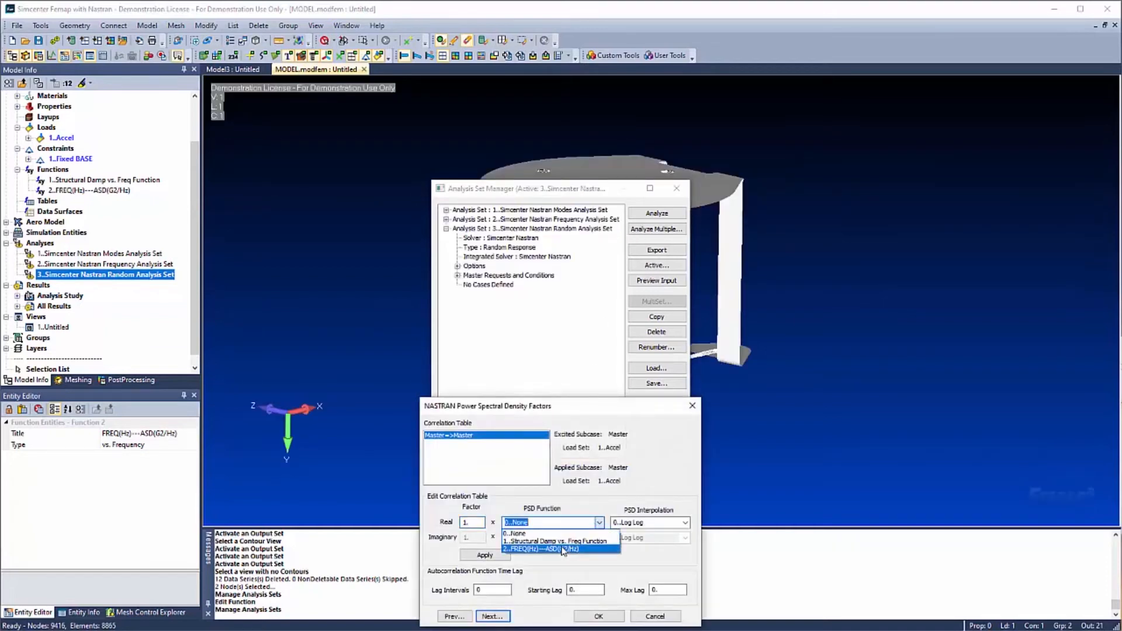
left_click(560, 549)
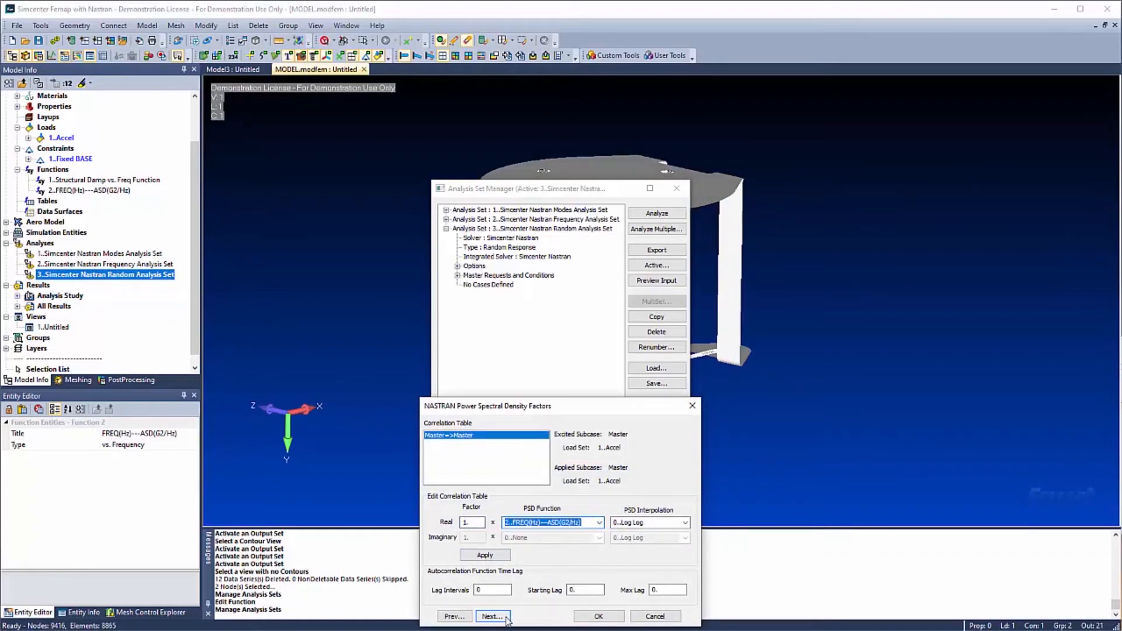
left_click(489, 616)
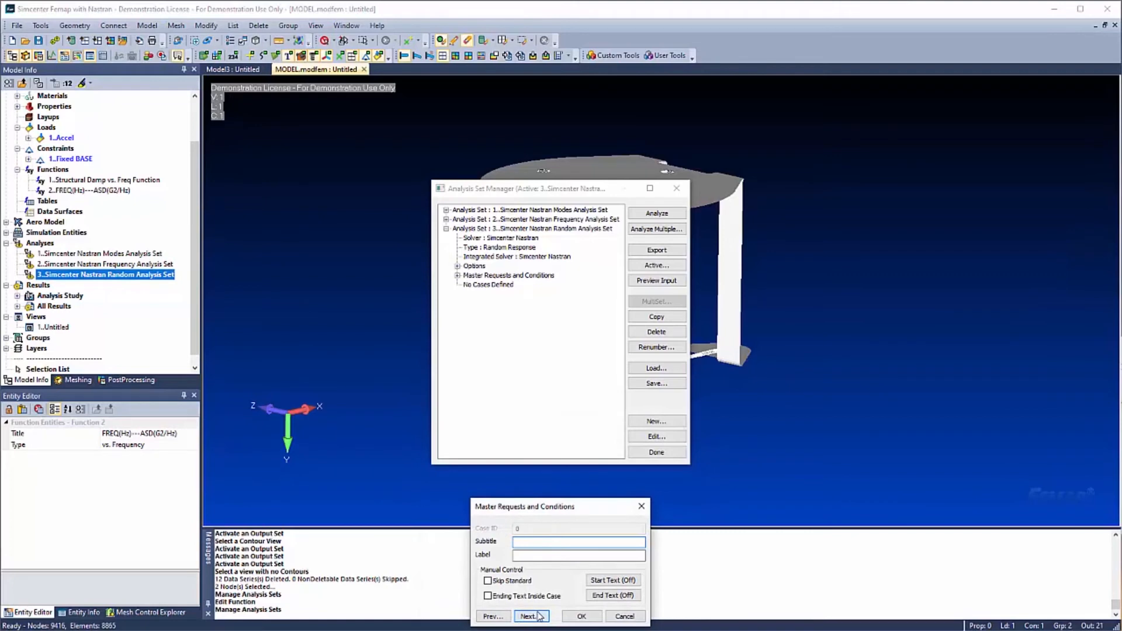
left_click(533, 616)
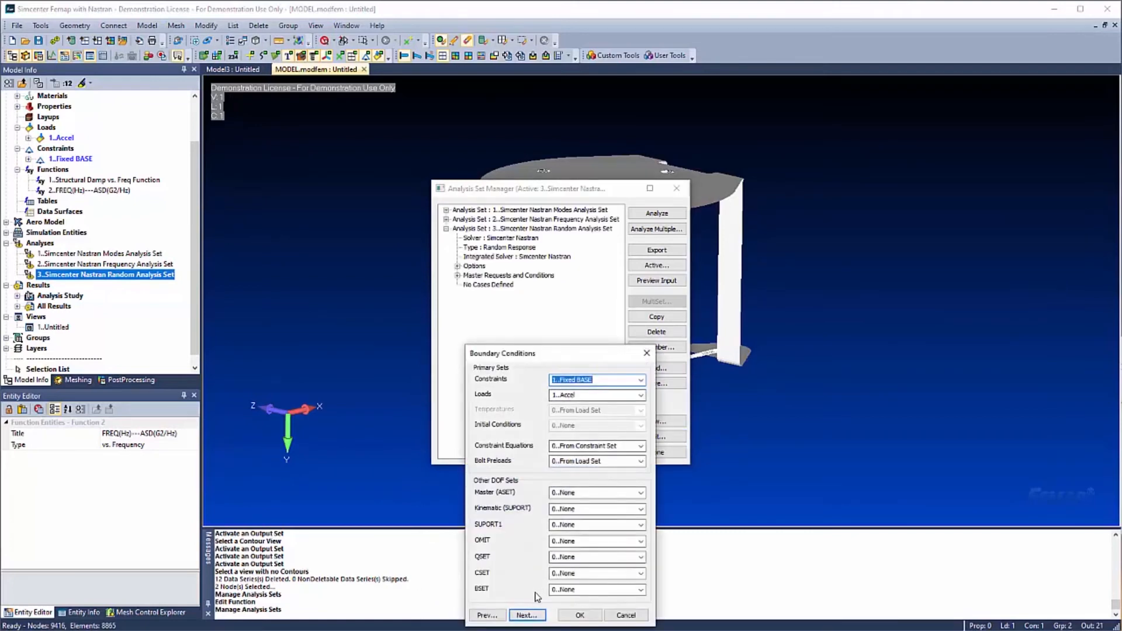
left_click(528, 615)
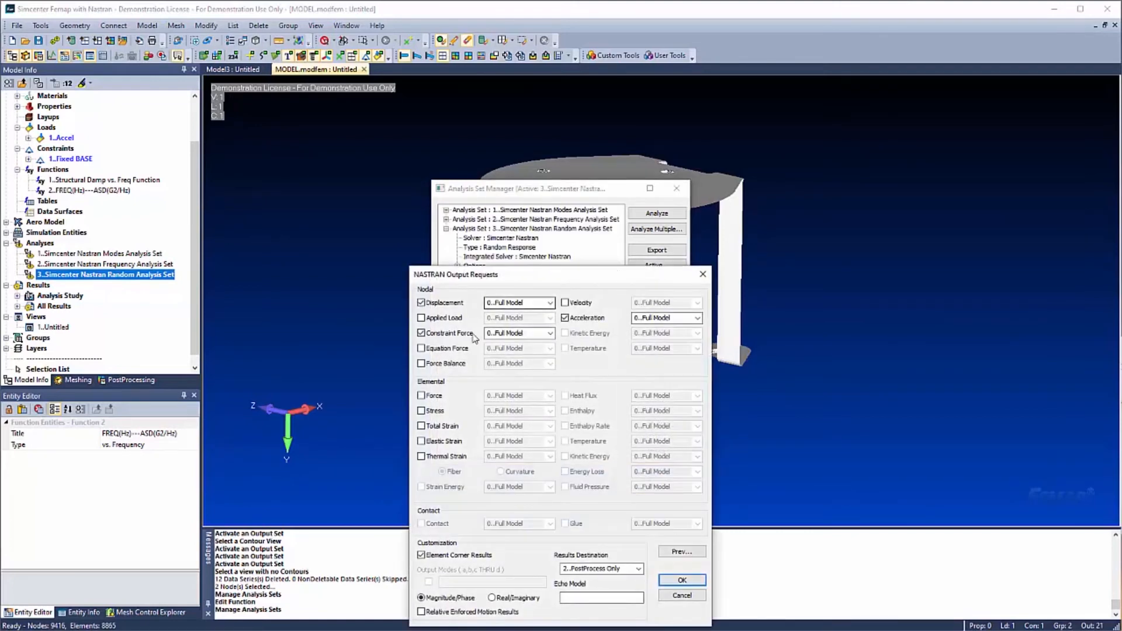
left_click(421, 410)
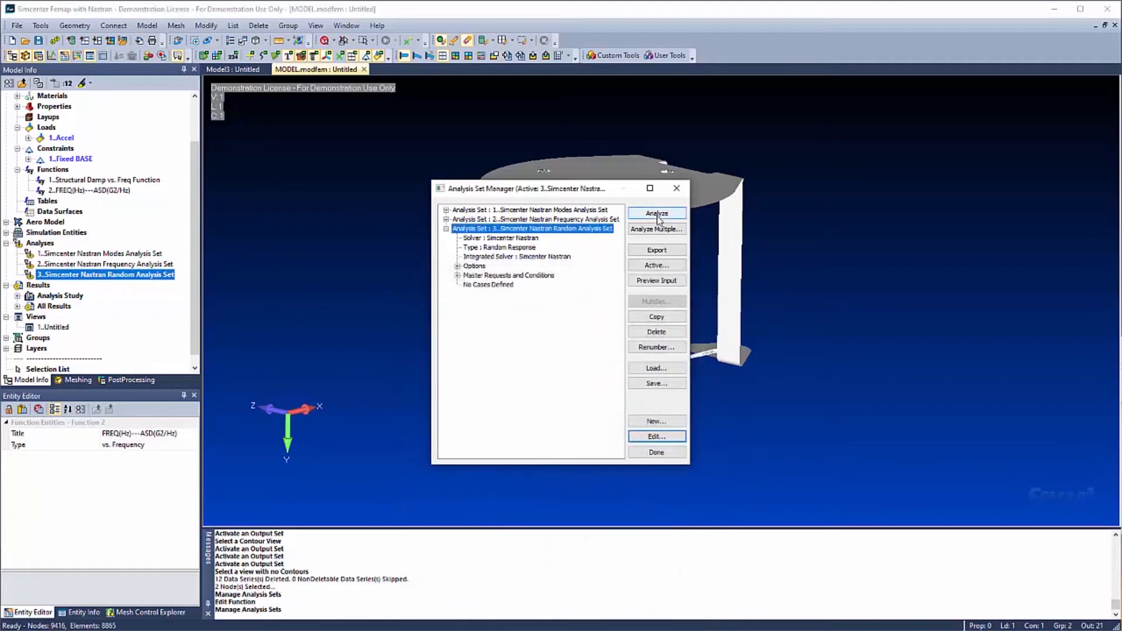
Run the random response analysis in Nastran and accept reading the PSD vs. frequency functions.
left_click(657, 213)
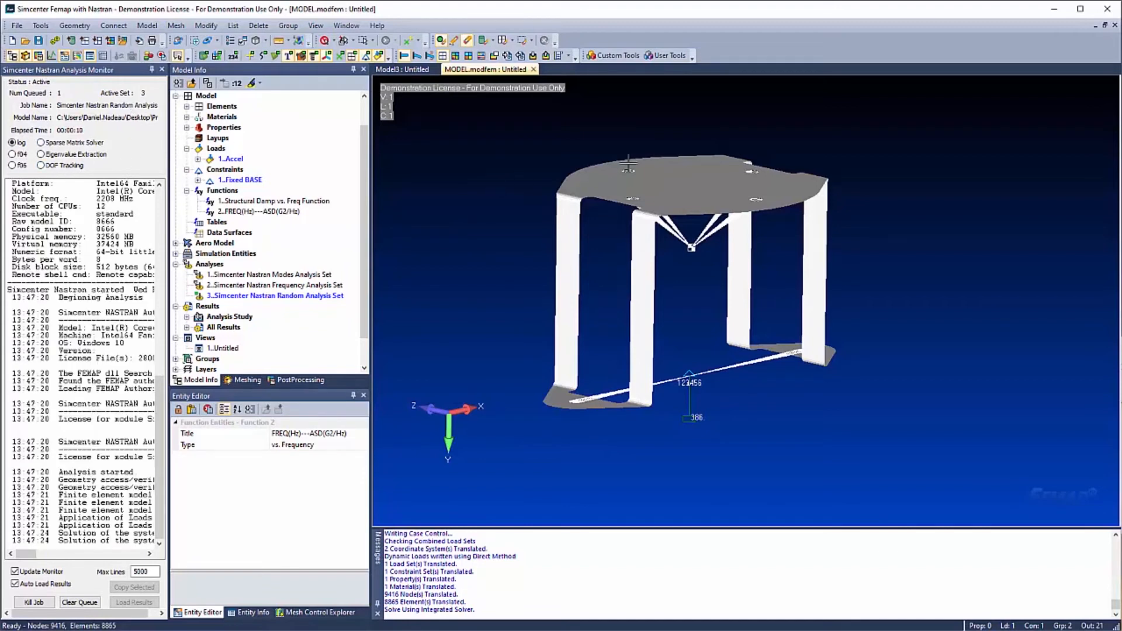
mouse_move(735, 227)
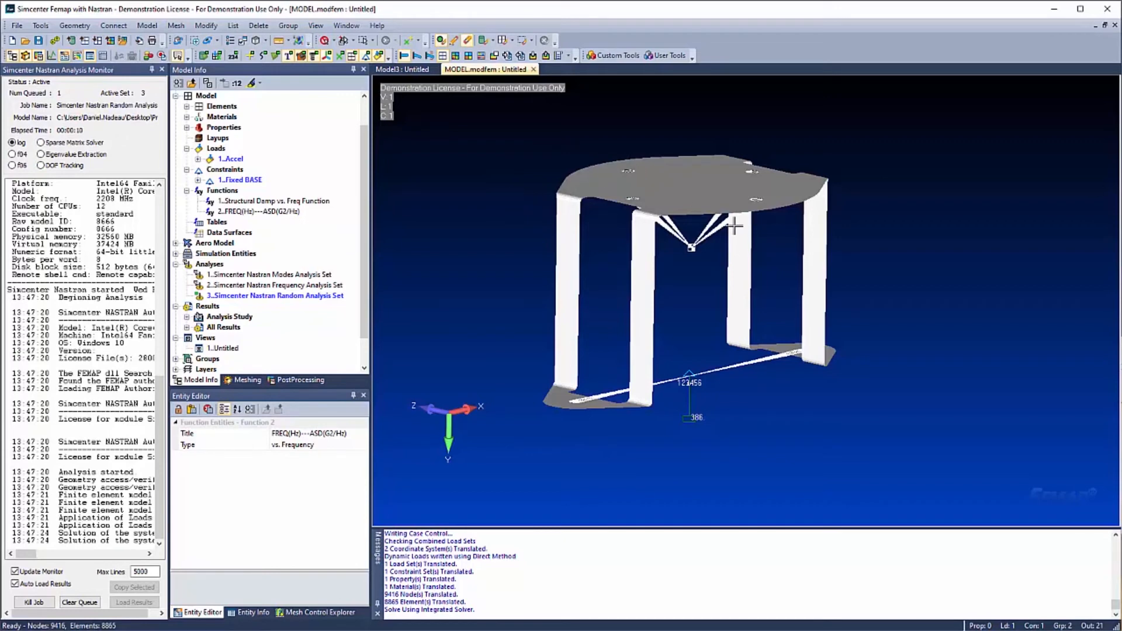
mouse_move(502, 185)
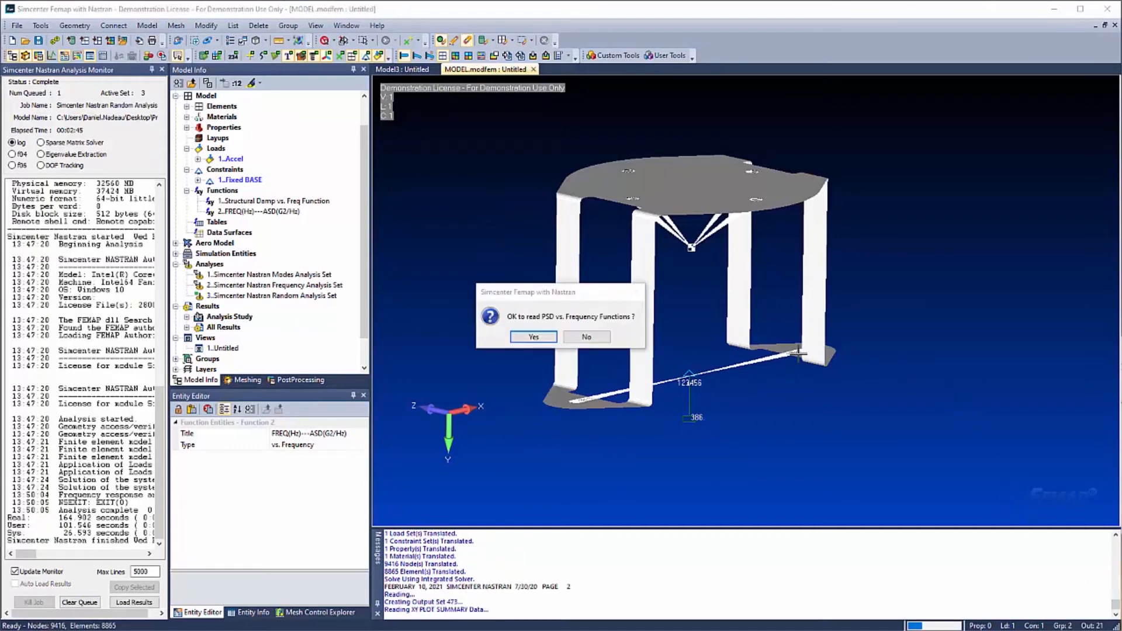
mouse_move(881, 330)
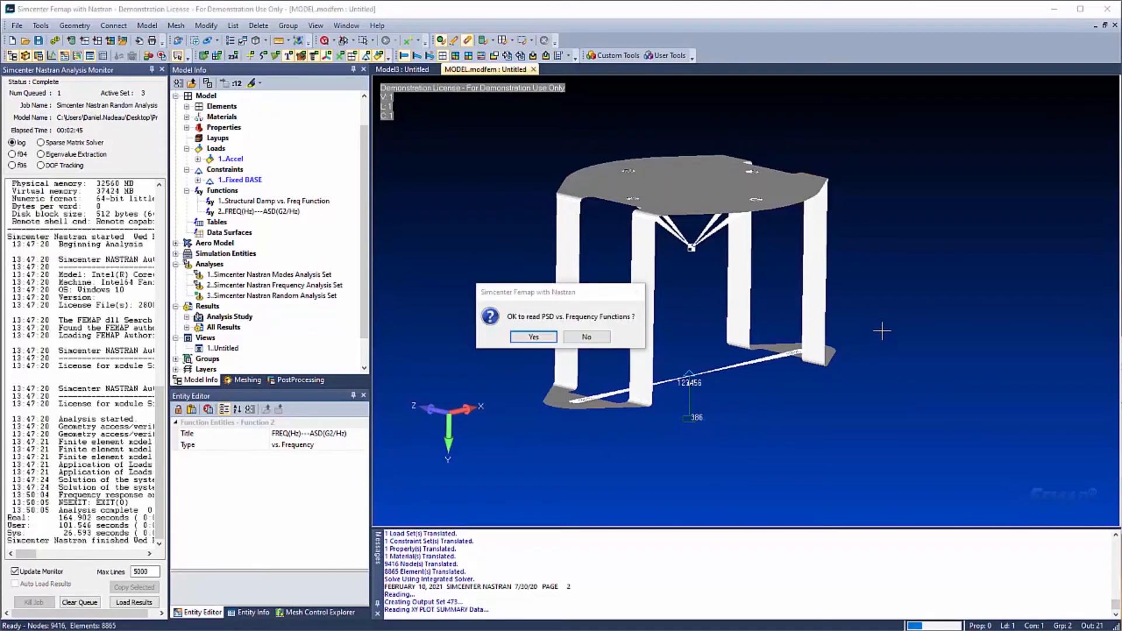
mouse_move(562, 298)
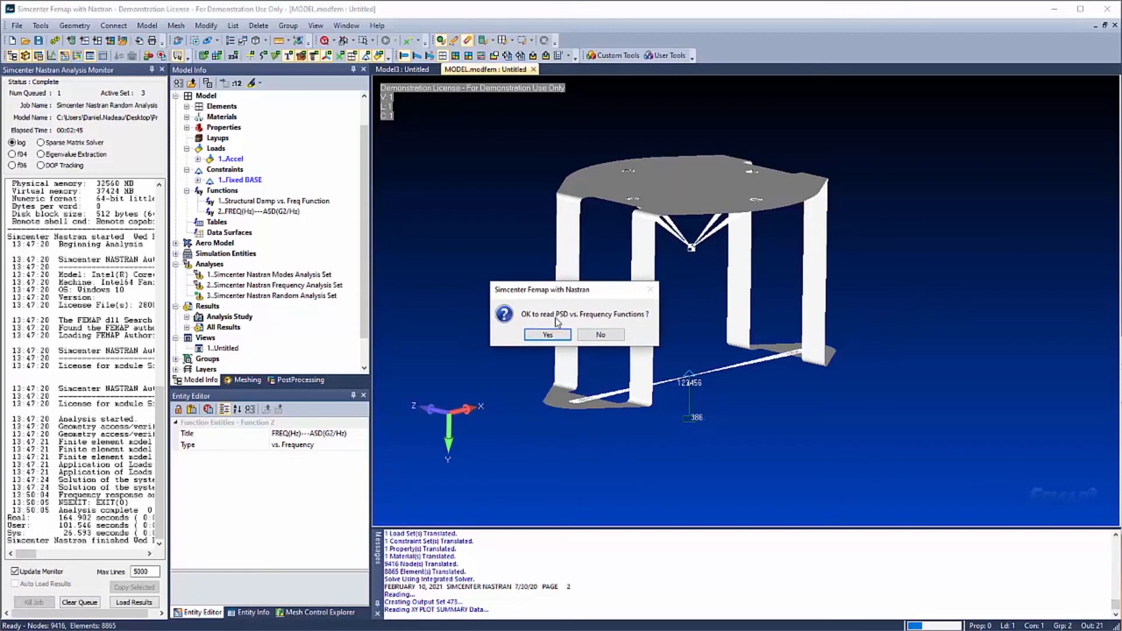
mouse_move(653, 318)
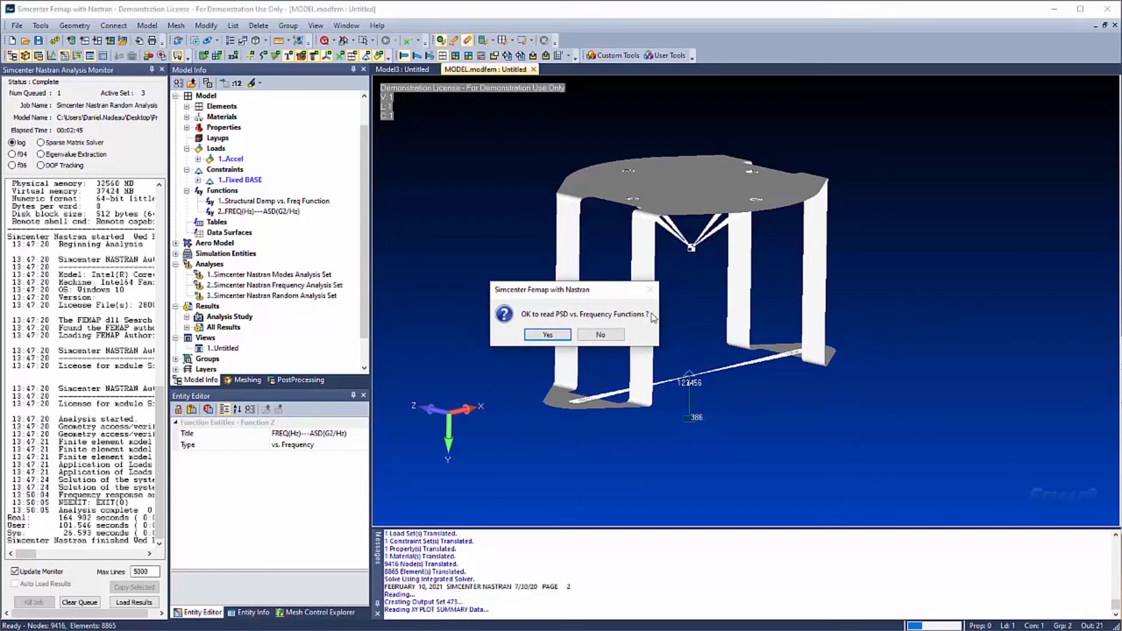
left_click(546, 335)
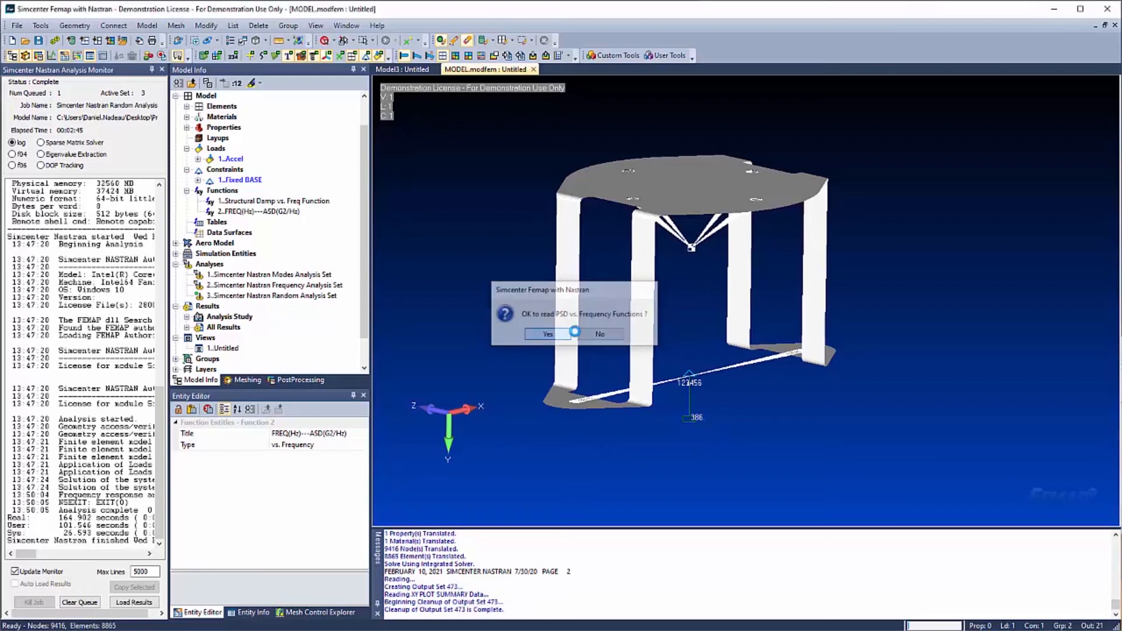
Contour plate top von Mises stress from the 474..RMS Values set and orbit to see the top plate.
left_click(547, 334)
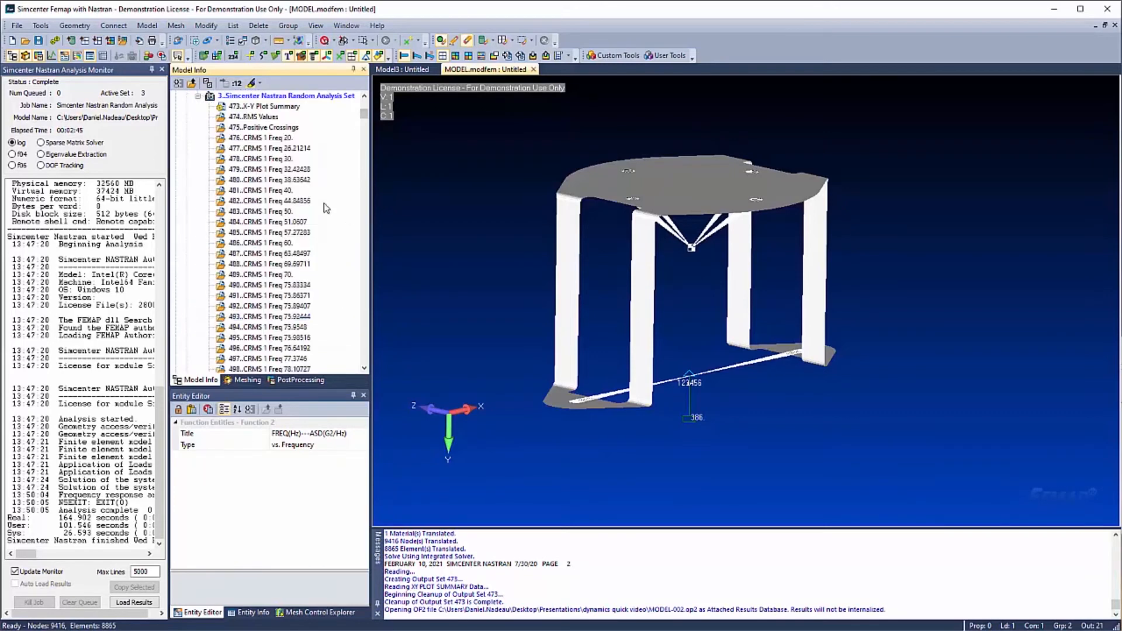
left_click(264, 106)
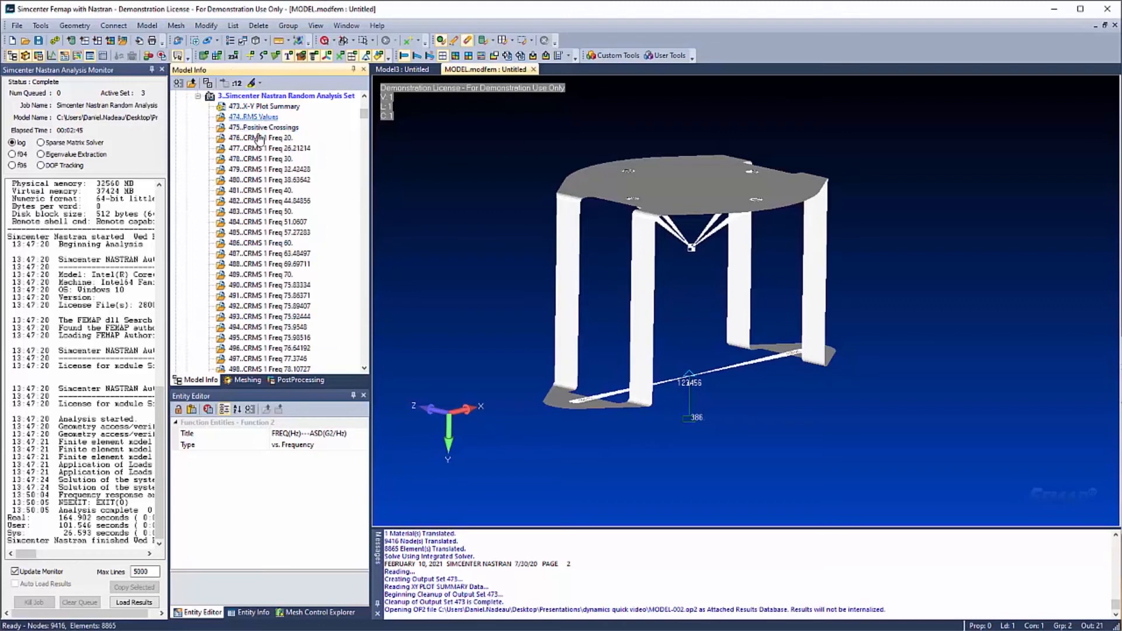
scroll("down", 3)
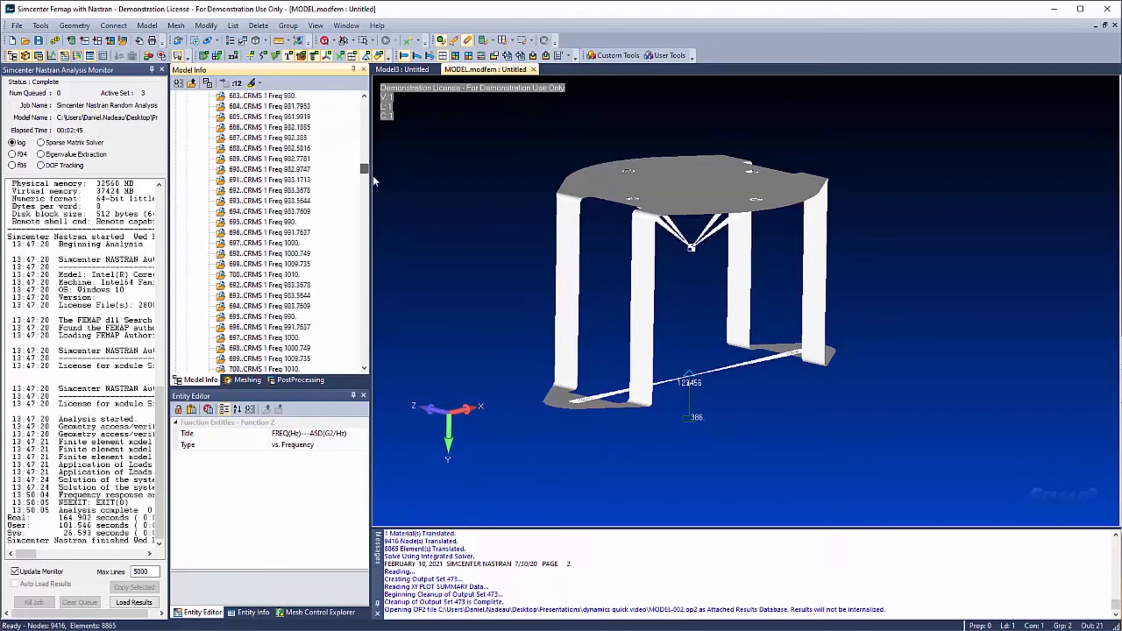
scroll("down", 3)
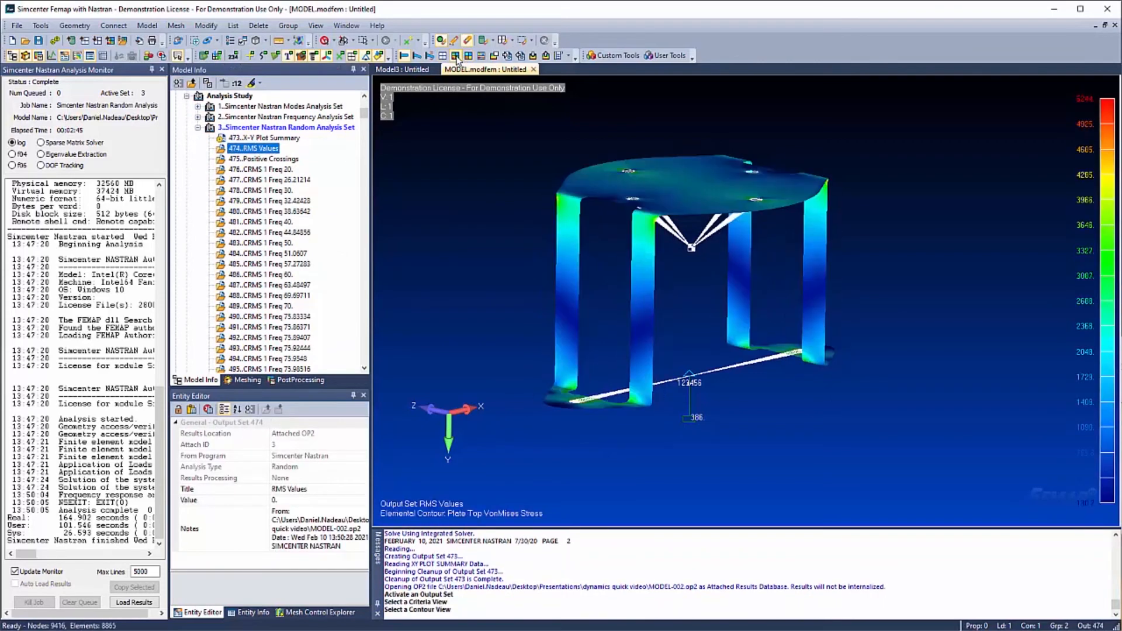
left_click_drag(690, 247, 701, 313)
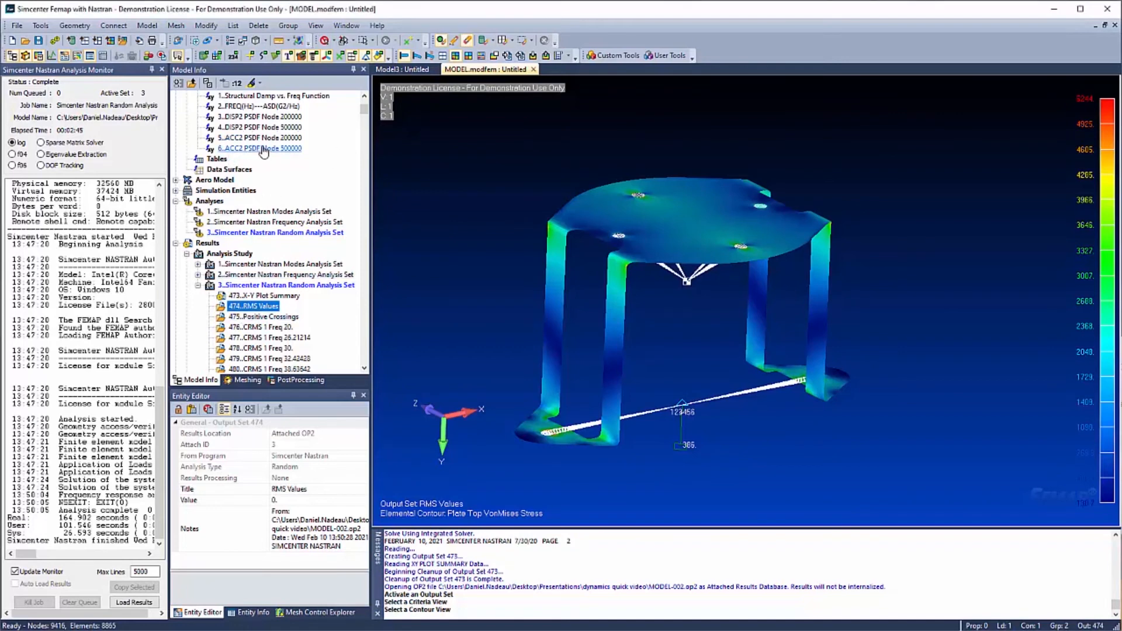
Chart the ACC2 PSDF functions for nodes 200000 and 500000 scaled by 6.71159E-6.
left_click(260, 149)
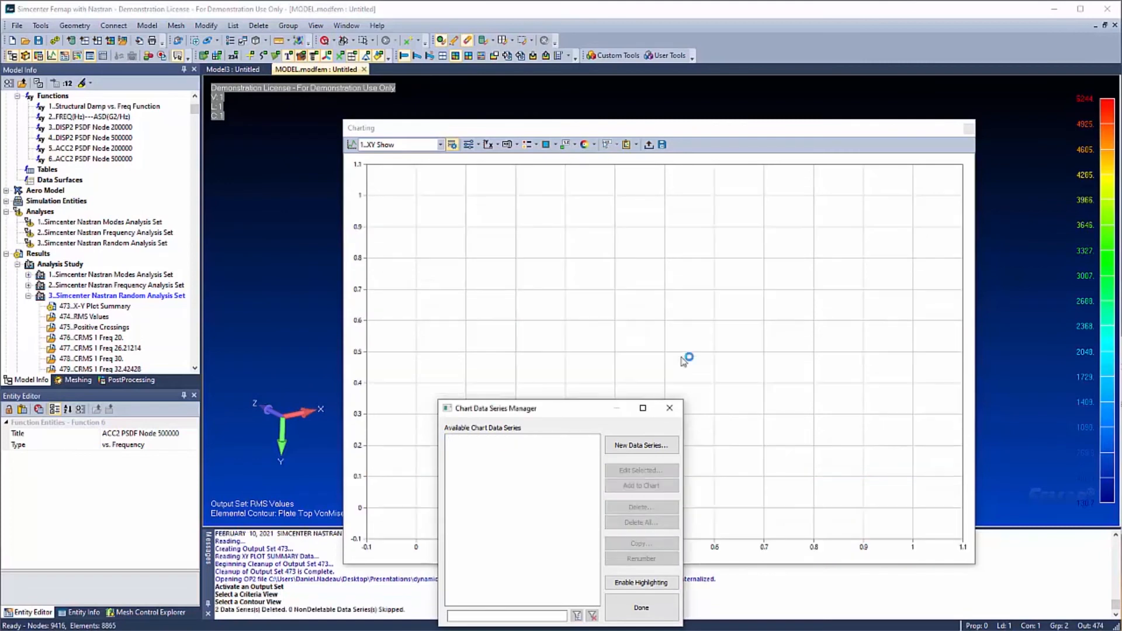
left_click(640, 607)
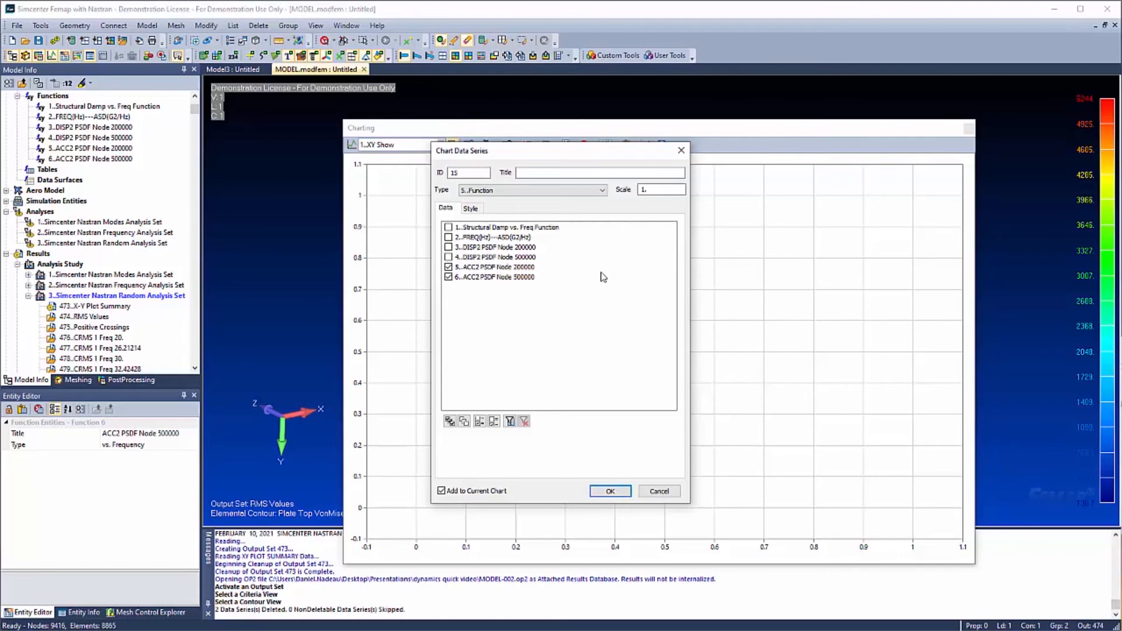
mouse_move(694, 234)
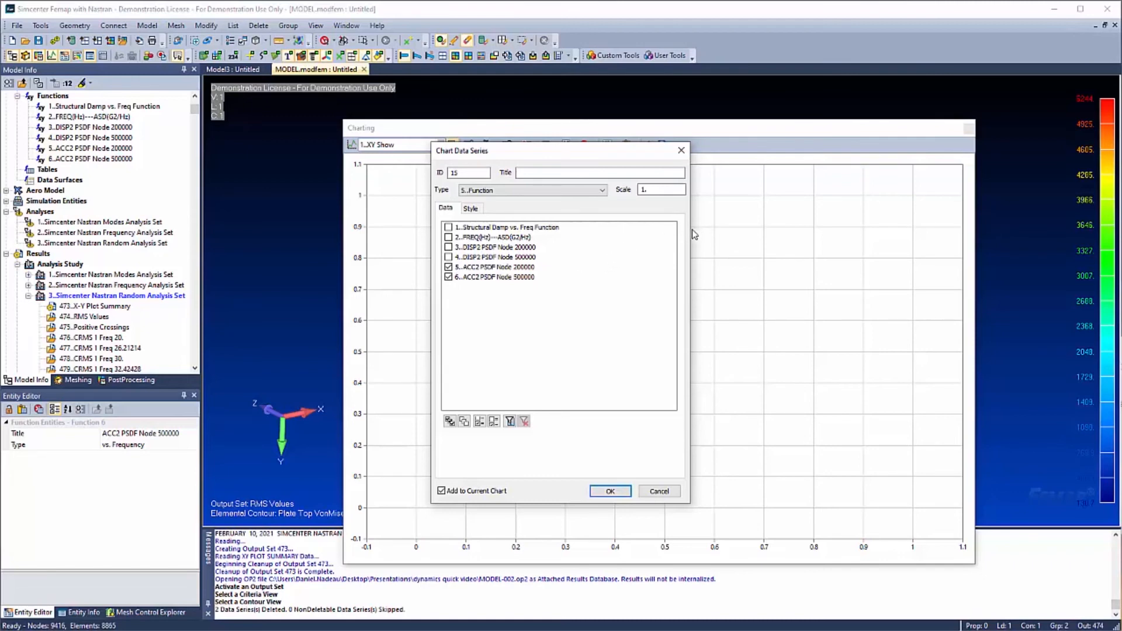
left_click(658, 190)
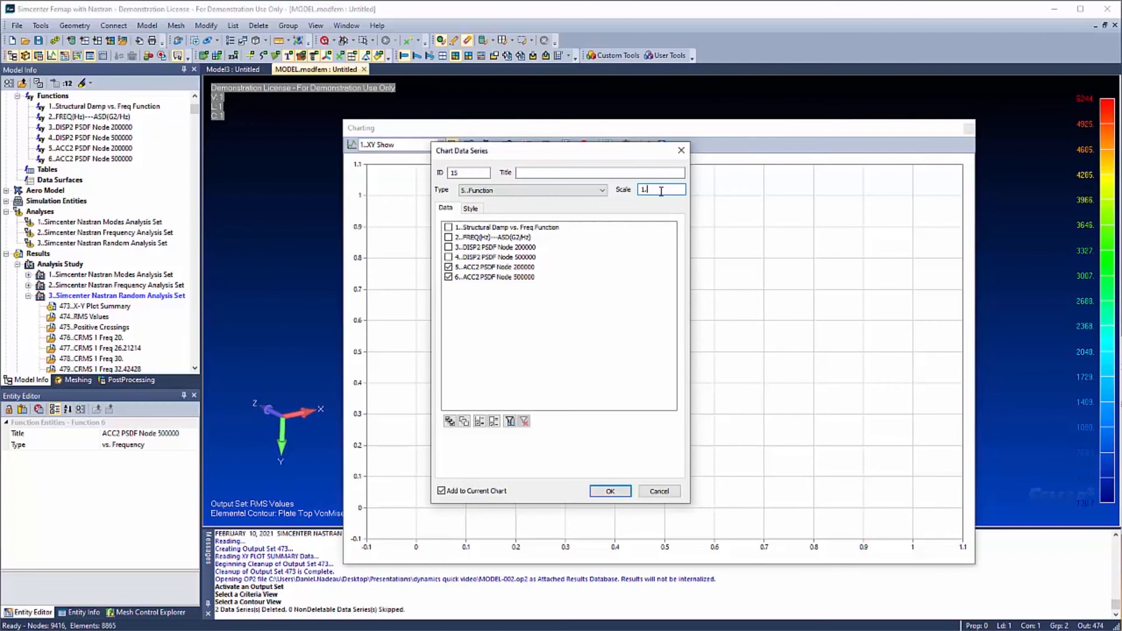
mouse_move(659, 201)
type("6.71159E-6")
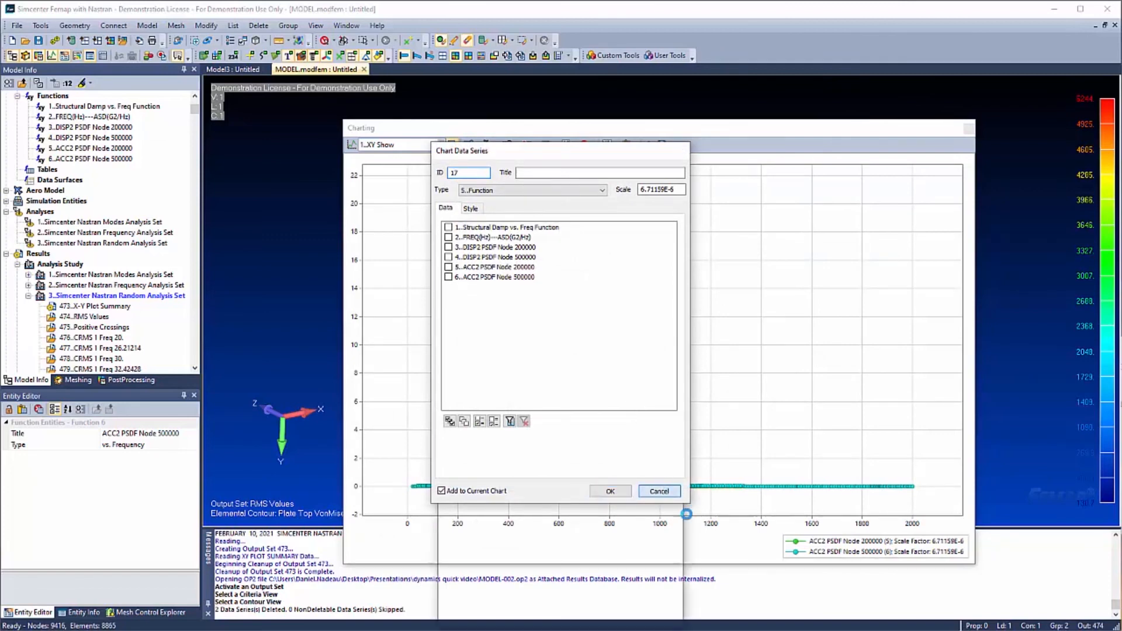
left_click(610, 490)
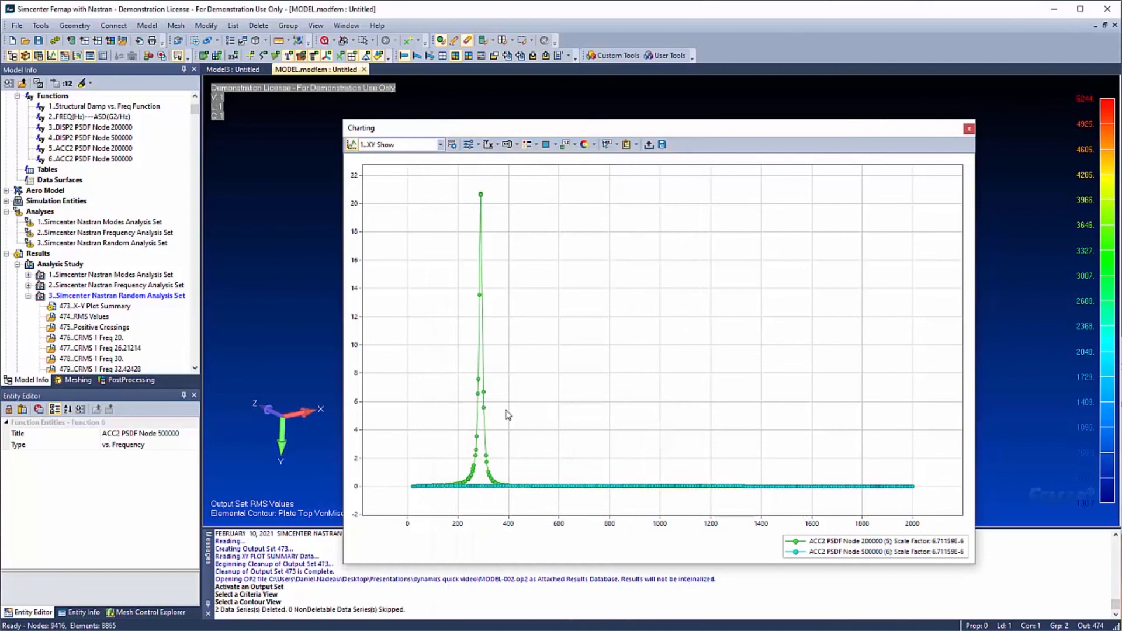
mouse_move(482, 493)
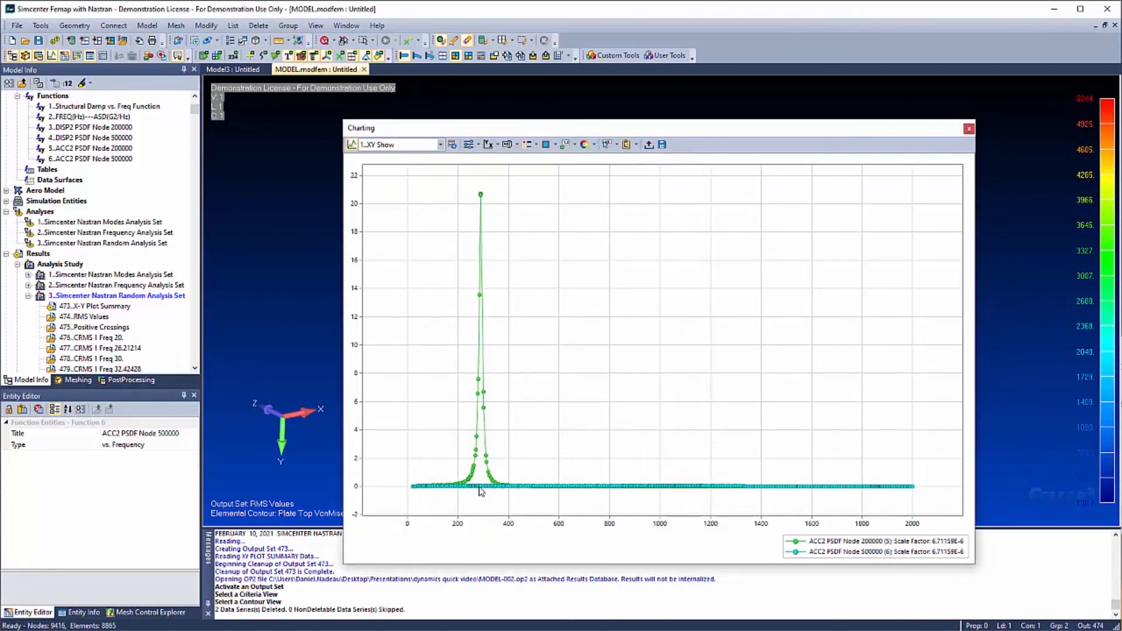
mouse_move(457, 441)
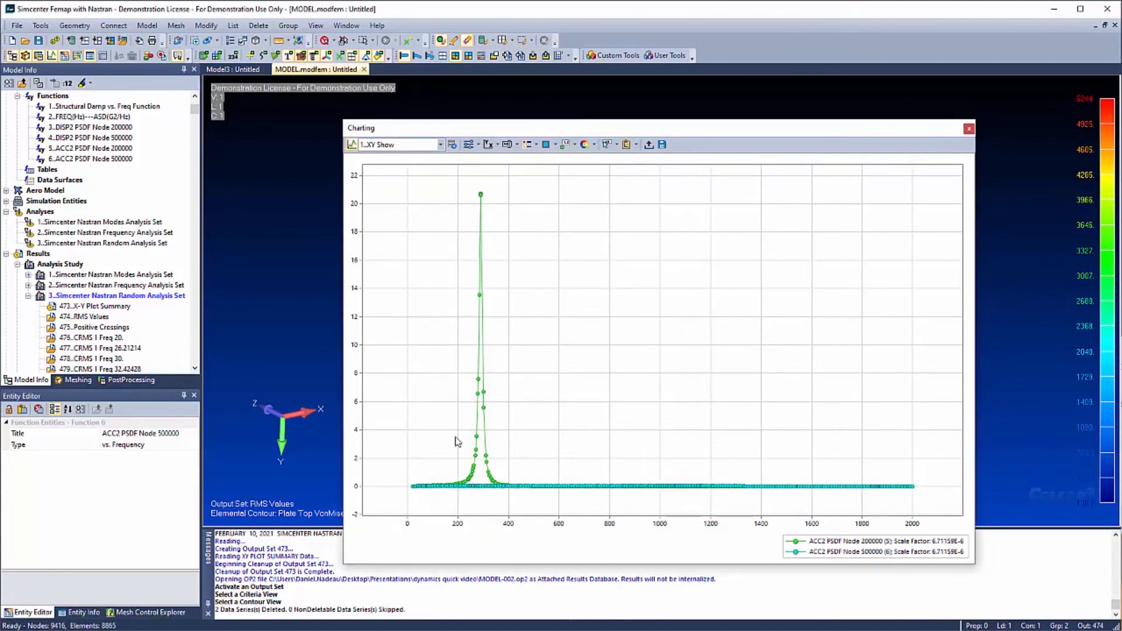
mouse_move(661, 363)
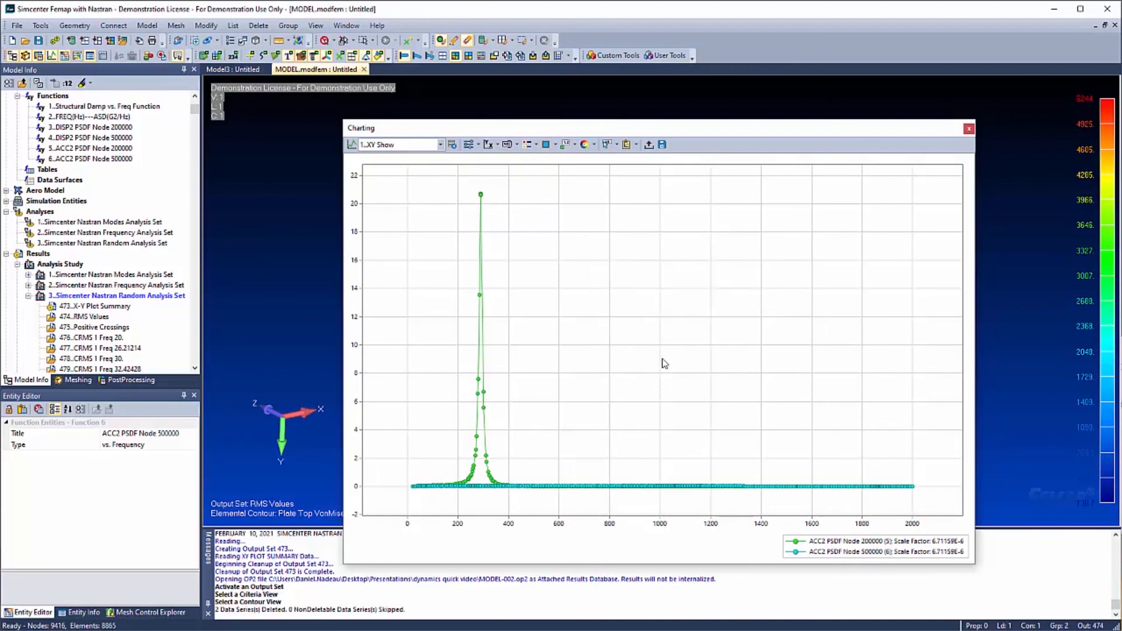
Set logarithmic scale on both the X and Y chart axes and close the settings.
left_click(451, 145)
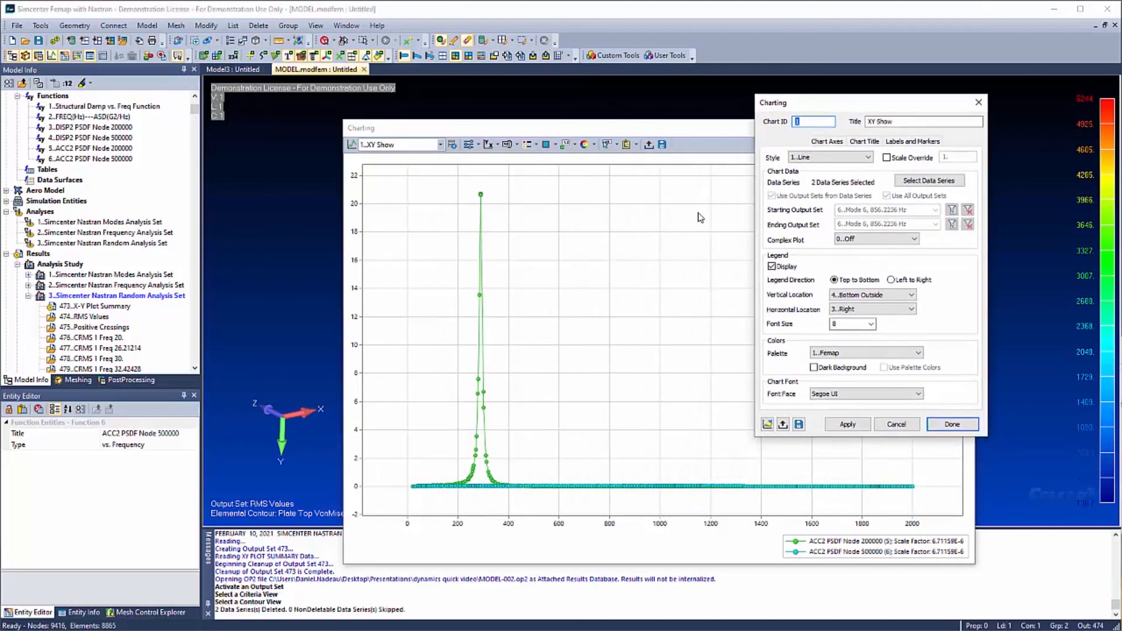
left_click(827, 140)
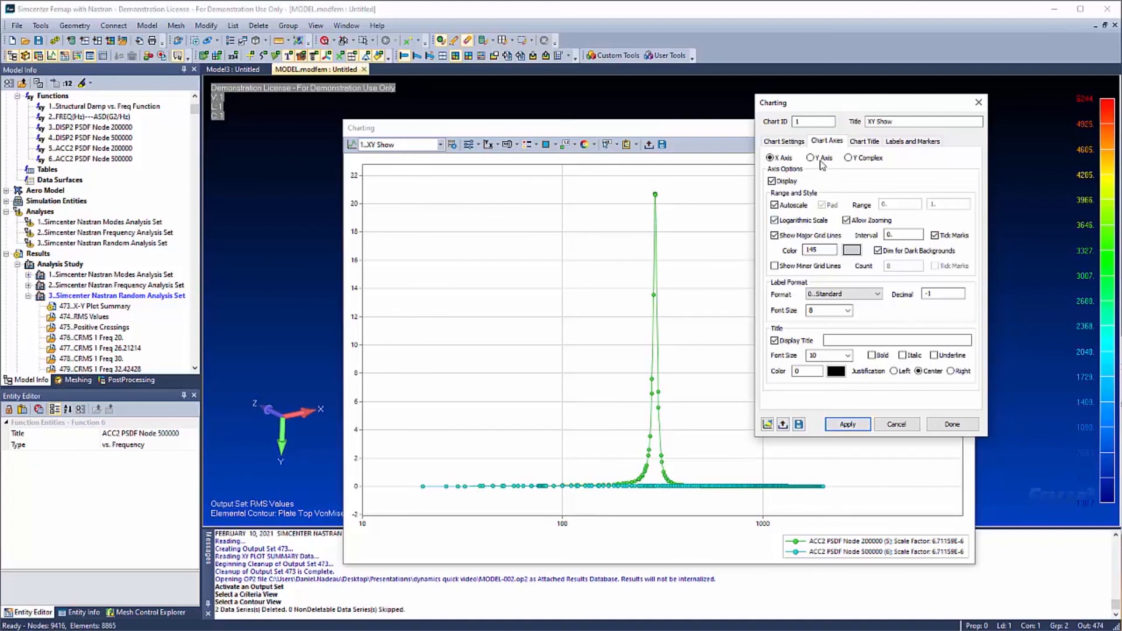
left_click(847, 424)
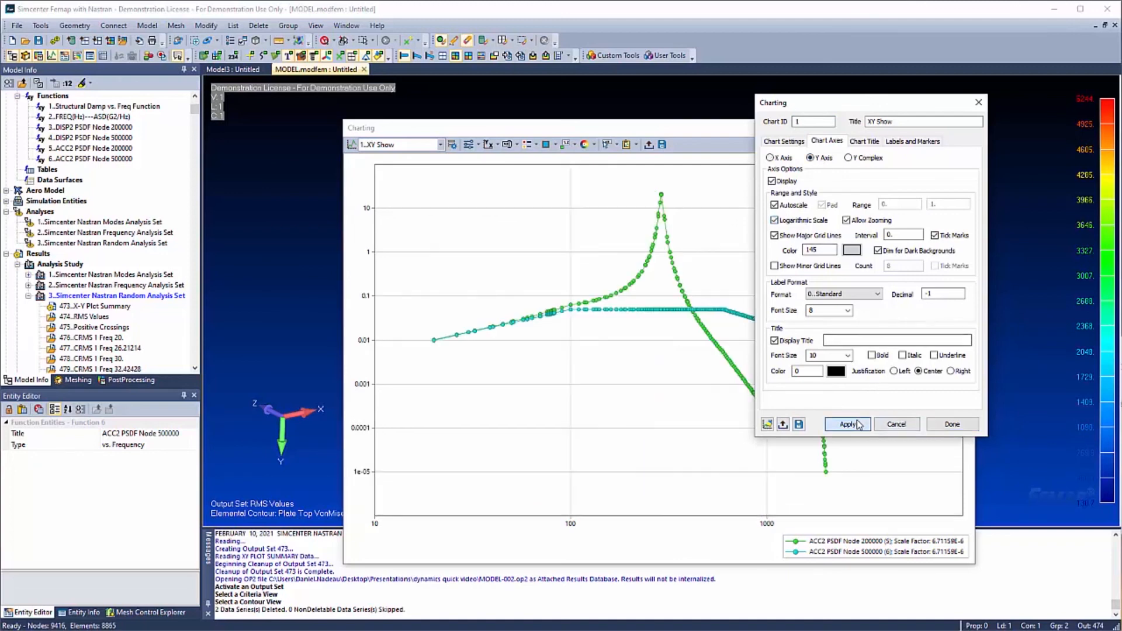
left_click(951, 424)
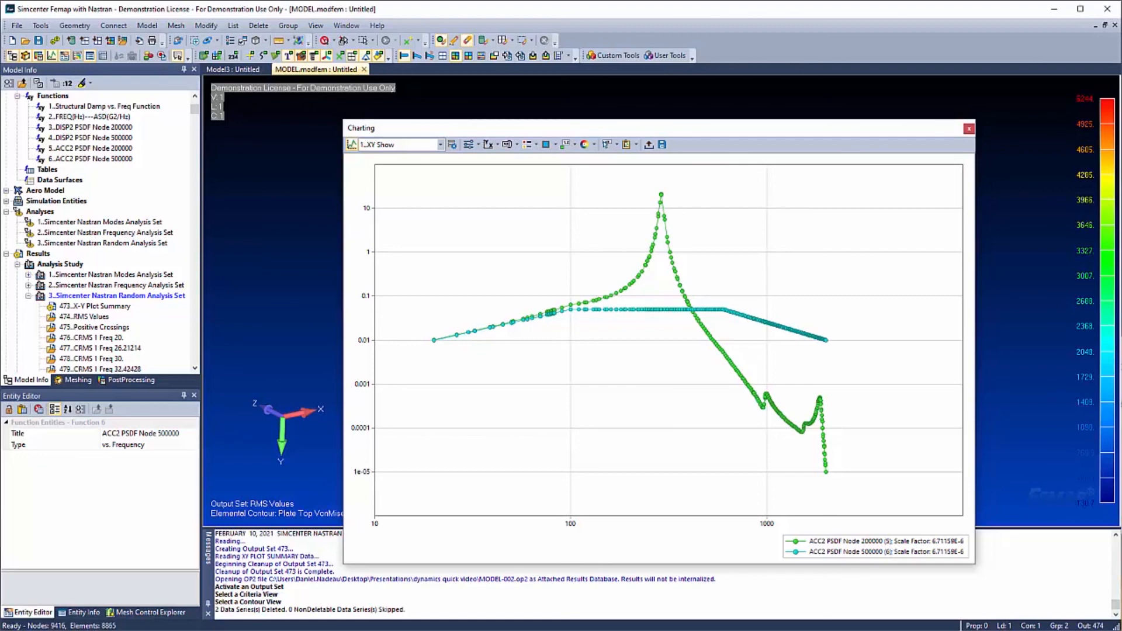
mouse_move(988, 498)
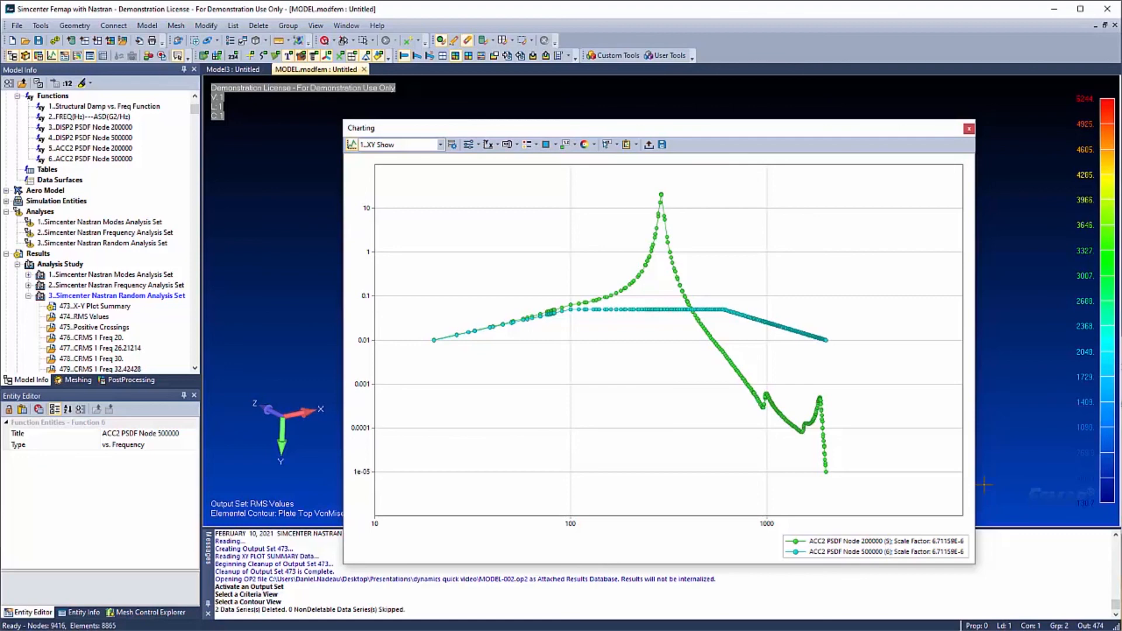